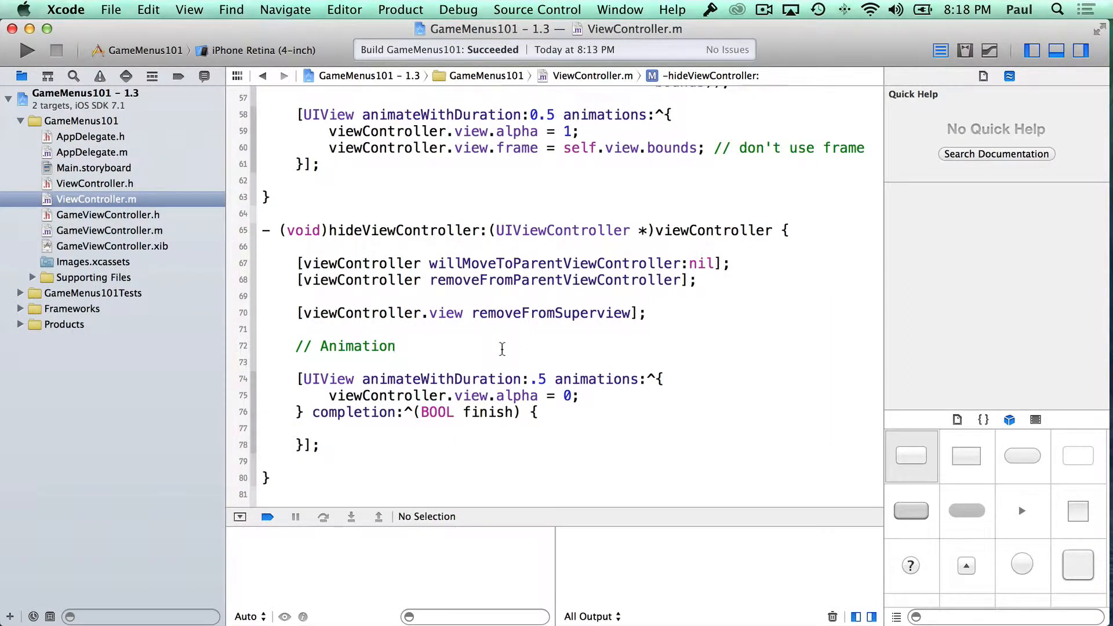
{"action": "left_click", "coordinate": [398, 346]}
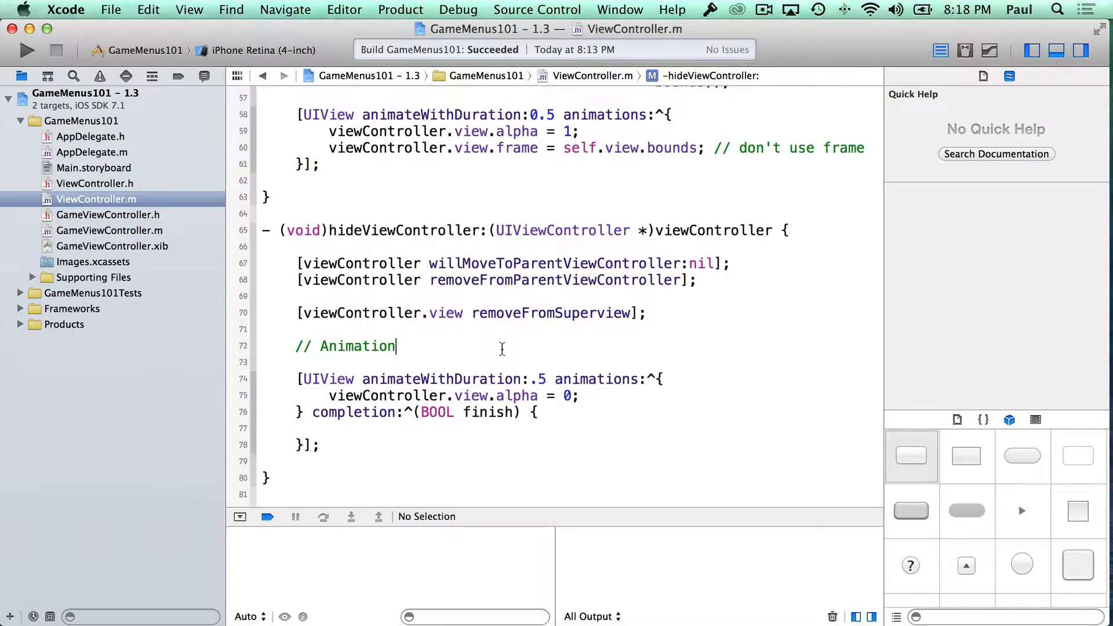
{"action": "mouse_move", "coordinate": [474, 348]}
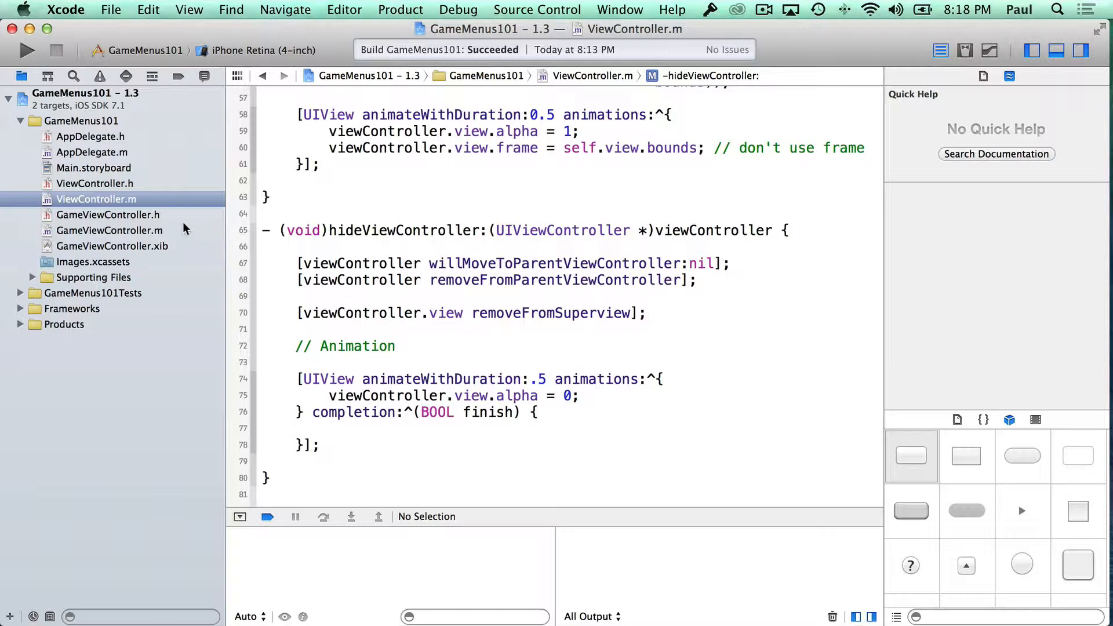
{"action": "left_click", "coordinate": [108, 214]}
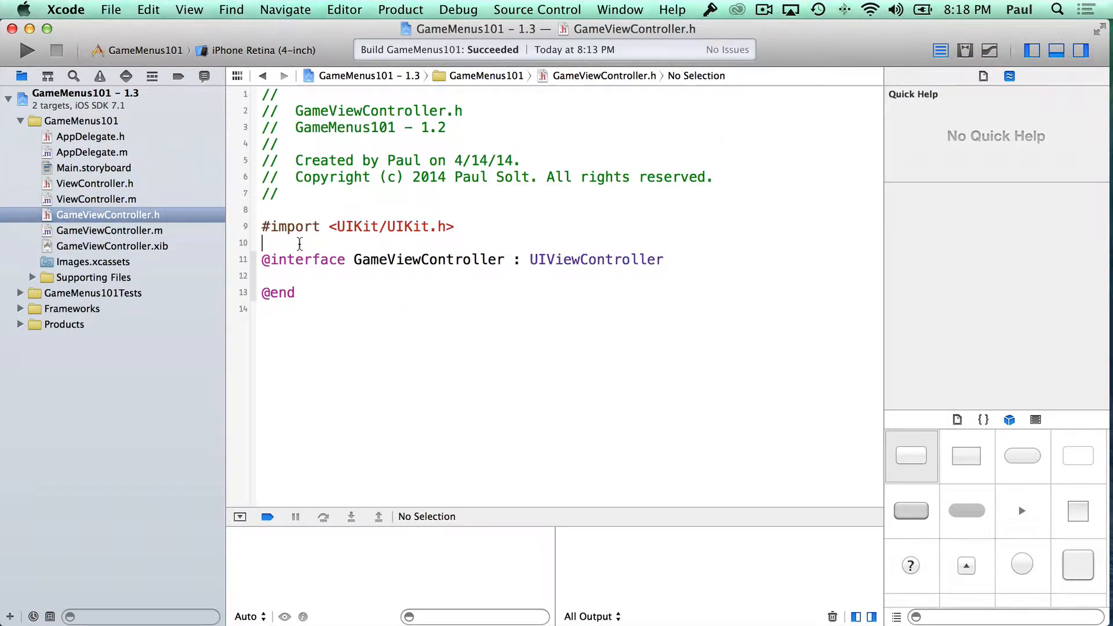
{"action": "key", "text": "Return"}
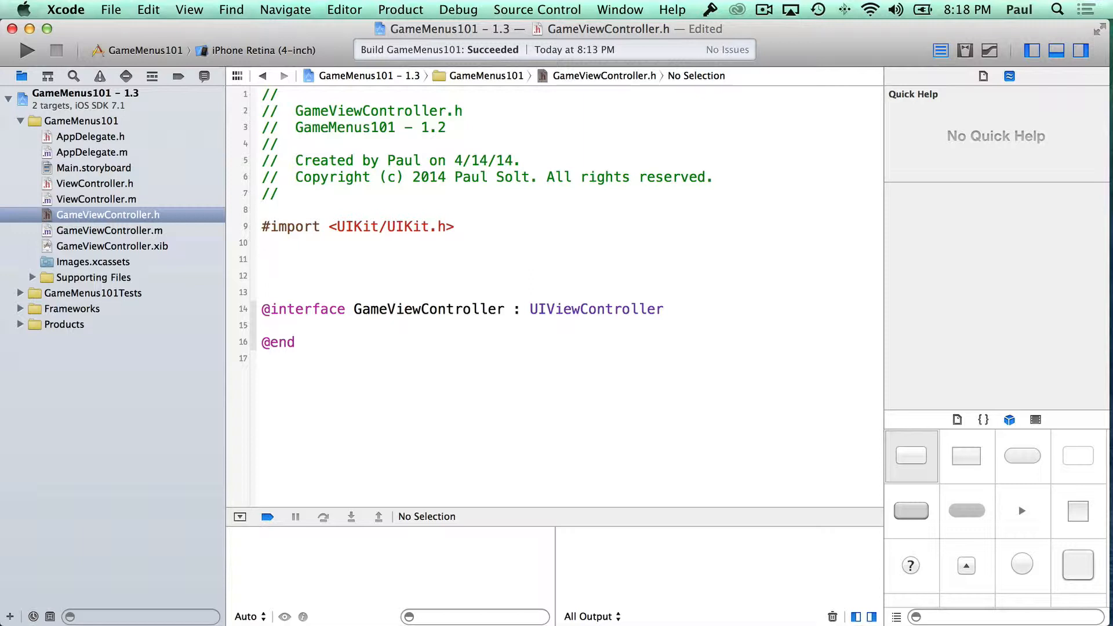
{"action": "left_click", "coordinate": [263, 259]}
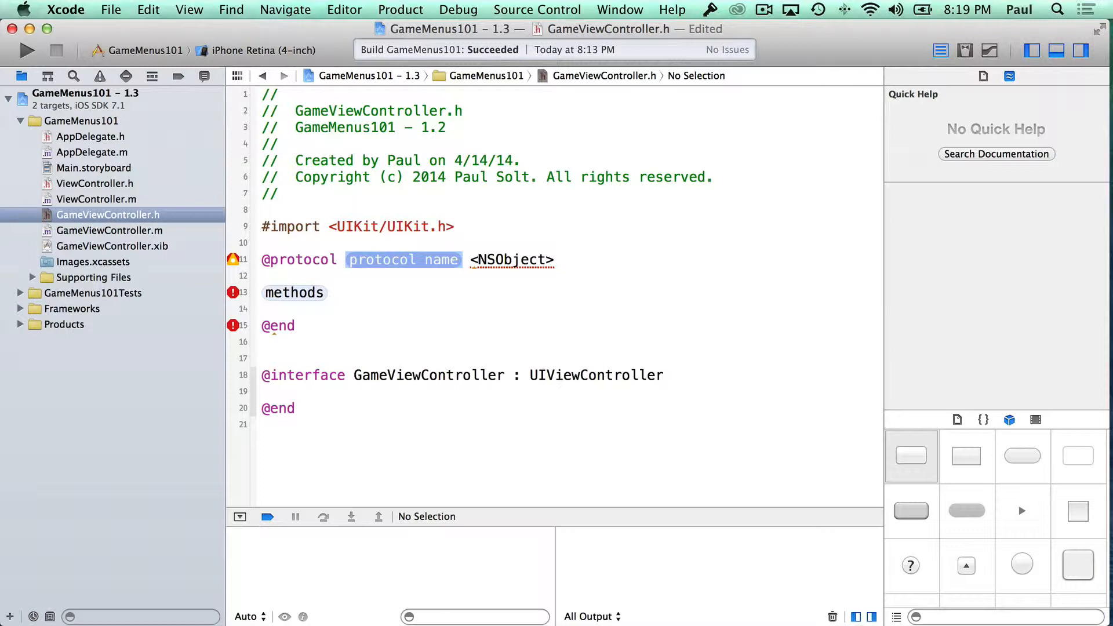
Name the protocol GameViewControllerDelegate and start a - (void)gameViewController method declaration.
{"action": "type", "text": "GameView"}
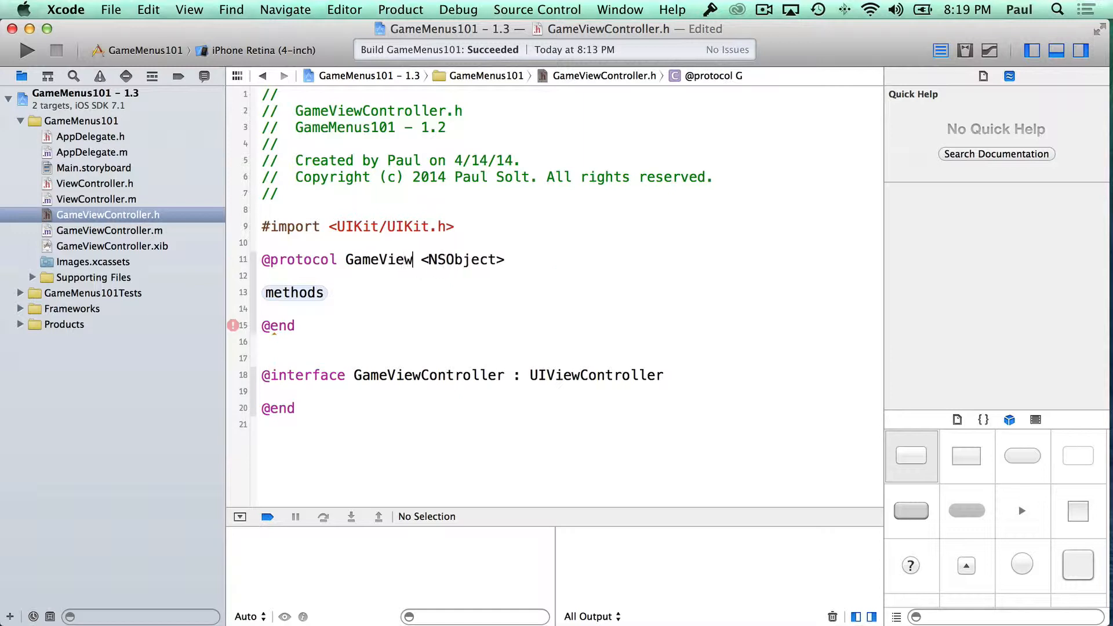
{"action": "type", "text": "ControllerDelegate"}
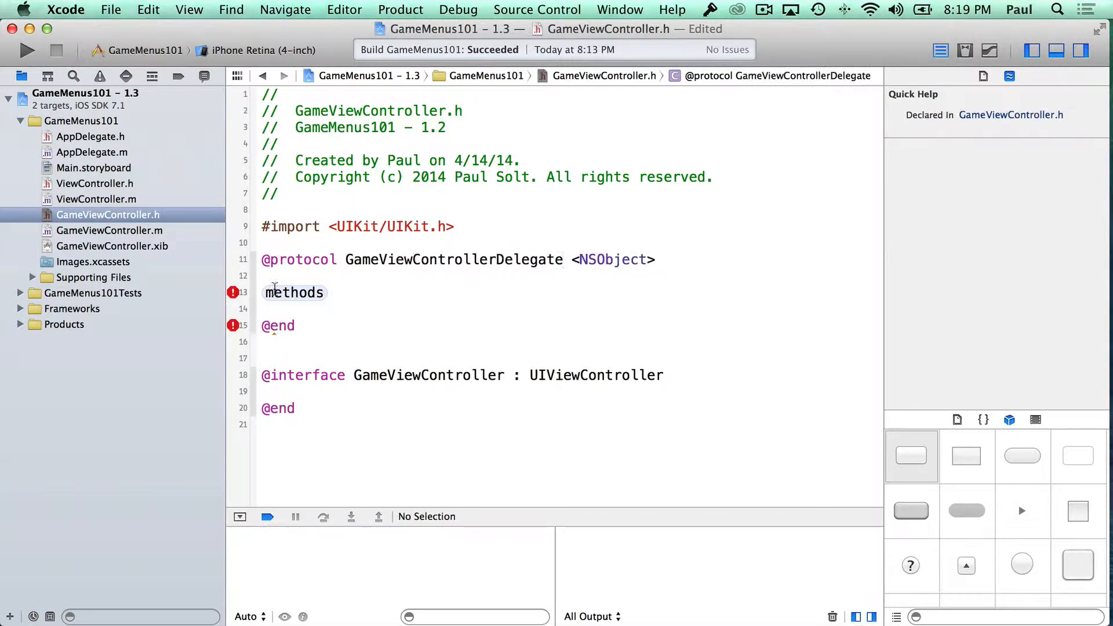
{"action": "type", "text": "- (void)"}
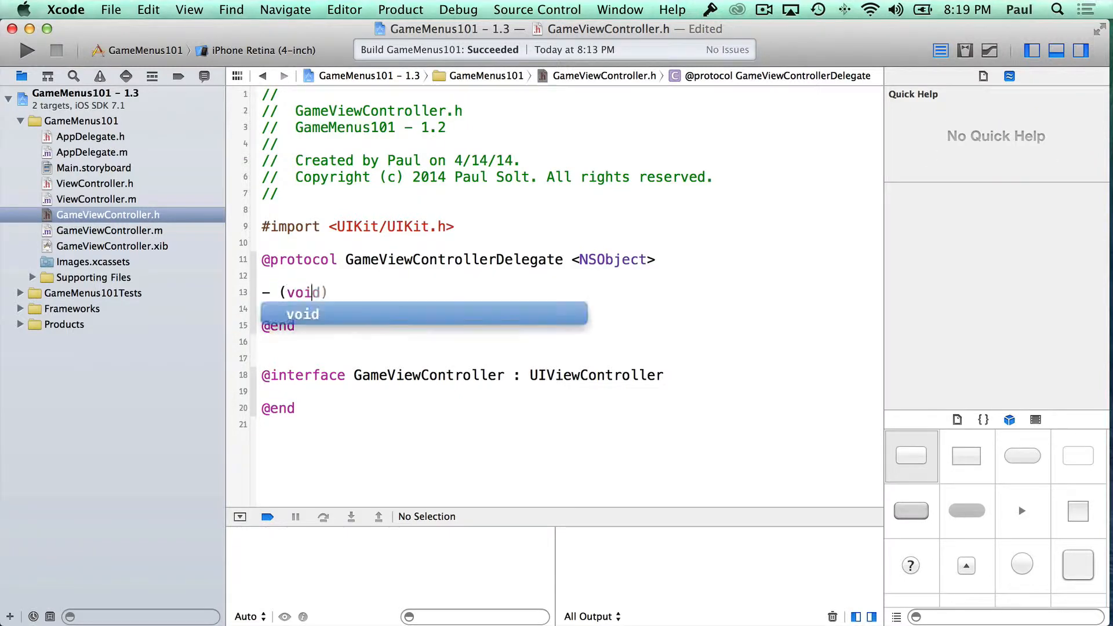
{"action": "type", "text": "game"}
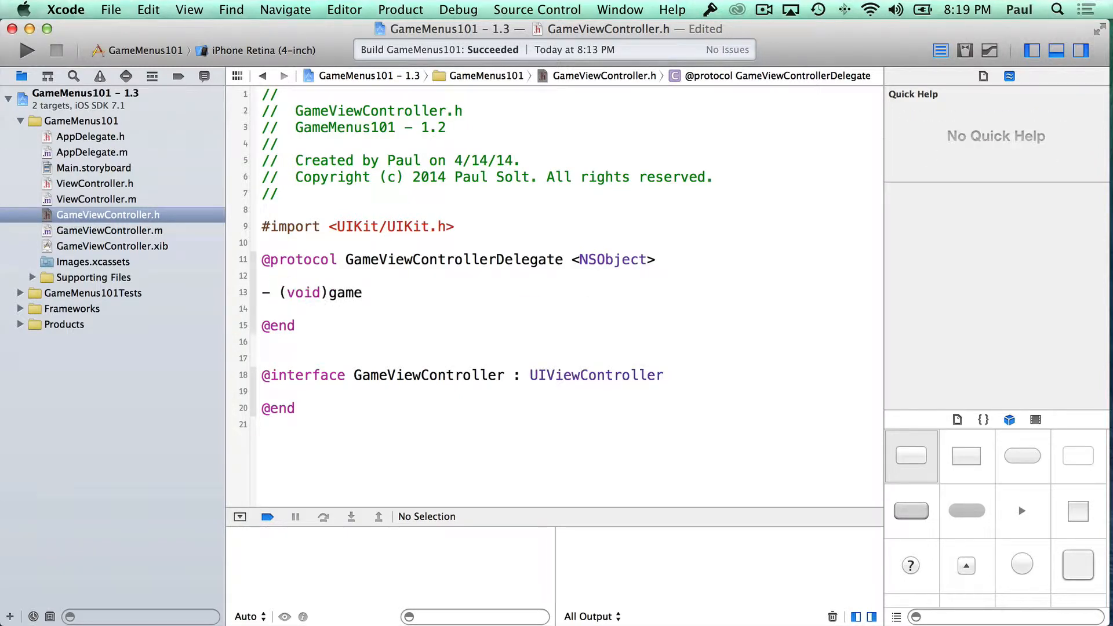
{"action": "type", "text": "ViewContro"}
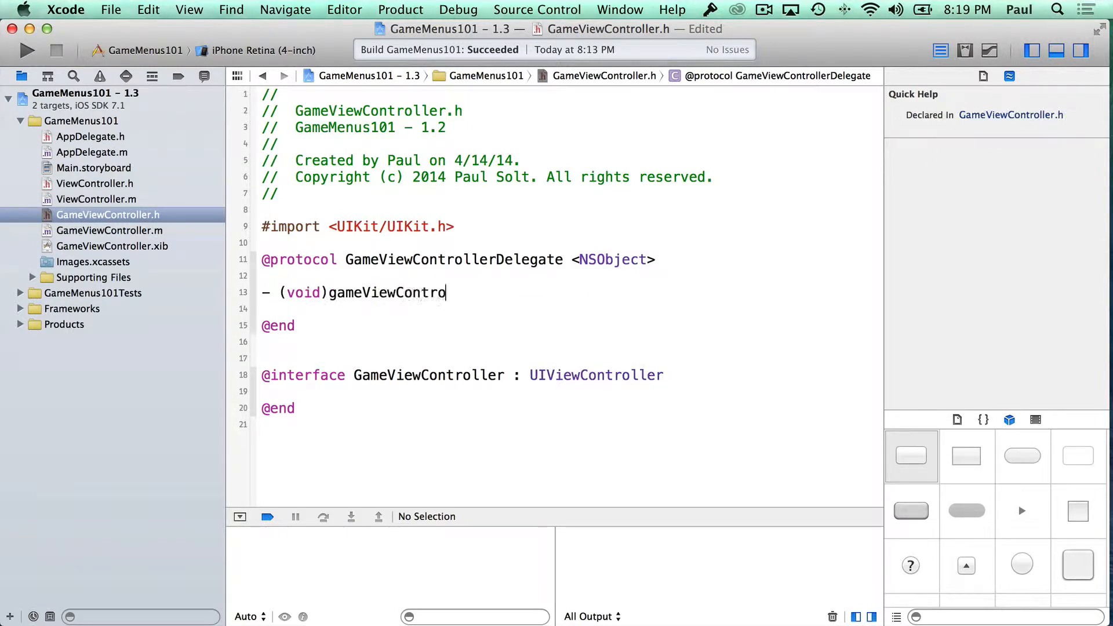
{"action": "type", "text": "ller"}
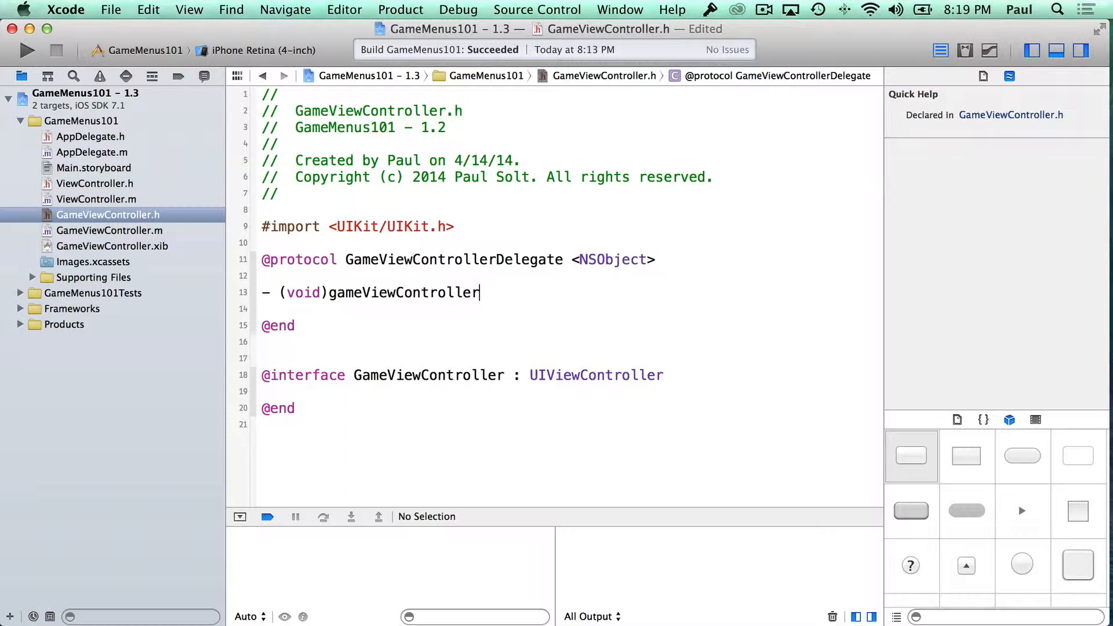
Complete the method as gameViewControllerDidPressPause:(GameViewController *)gameViewController;.
{"action": "left_click", "coordinate": [233, 292]}
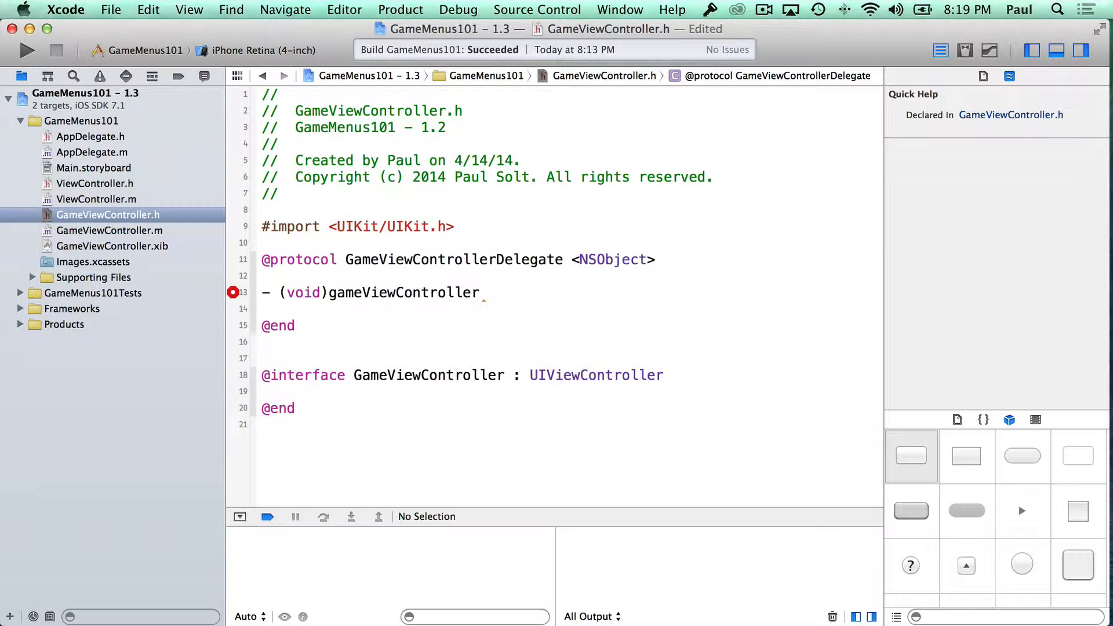
{"action": "type", "text": "DidPre"}
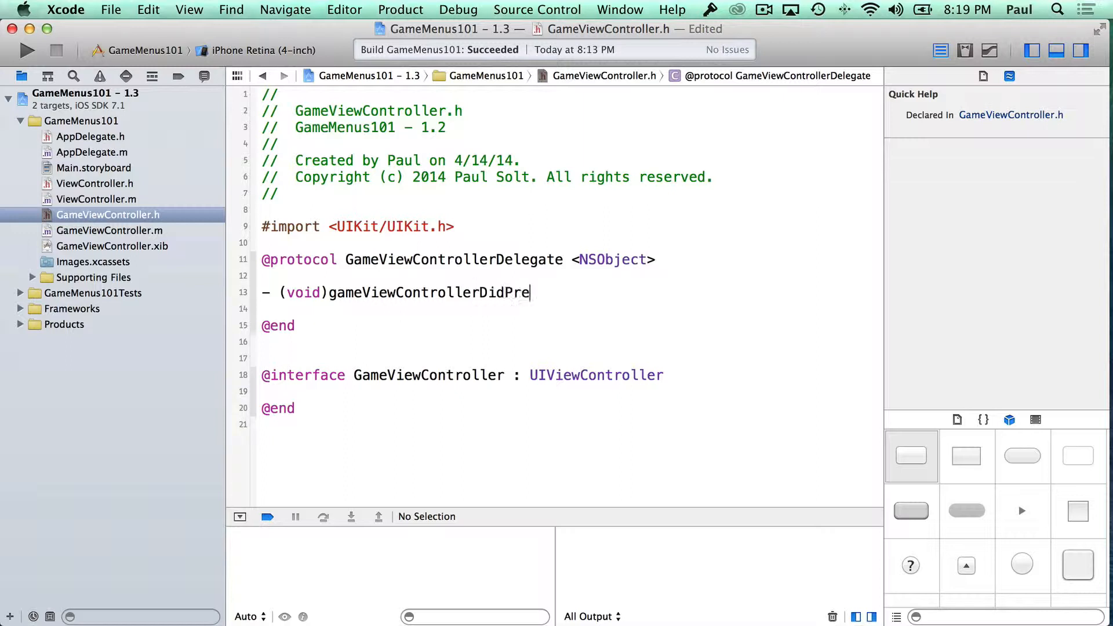
{"action": "type", "text": "ssPause"}
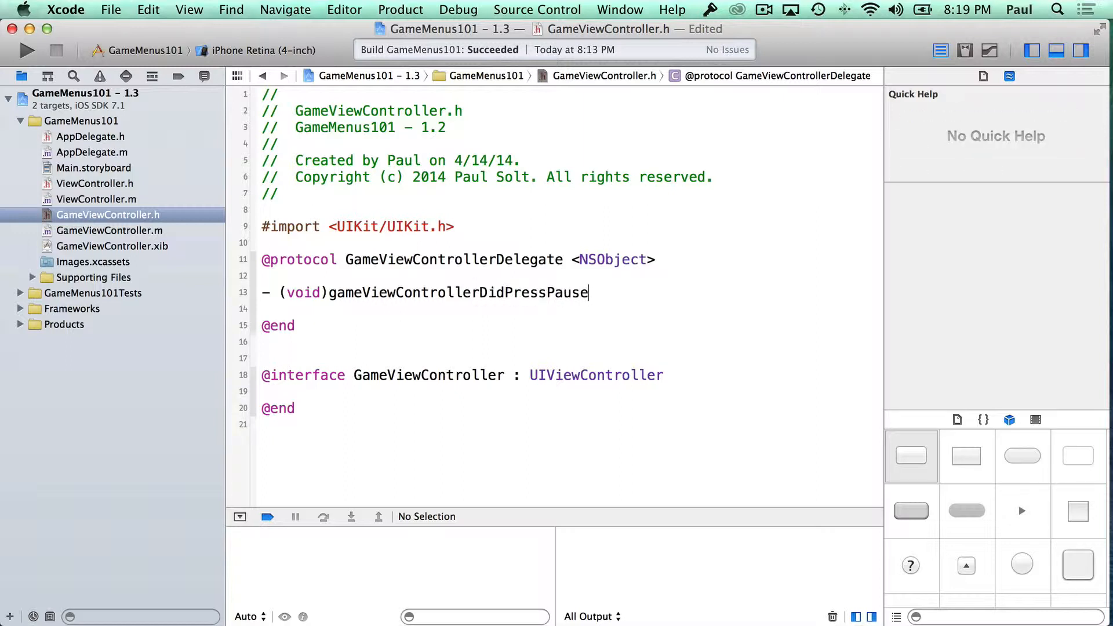
{"action": "type", "text": ":(GameViewController"}
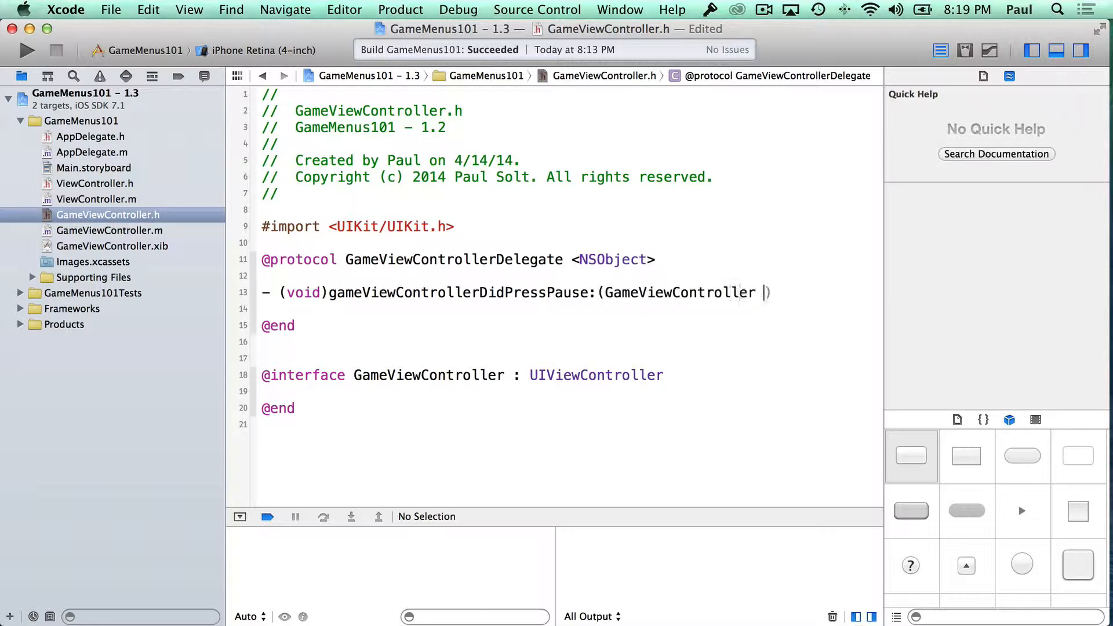
{"action": "type", "text": "*"}
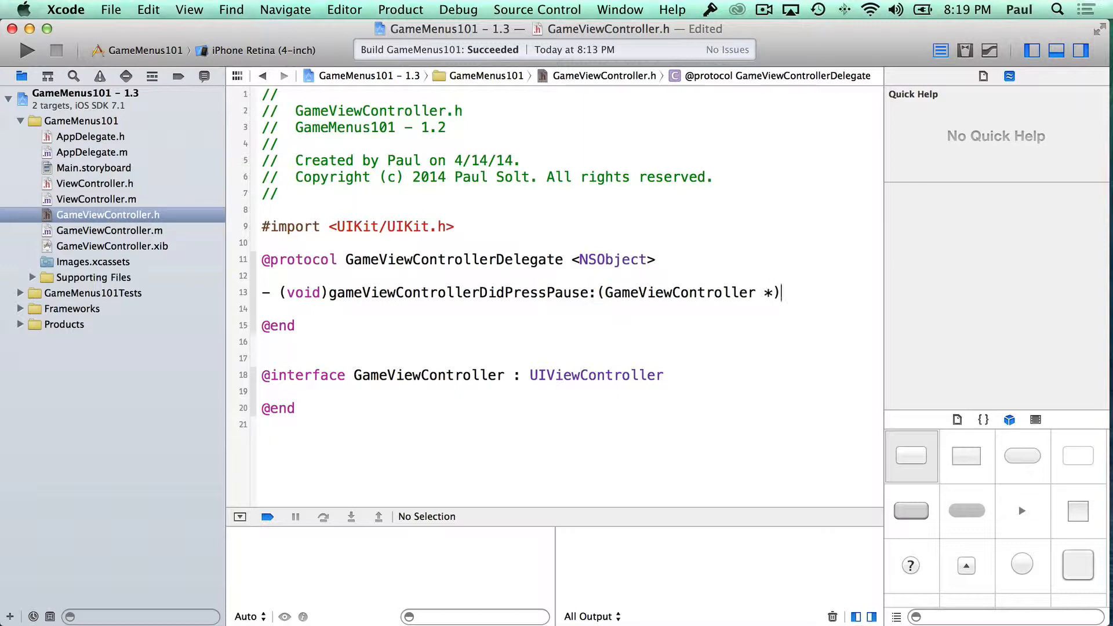
{"action": "type", "text": "gameVie"}
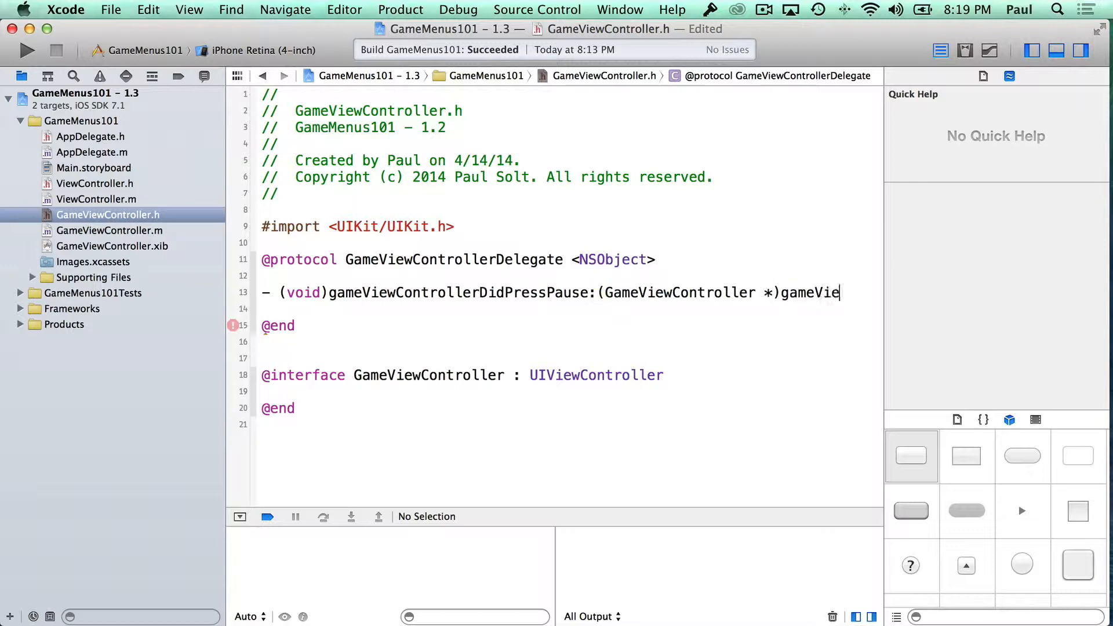
{"action": "type", "text": "gameViewController;"}
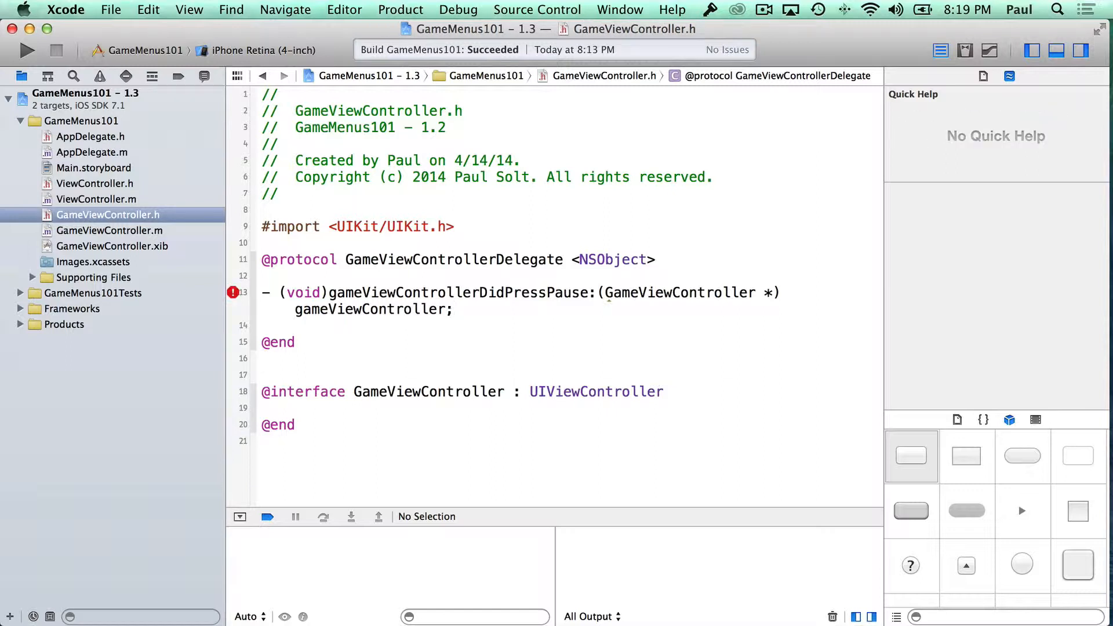
Add an // end game conditions comment and a gameViewControllerDidFinishGame: method declaration.
{"action": "key", "text": "return"}
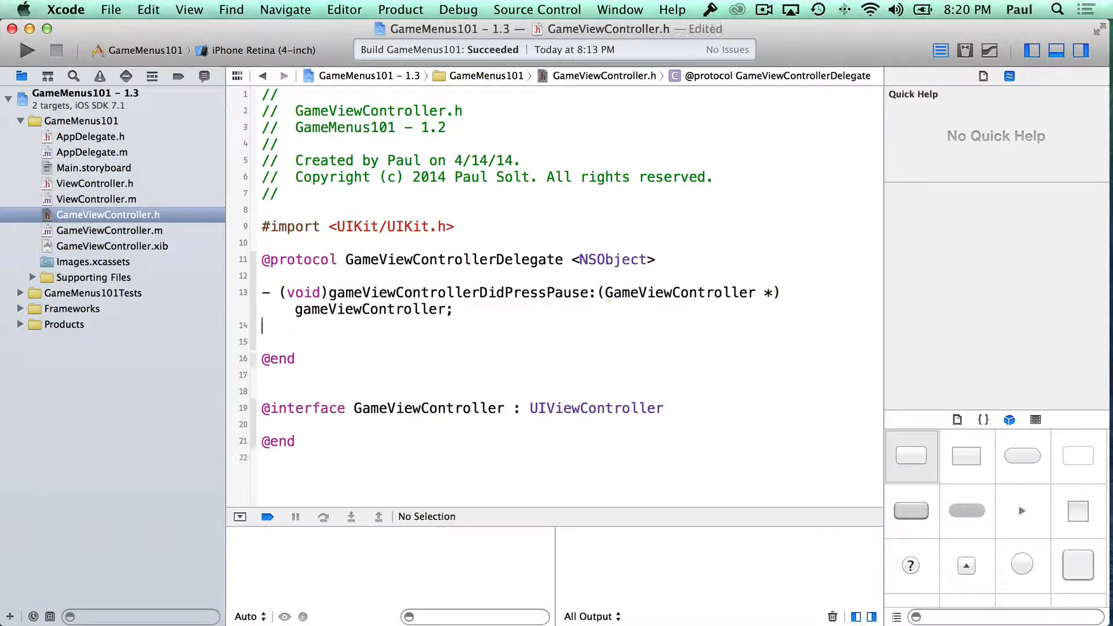
{"action": "type", "text": "//"}
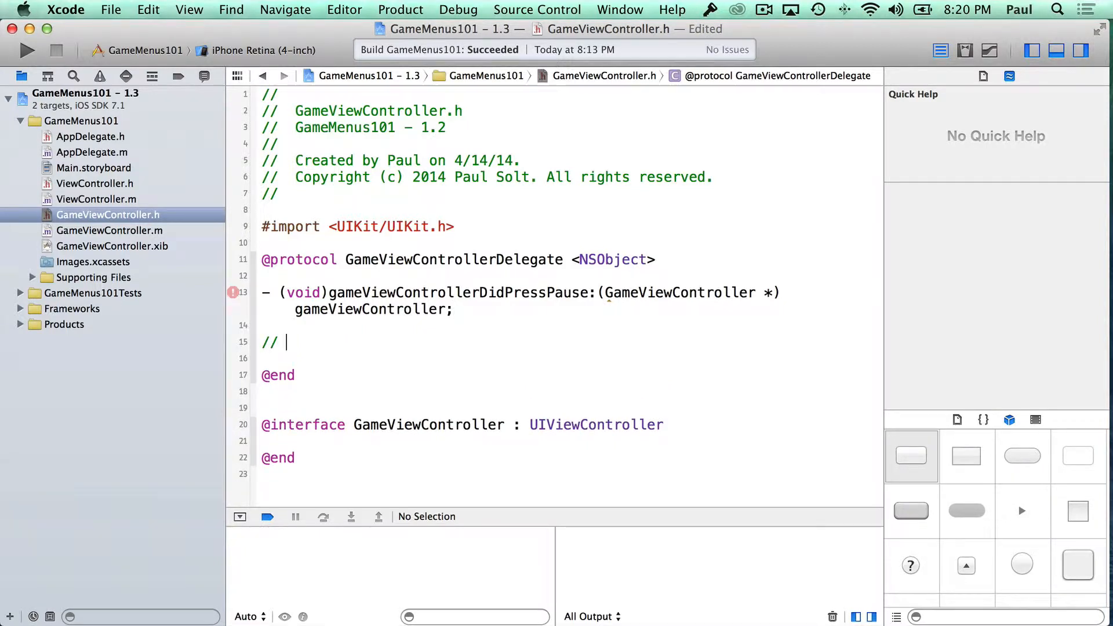
{"action": "type", "text": "end game cont"}
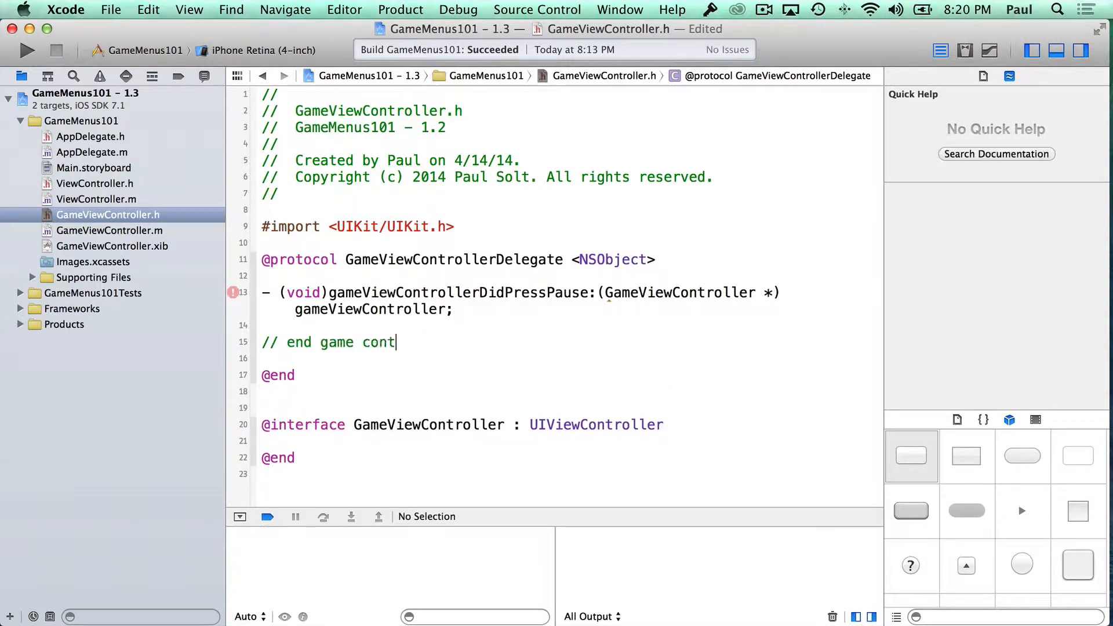
{"action": "type", "text": "itions"}
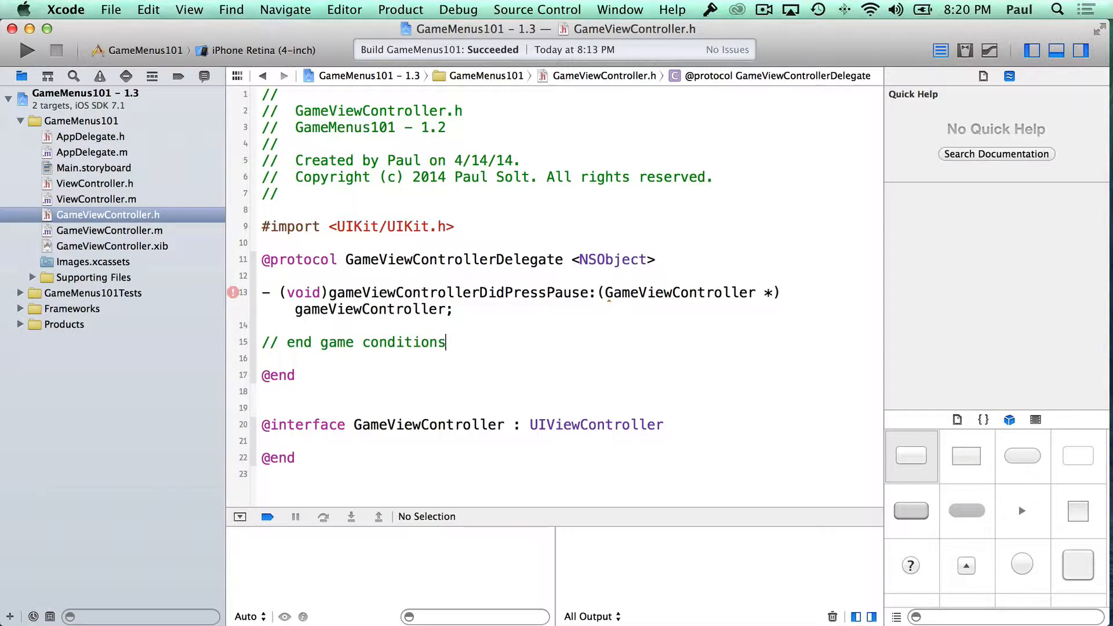
{"action": "type", "text": "- (void)gameViewControllerDid"}
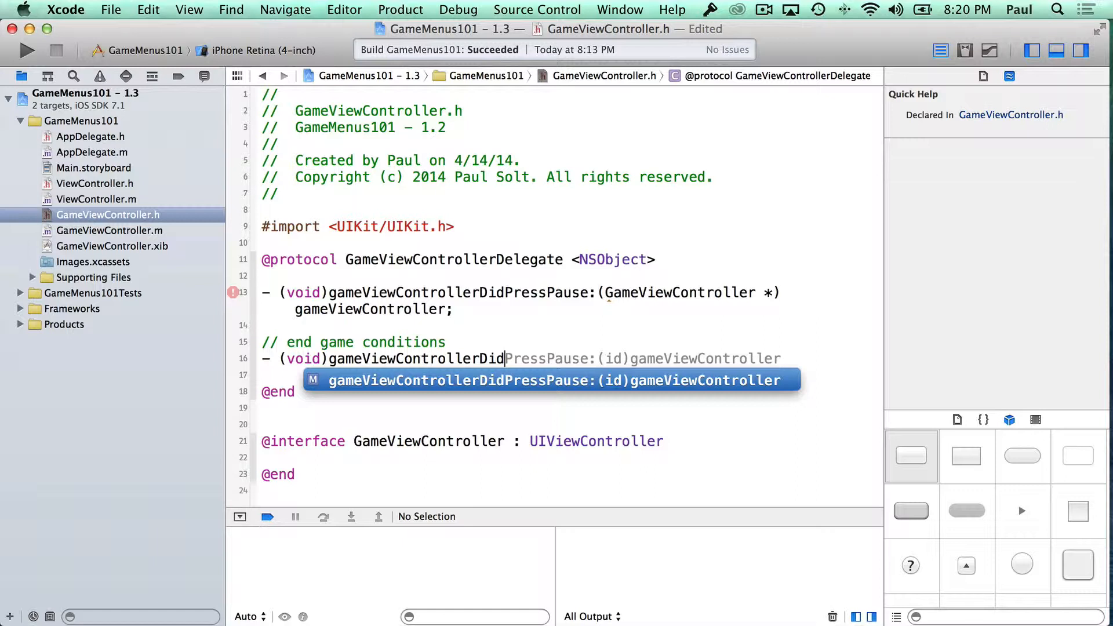
{"action": "type", "text": "FIn"}
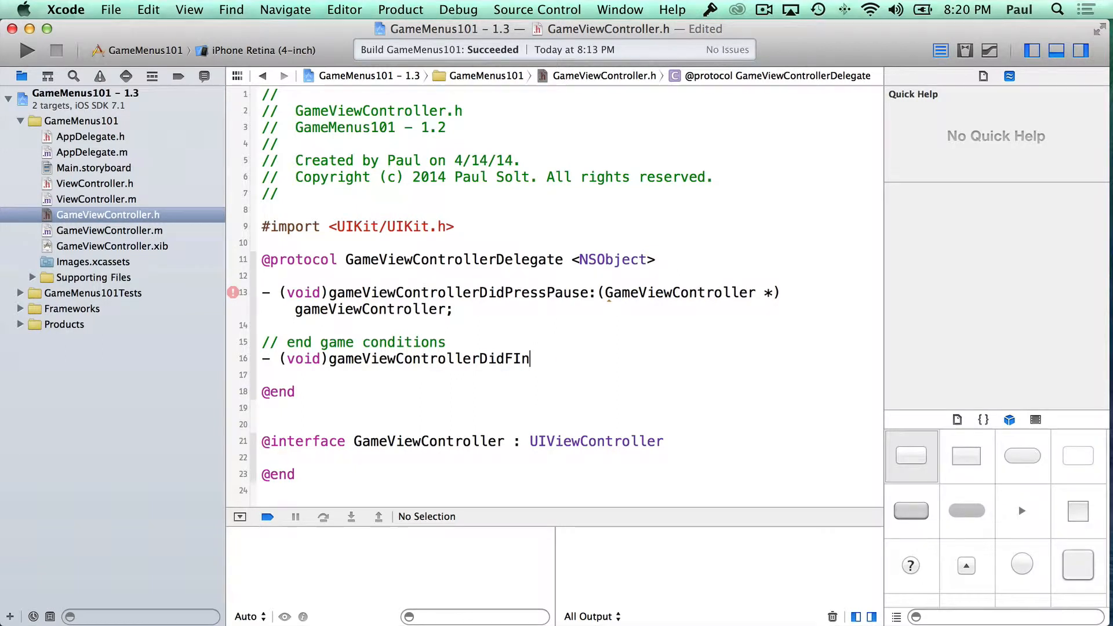
{"action": "type", "text": "ish"}
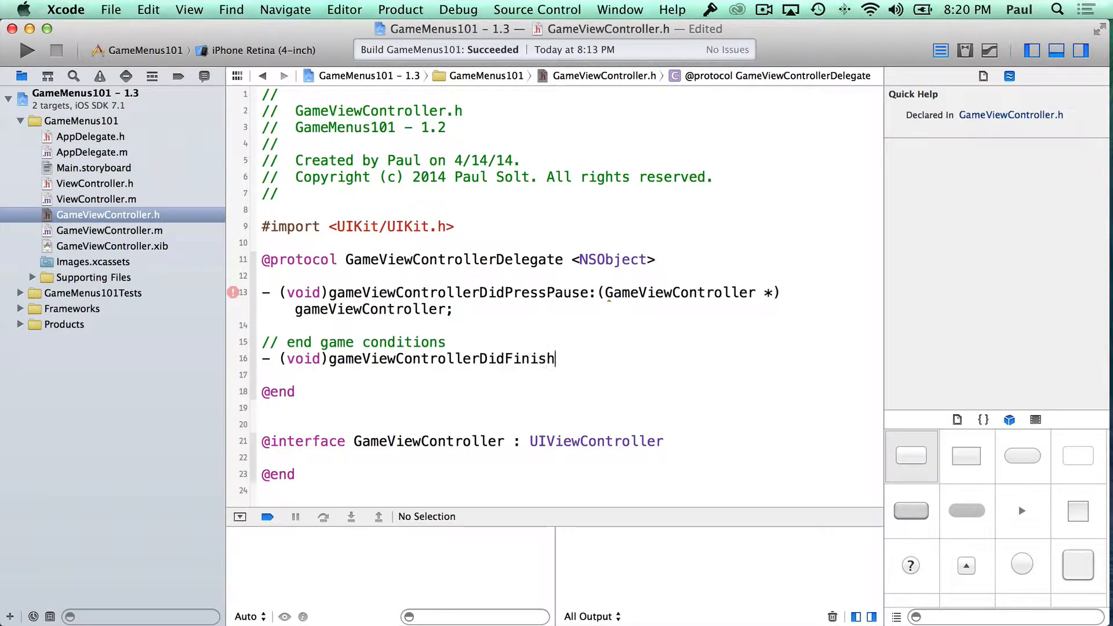
{"action": "type", "text": "G"}
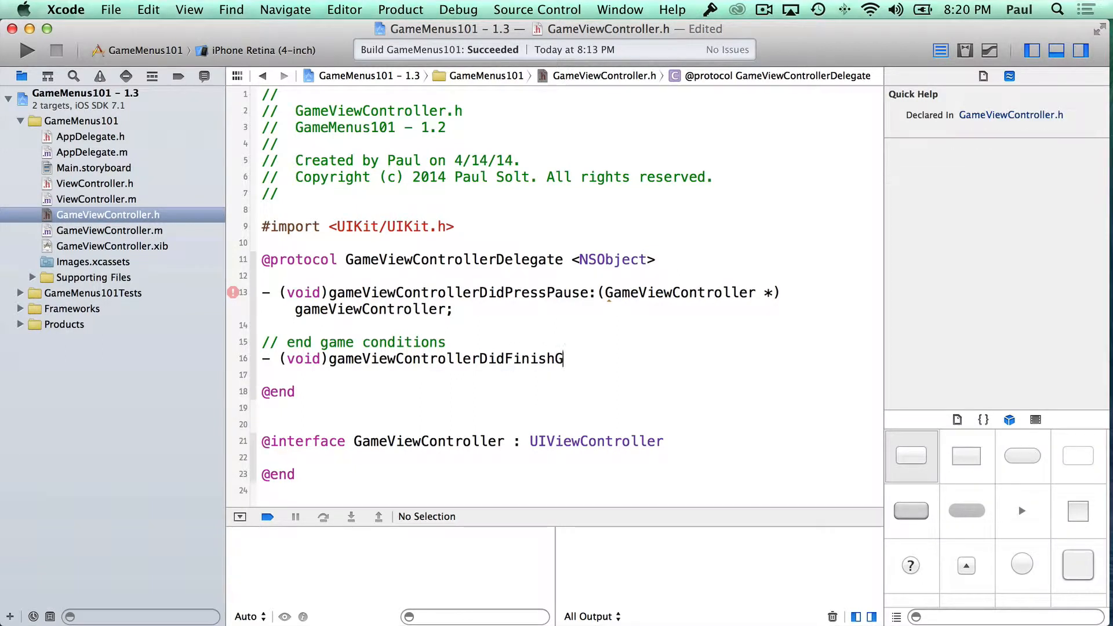
{"action": "type", "text": "ame:(GameViewController *"}
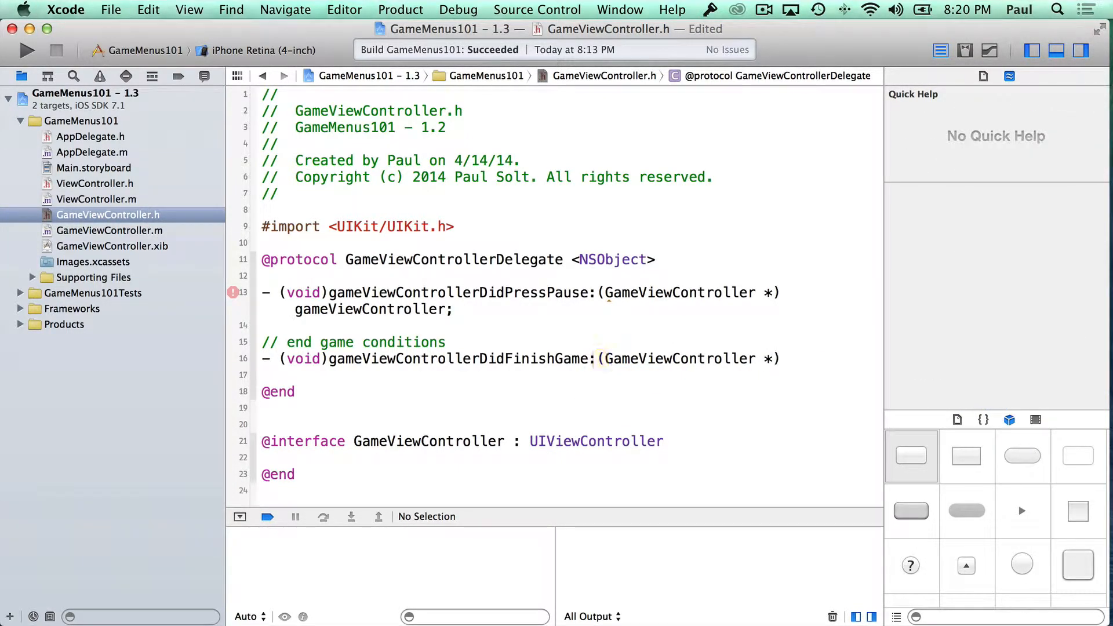
{"action": "type", "text": "gameViewController;"}
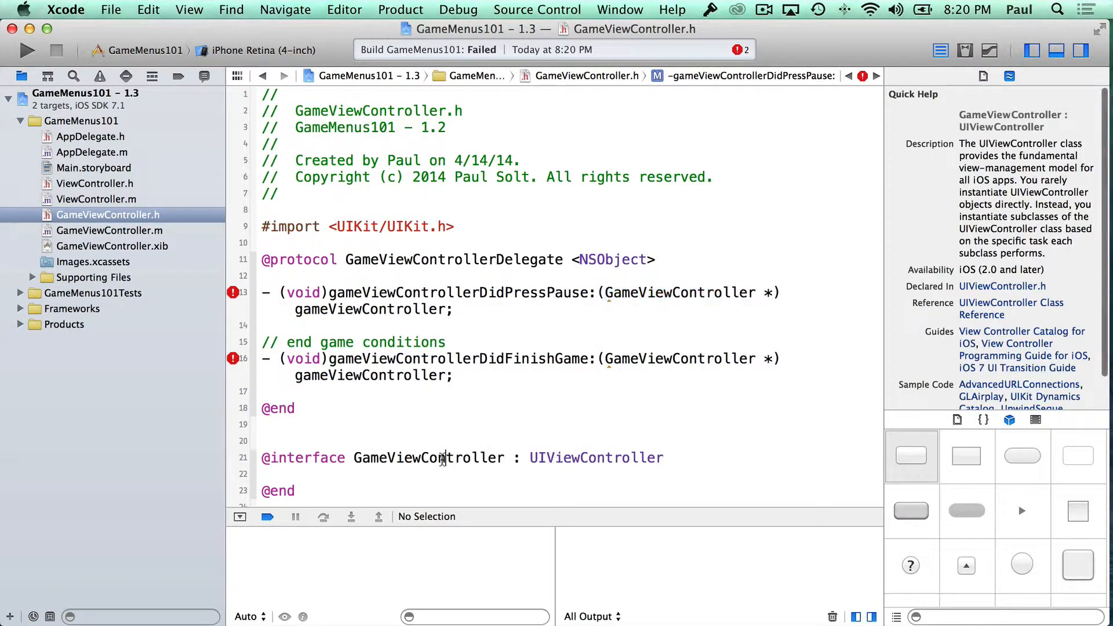
{"action": "left_click", "coordinate": [348, 243]}
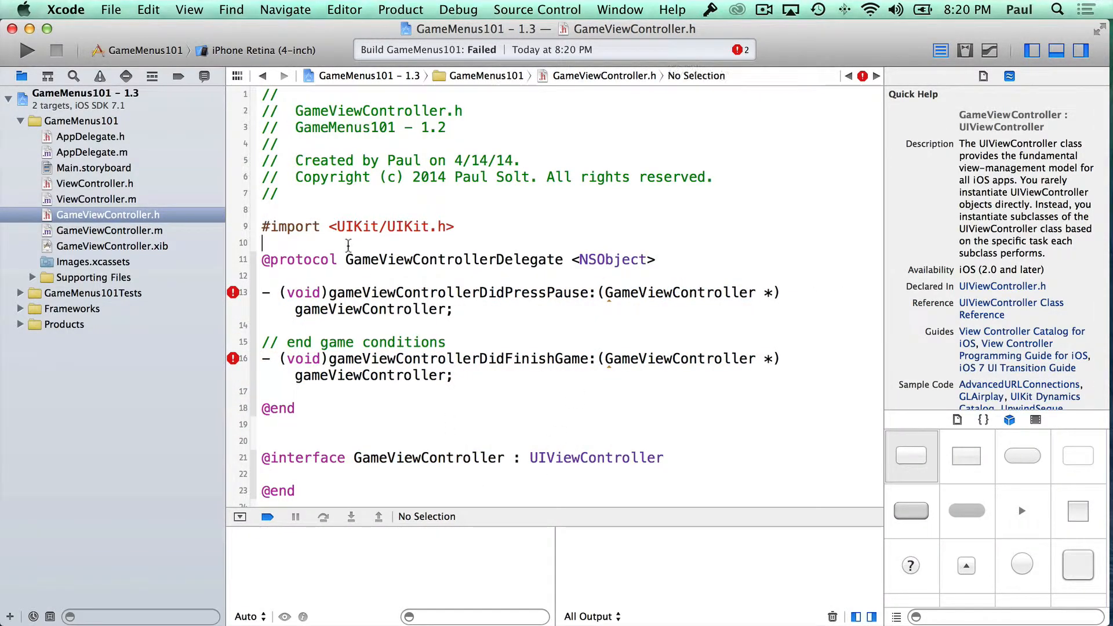
{"action": "type", "text": "// Fora"}
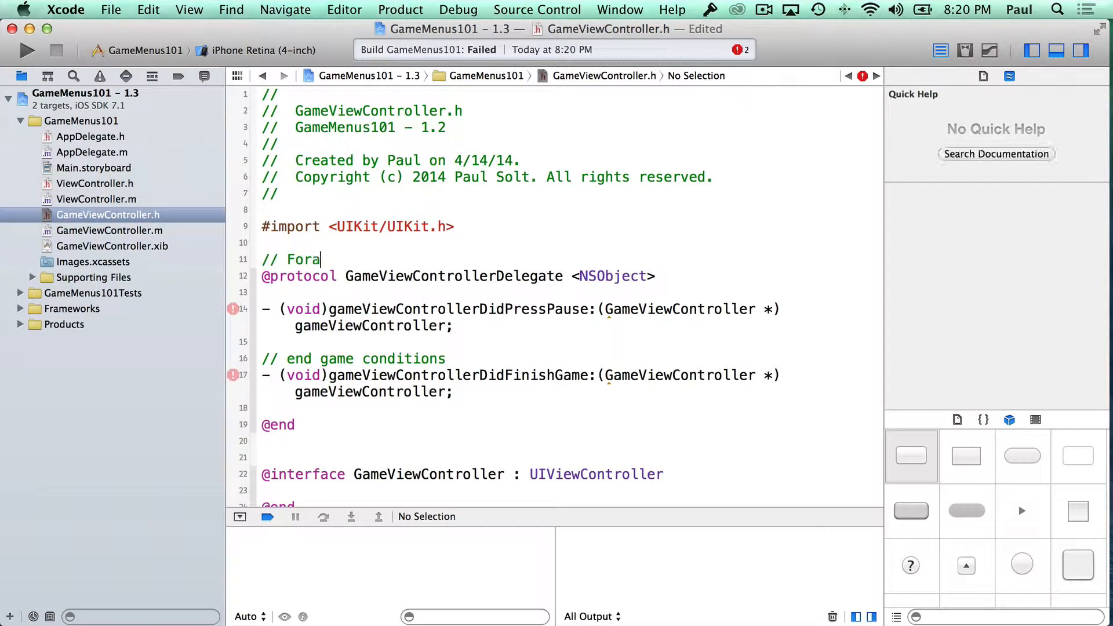
{"action": "type", "text": "rward d"}
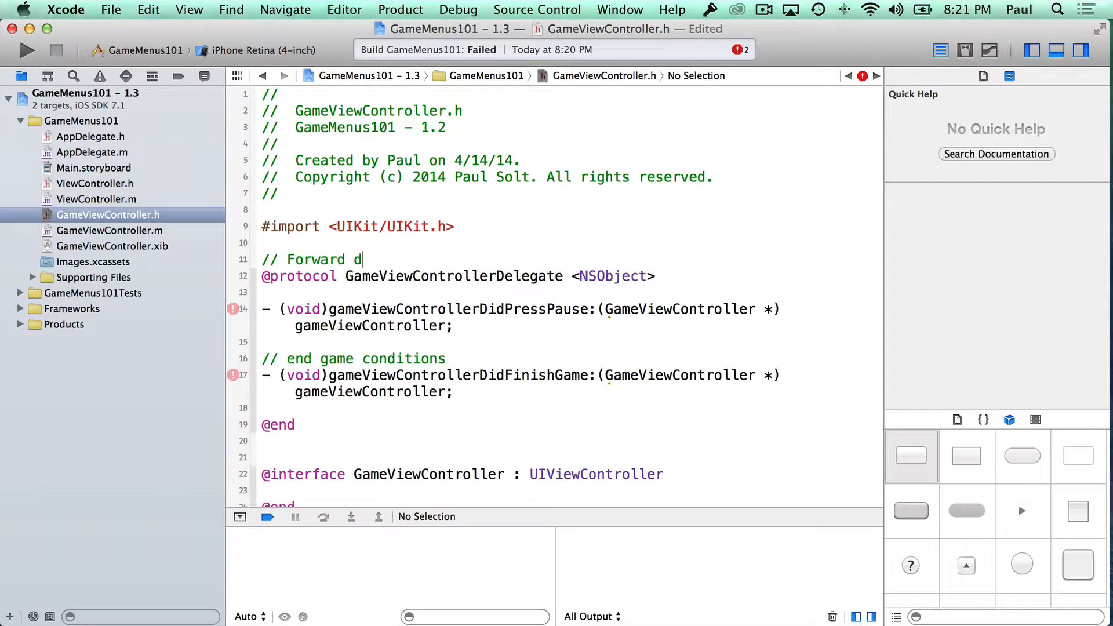
{"action": "type", "text": "eclaration"}
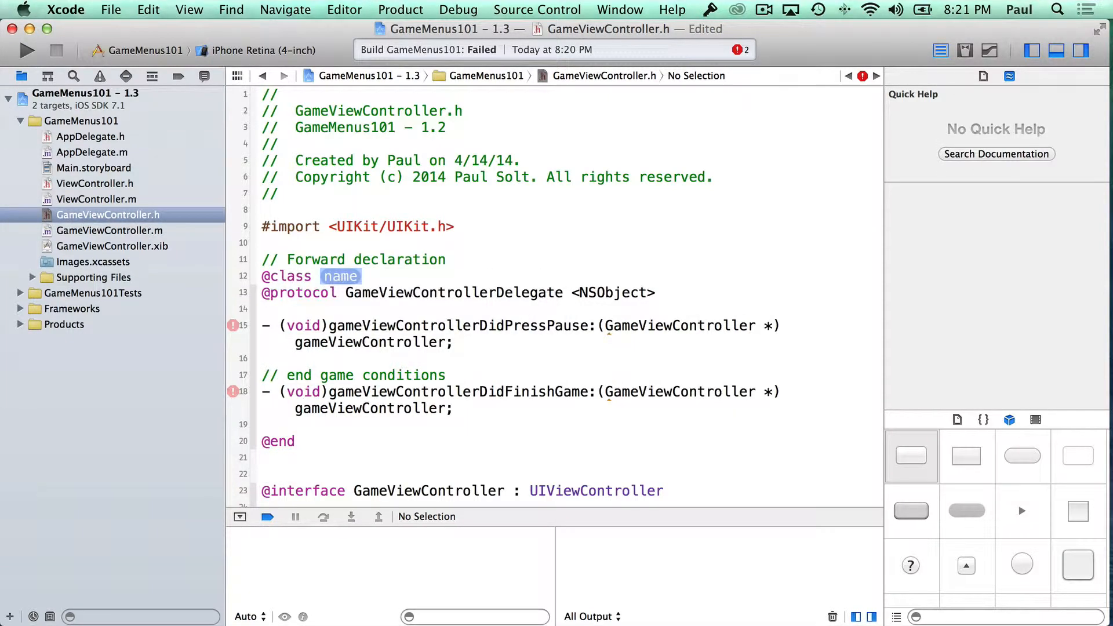
{"action": "type", "text": "GameViewController;"}
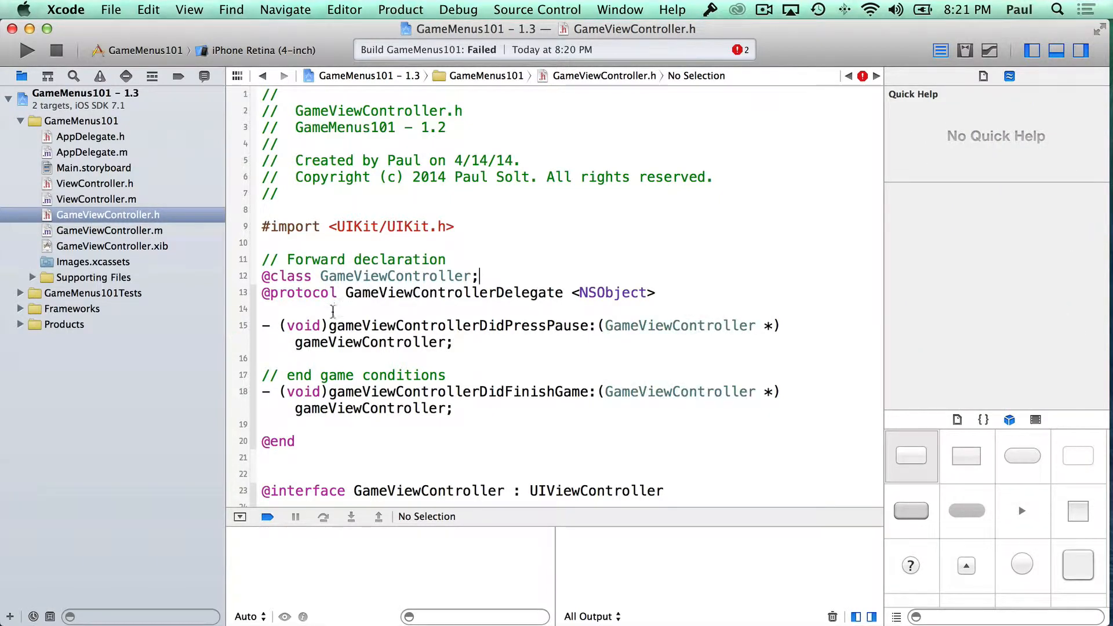
Append a score:(int)score parameter to the gameViewControllerDidFinishGame: declaration.
{"action": "left_click", "coordinate": [26, 50]}
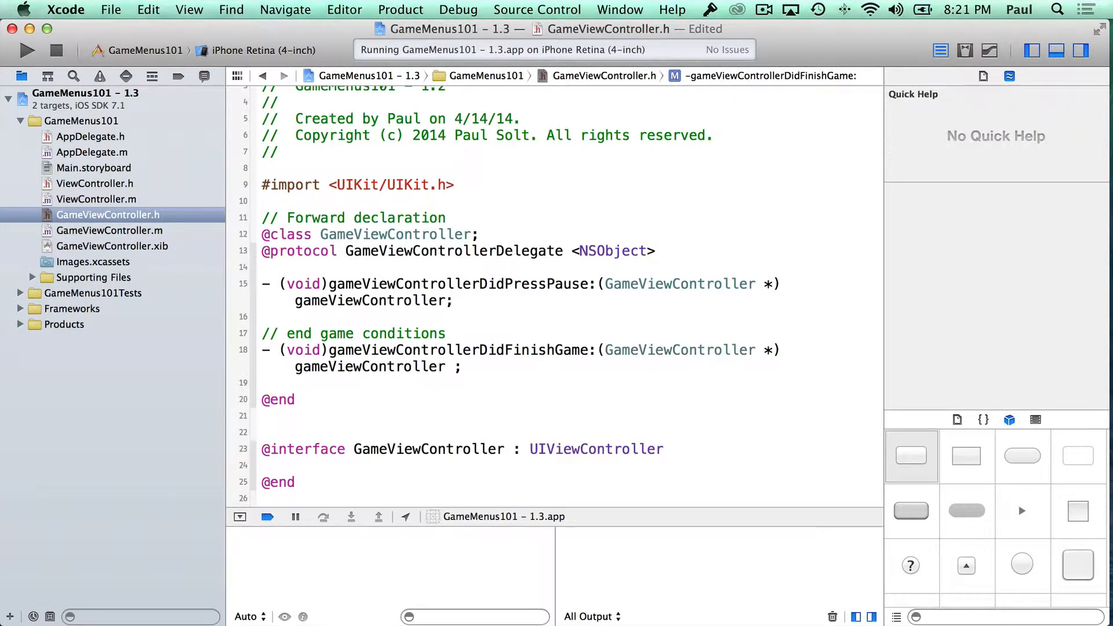
{"action": "type", "text": "w"}
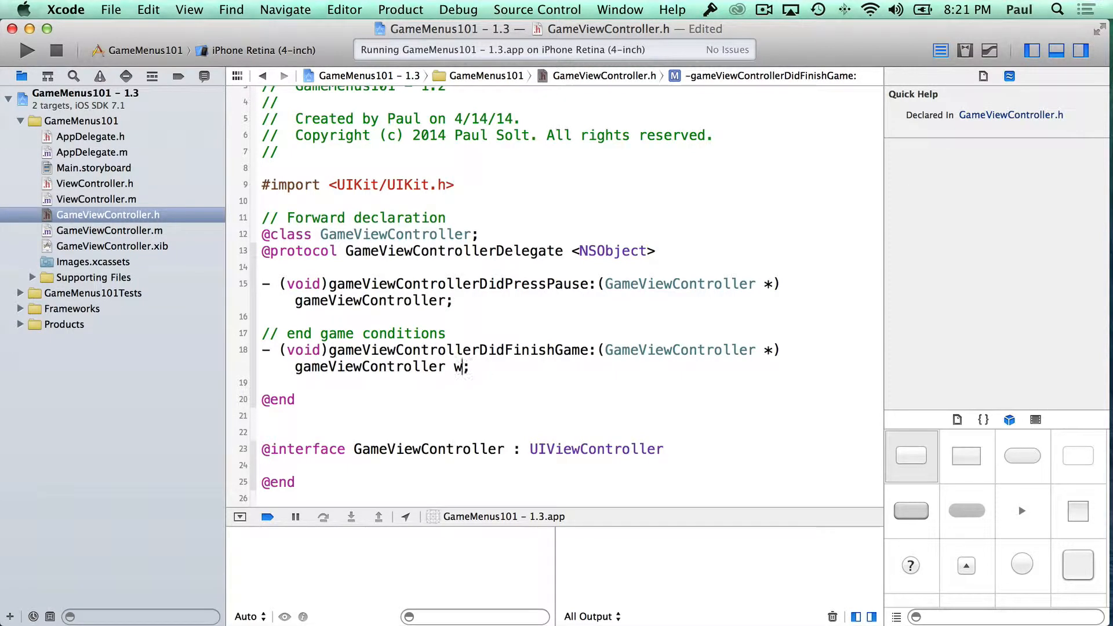
{"action": "type", "text": "score:(int)score"}
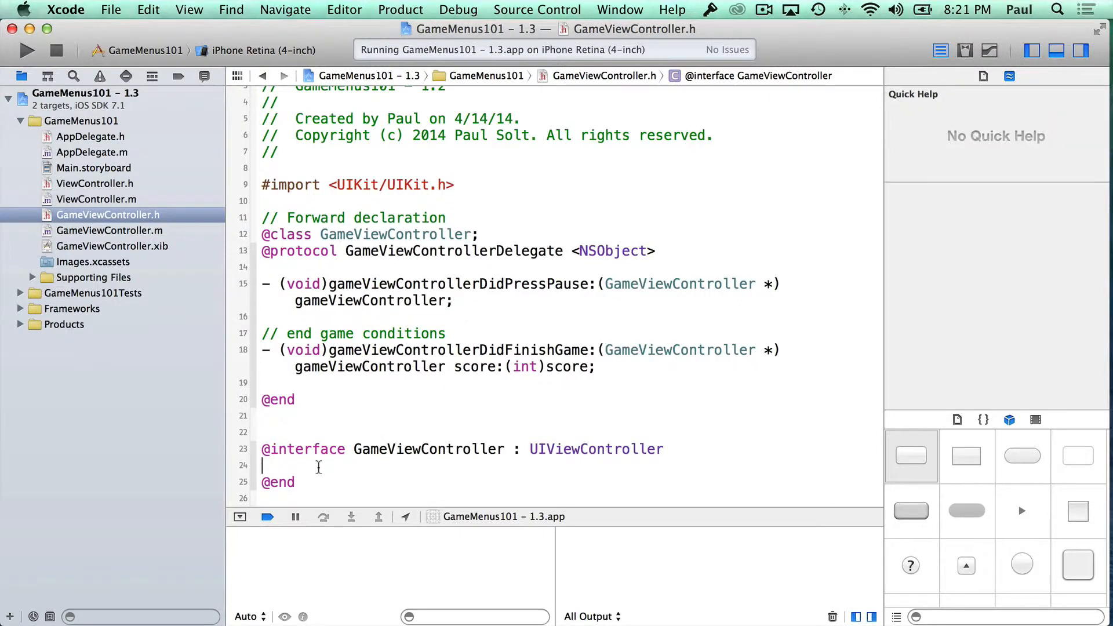
{"action": "type", "text": "@property ("}
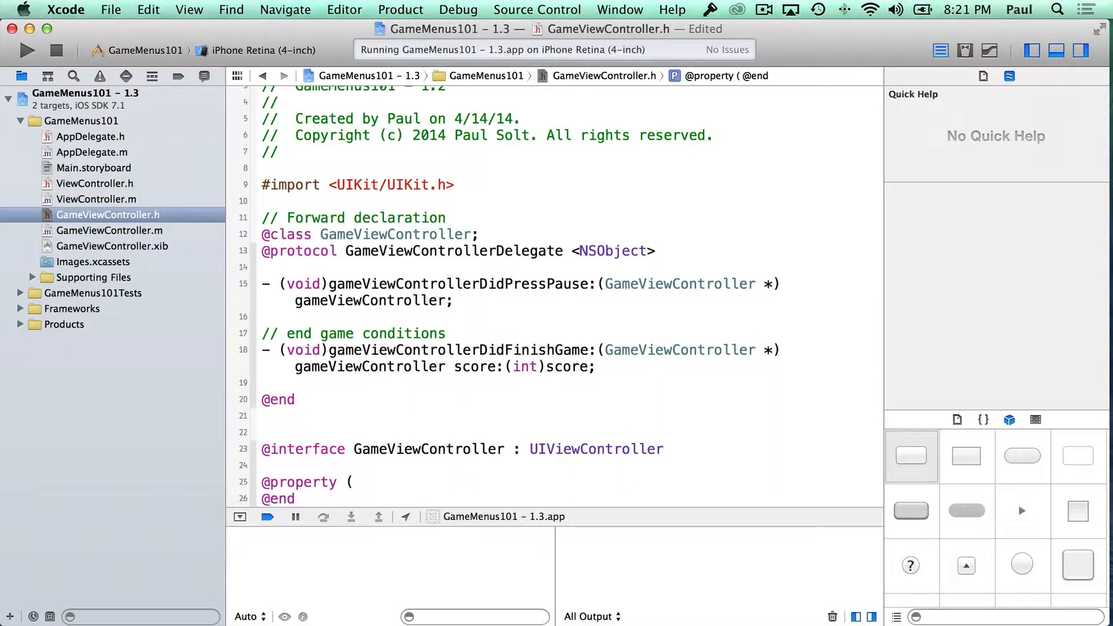
{"action": "left_click", "coordinate": [350, 481]}
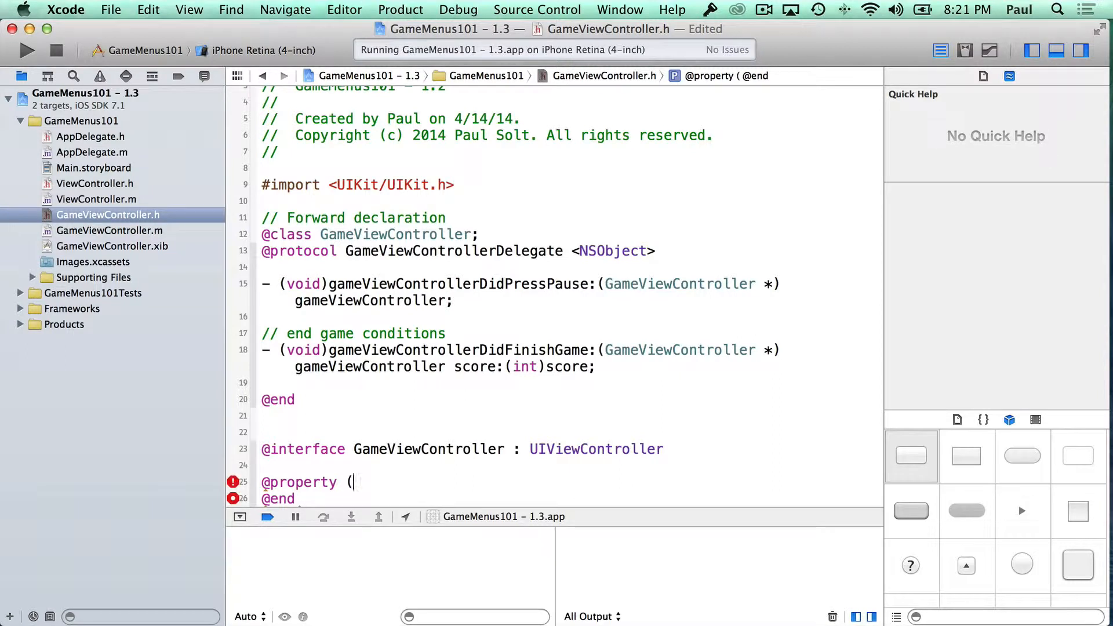
{"action": "type", "text": "nonatomic, weak)"}
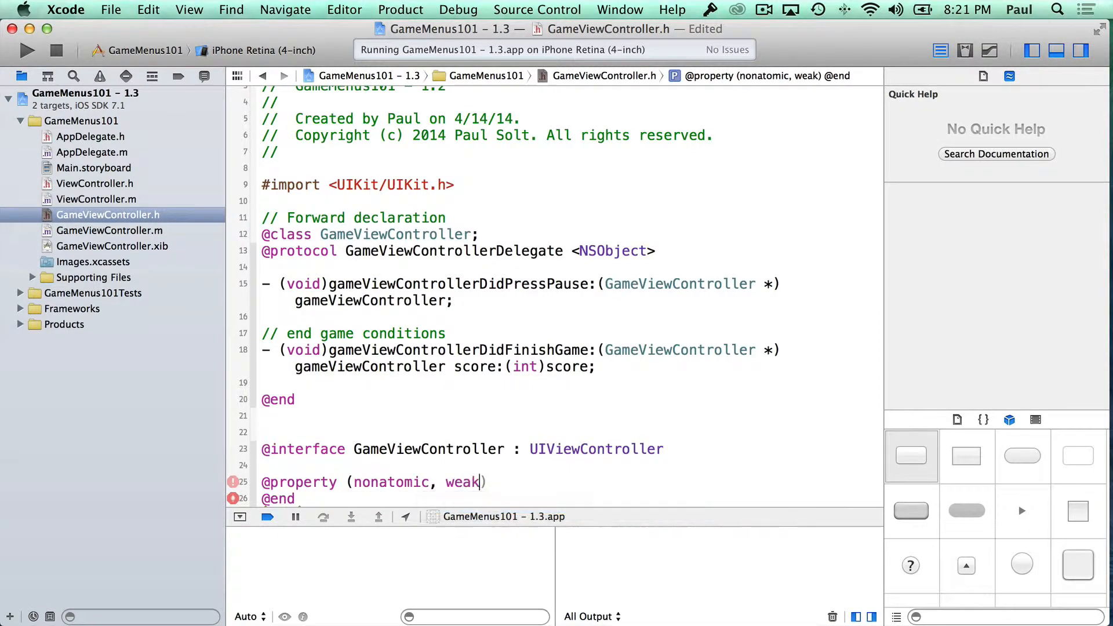
{"action": "type", "text": "id"}
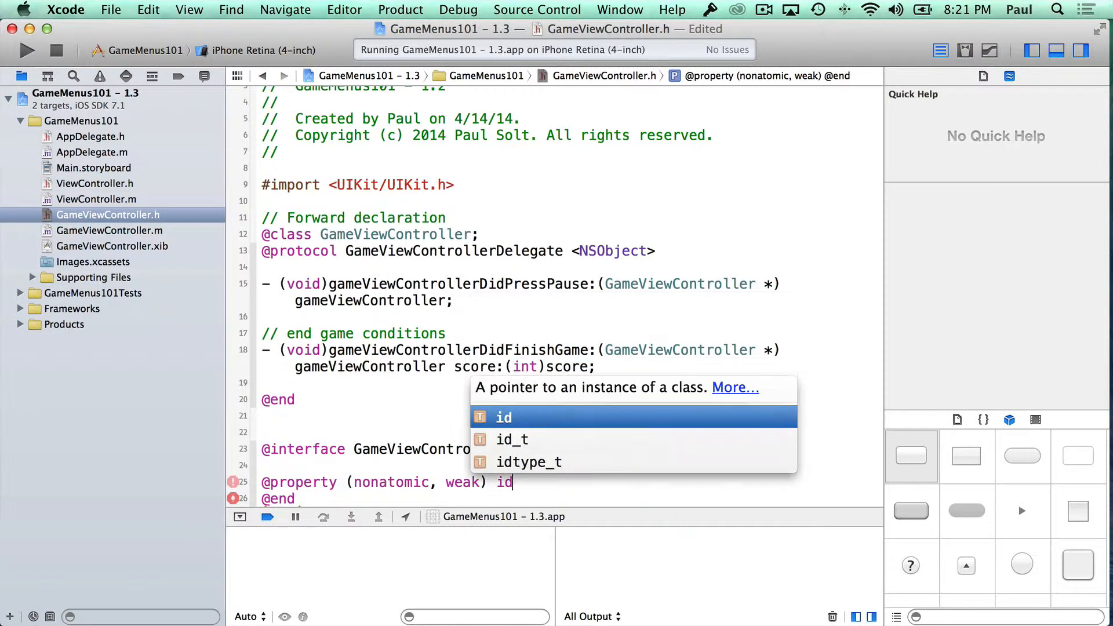
{"action": "type", "text": "<"}
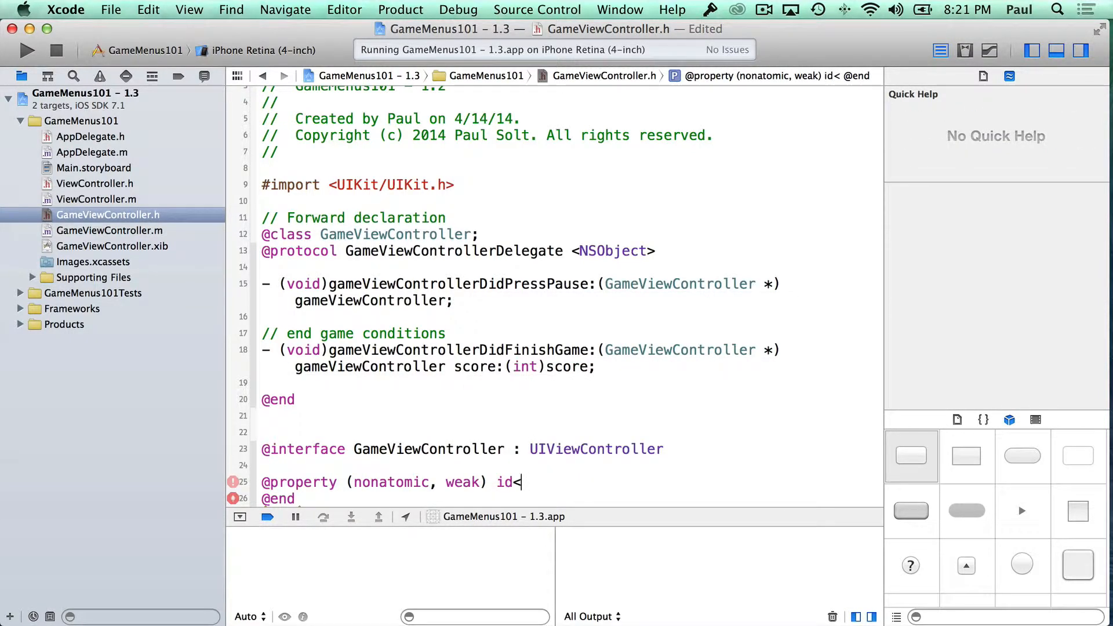
{"action": "scroll", "scroll_direction": "up", "scroll_amount": 3}
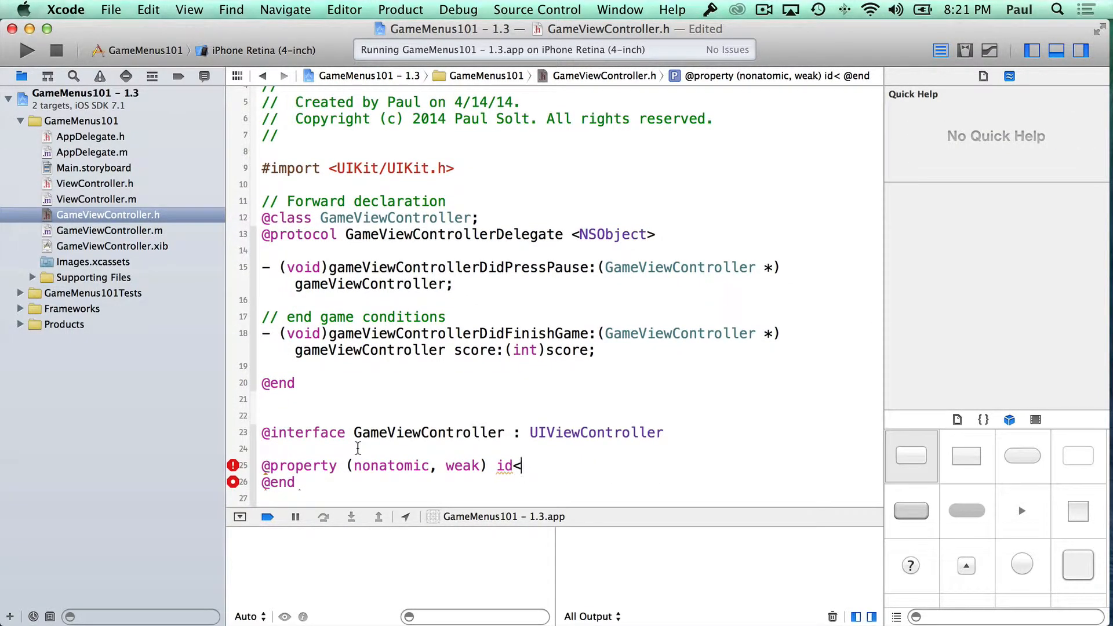
{"action": "type", "text": "GameViewControllerDelegate>"}
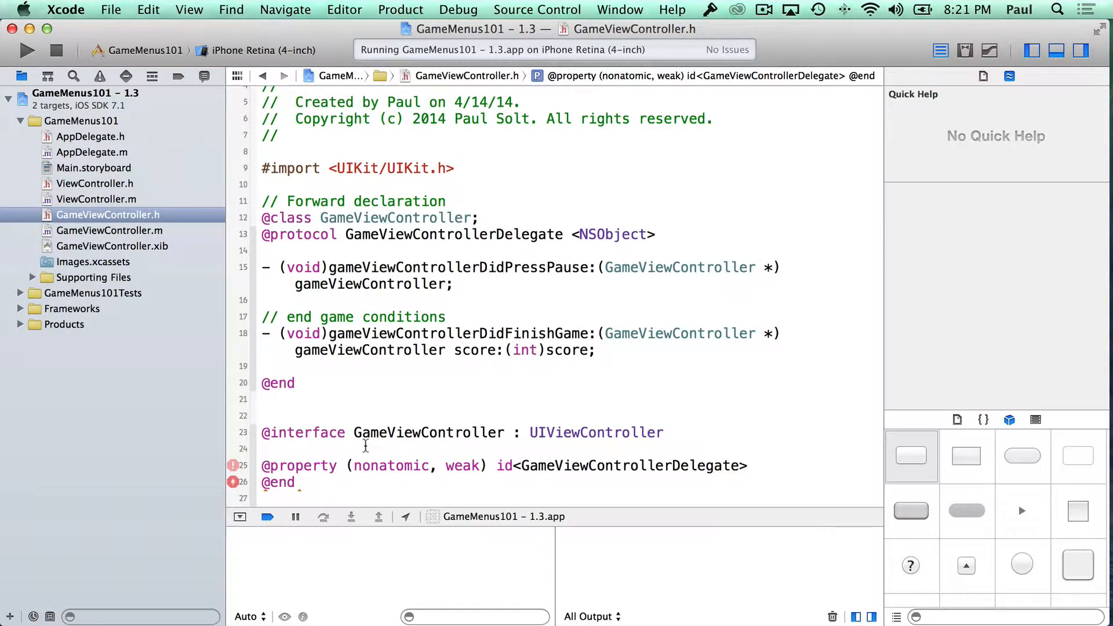
{"action": "type", "text": "delegate;"}
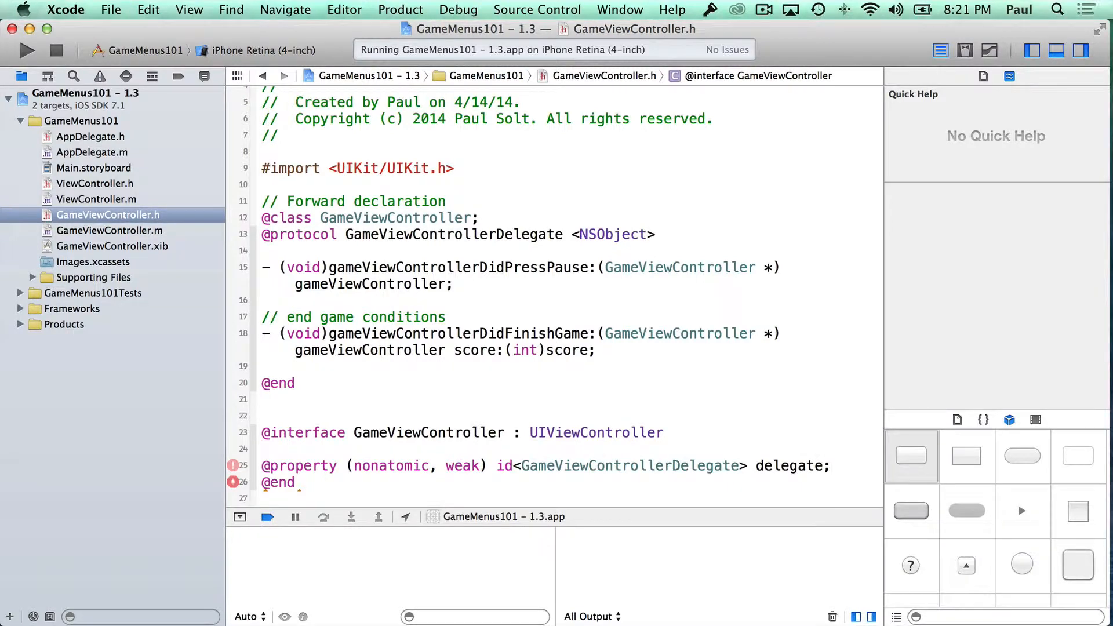
{"action": "scroll", "scroll_direction": "up", "scroll_amount": 3}
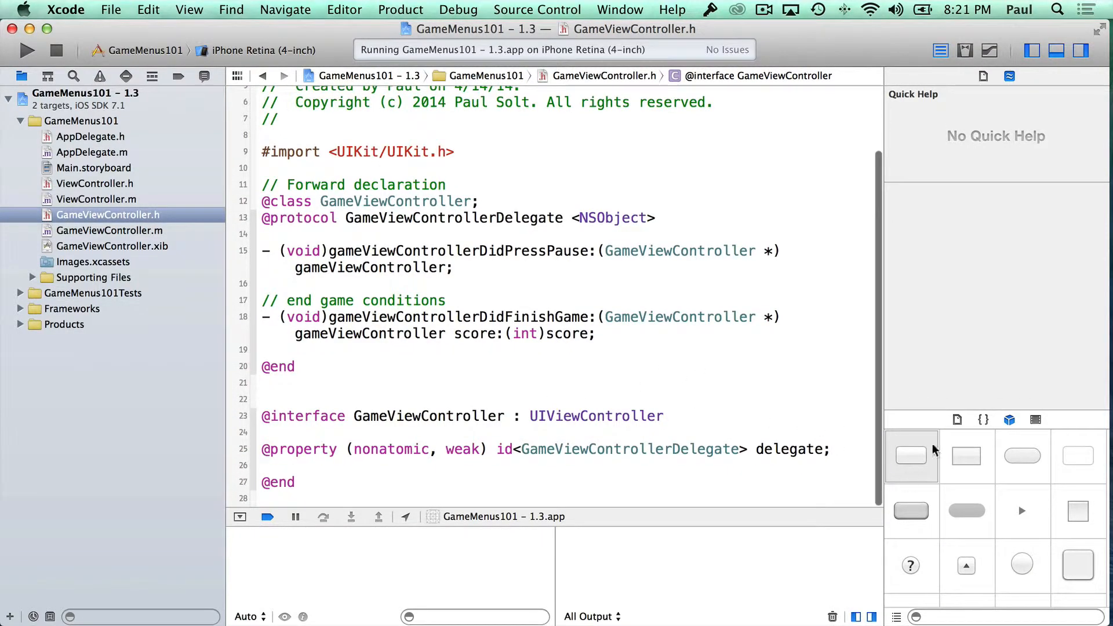
Hide the Utilities pane, select the delegate name, and open GameViewController.m.
{"action": "left_click", "coordinate": [1080, 50]}
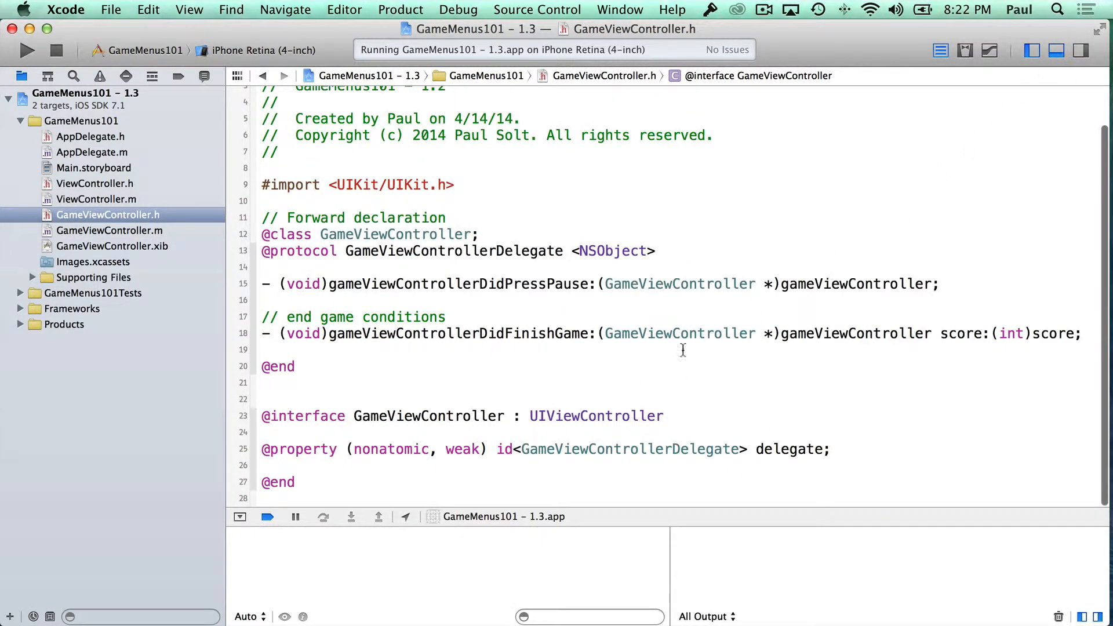
{"action": "left_click", "coordinate": [264, 465]}
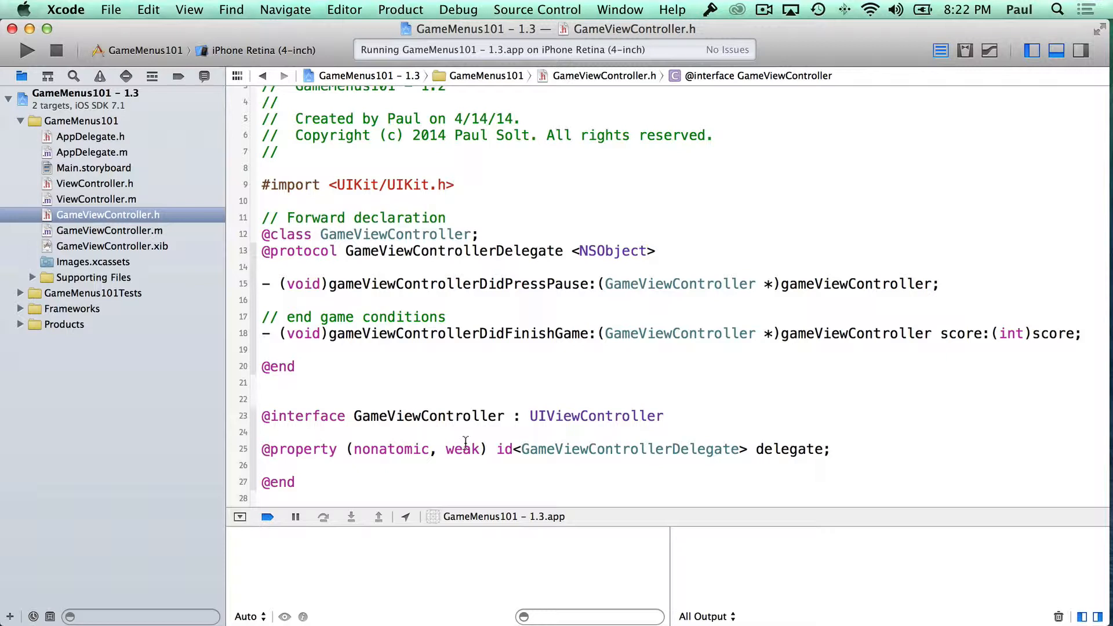
{"action": "left_click", "coordinate": [264, 464]}
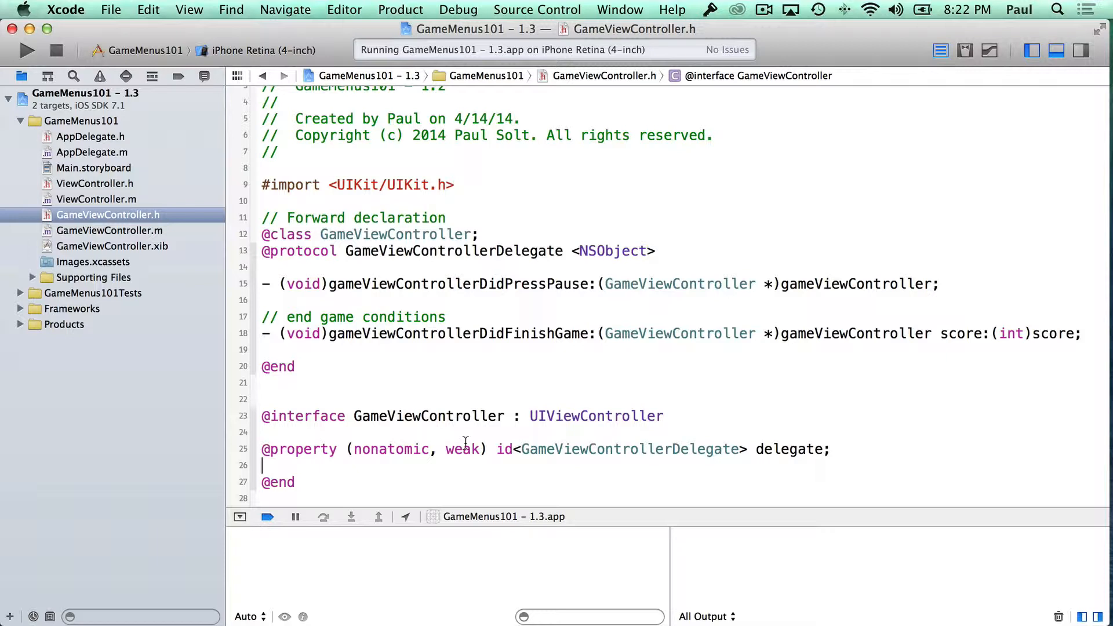
{"action": "left_click", "coordinate": [784, 449]}
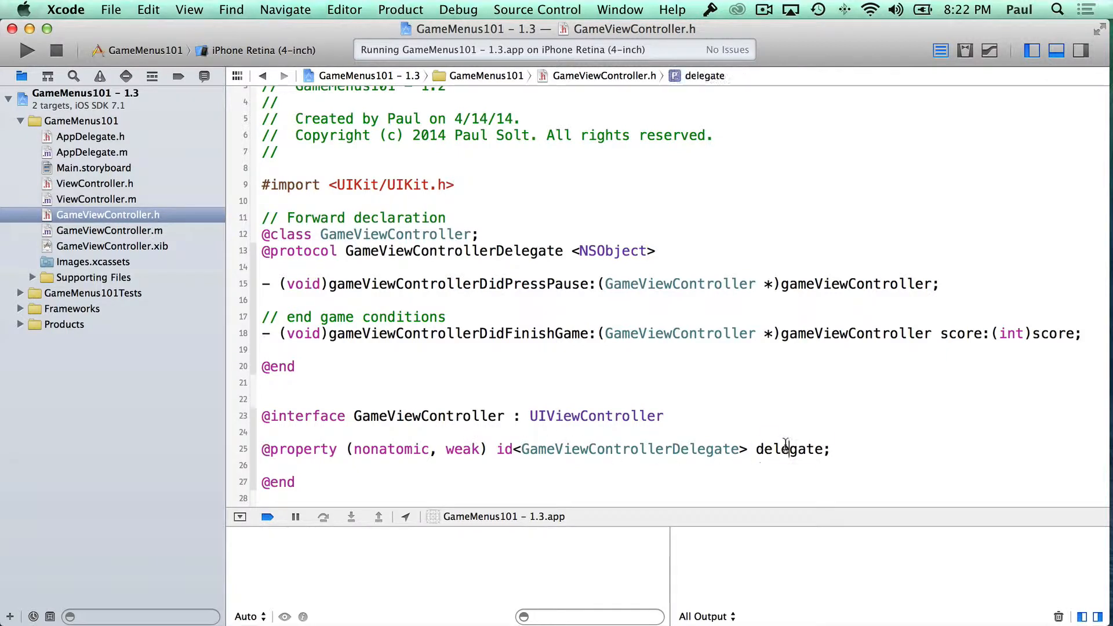
{"action": "double_click", "coordinate": [788, 449]}
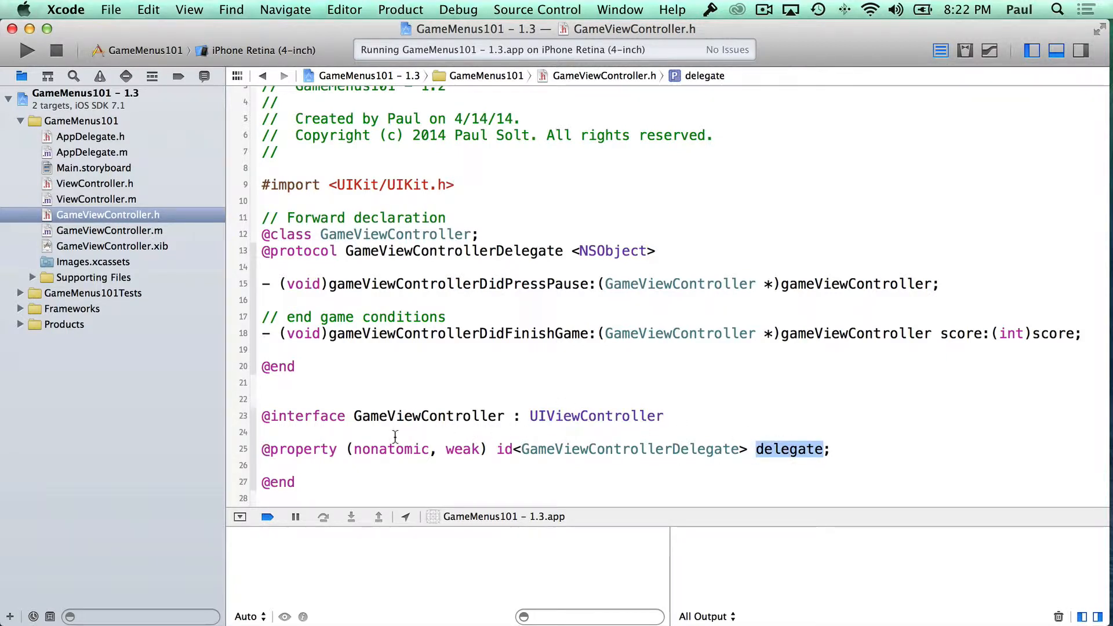
{"action": "left_click", "coordinate": [110, 230]}
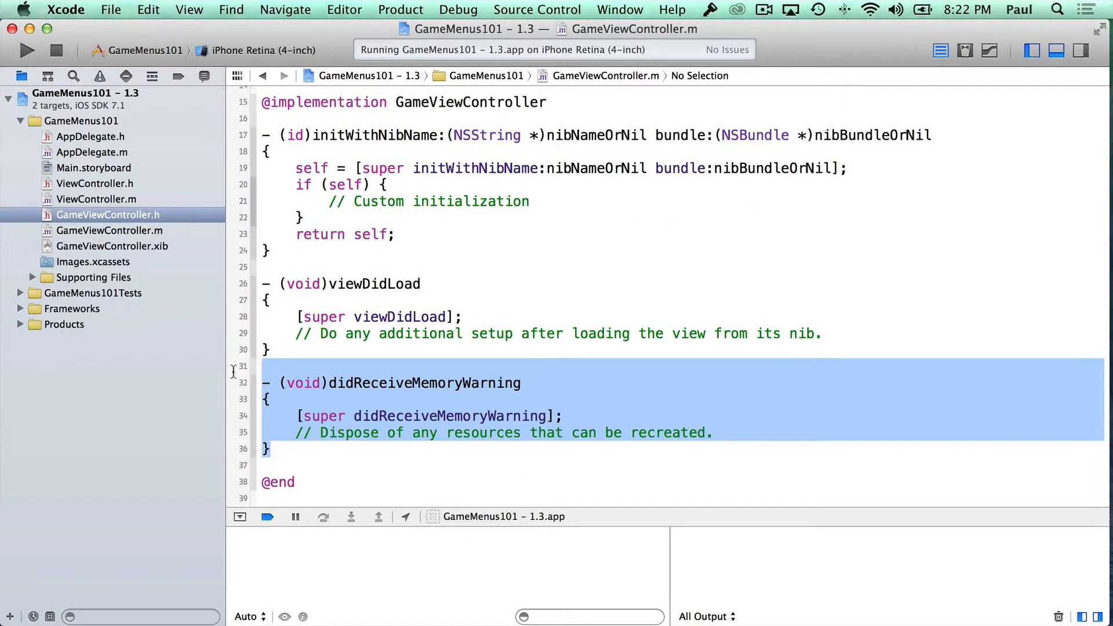
{"action": "left_click", "coordinate": [109, 230]}
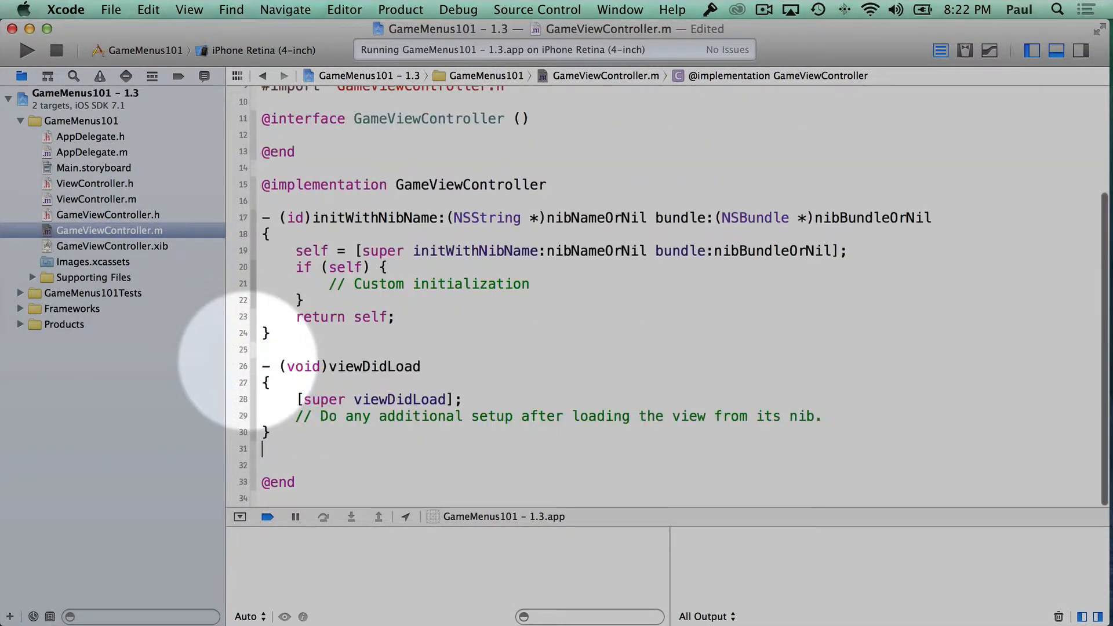
{"action": "mouse_move", "coordinate": [517, 496]}
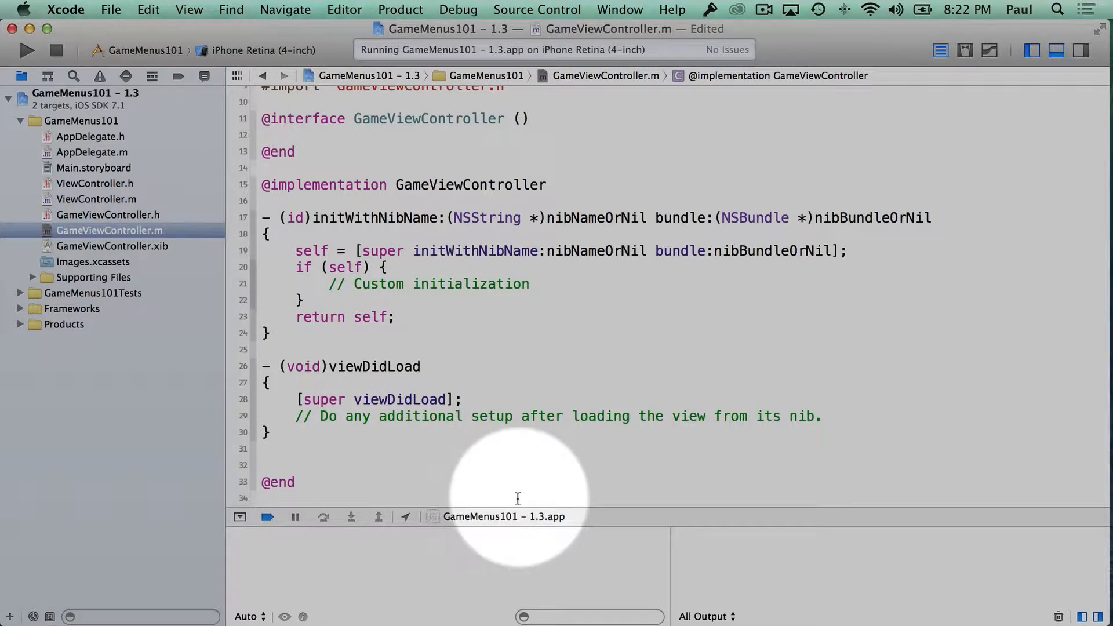
{"action": "key", "text": "return"}
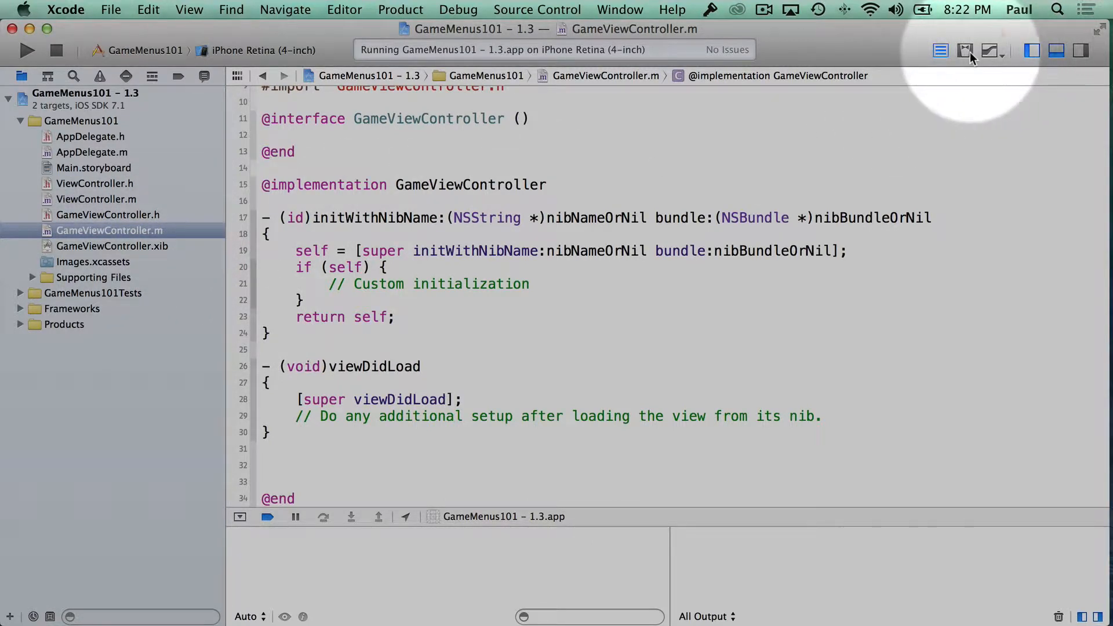
Turn on the Assistant Editor and open GameViewController.xib beside the header.
{"action": "left_click", "coordinate": [964, 50]}
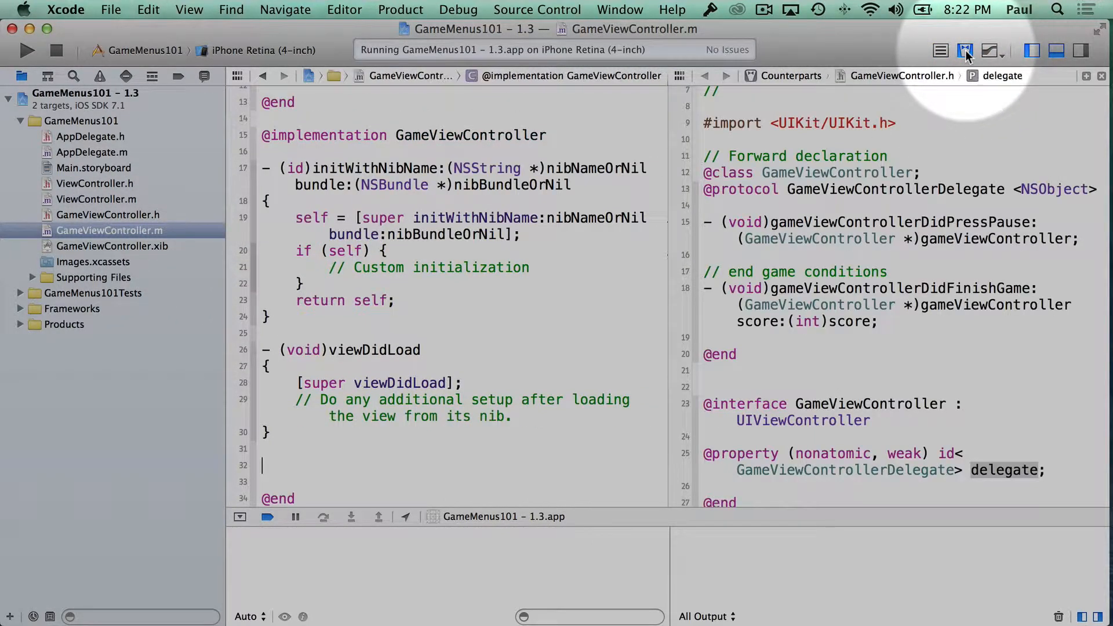
{"action": "left_click", "coordinate": [109, 246]}
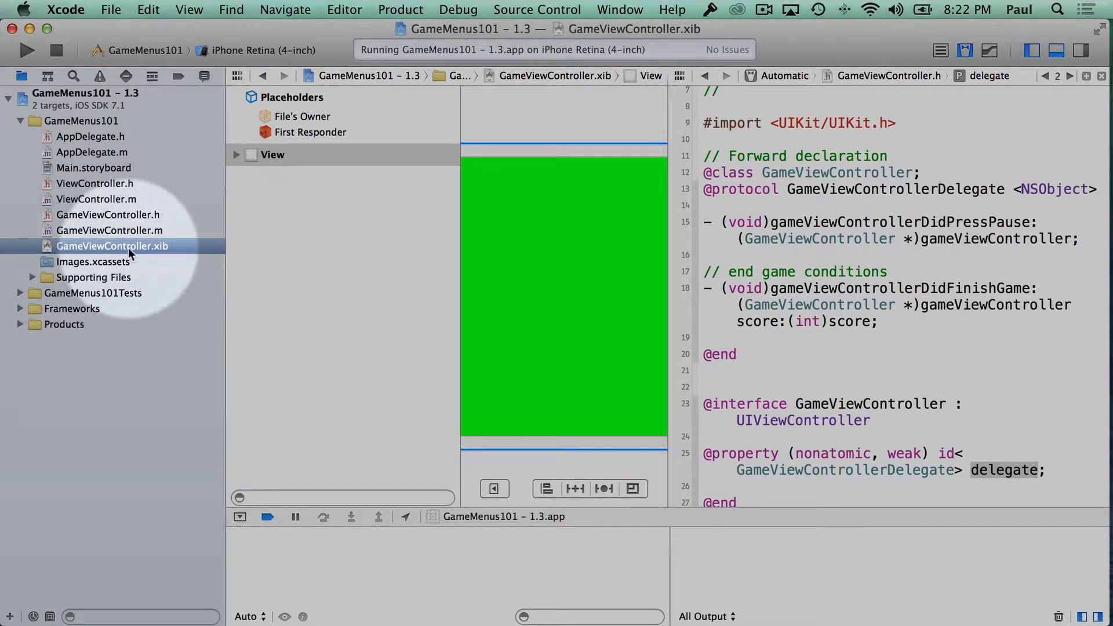
{"action": "mouse_move", "coordinate": [539, 504]}
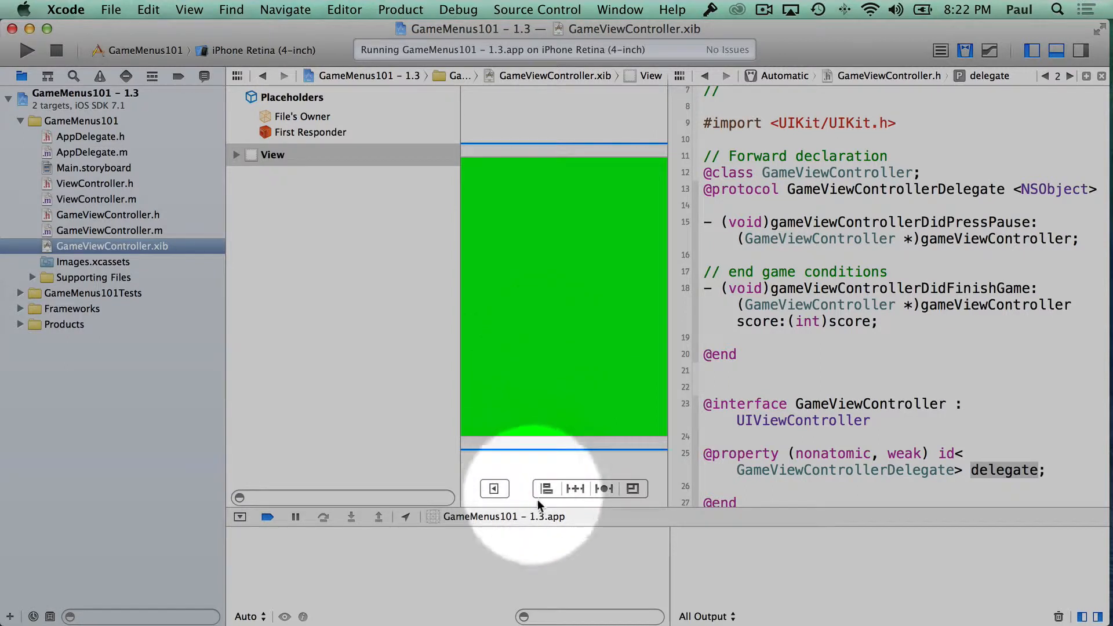
{"action": "mouse_move", "coordinate": [486, 536]}
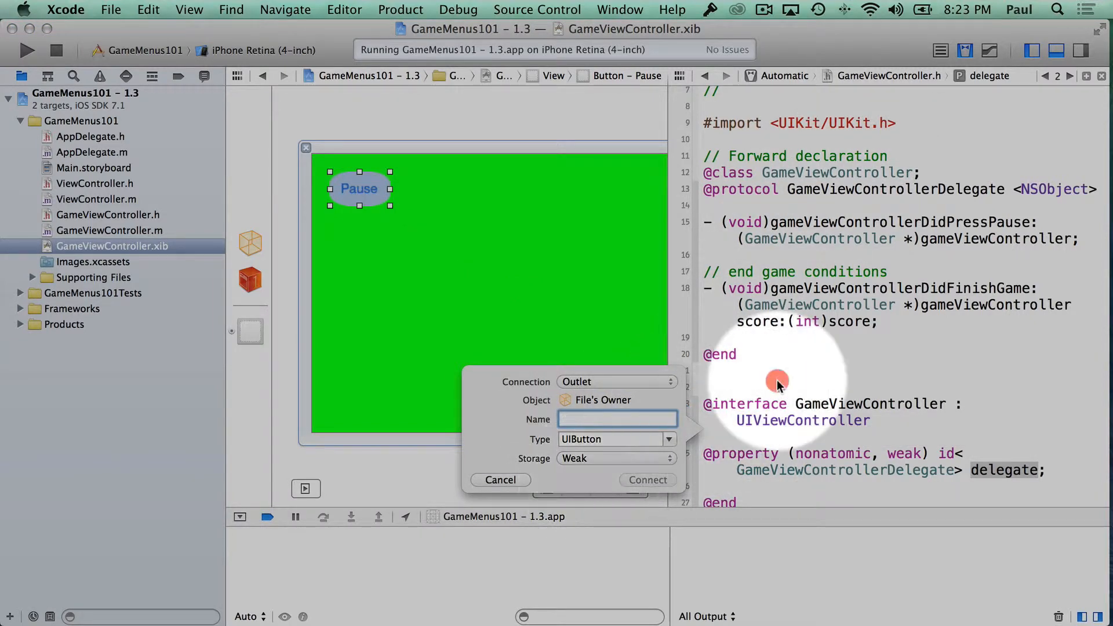
{"action": "mouse_move", "coordinate": [699, 392]}
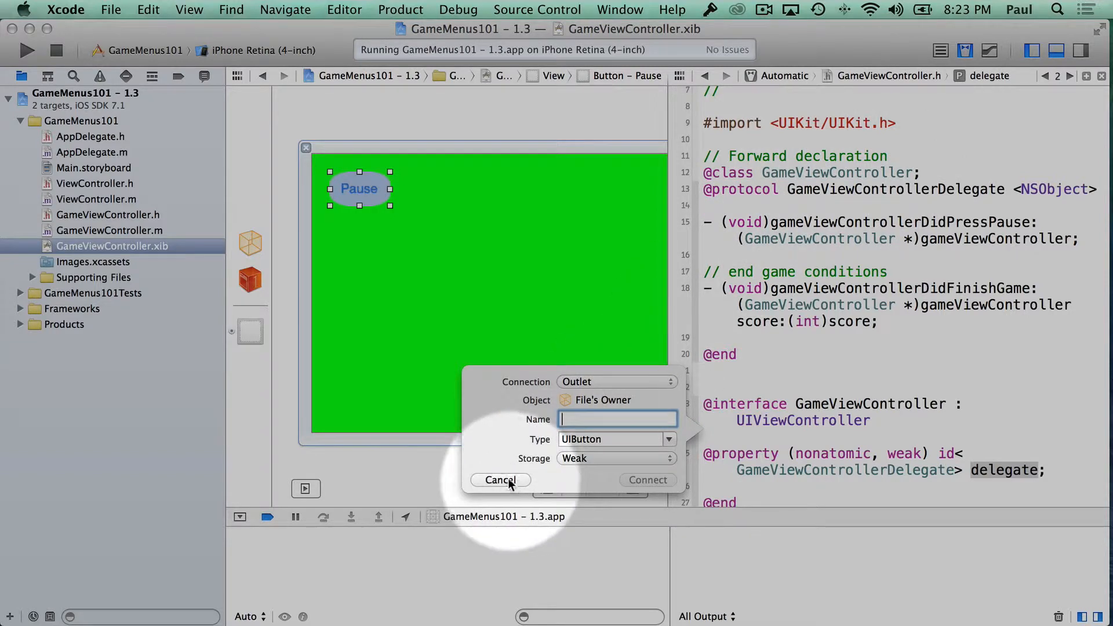
Cancel the first connection, show GameViewController.m in the assistant, and retry the Pause button connection.
{"action": "left_click", "coordinate": [500, 480]}
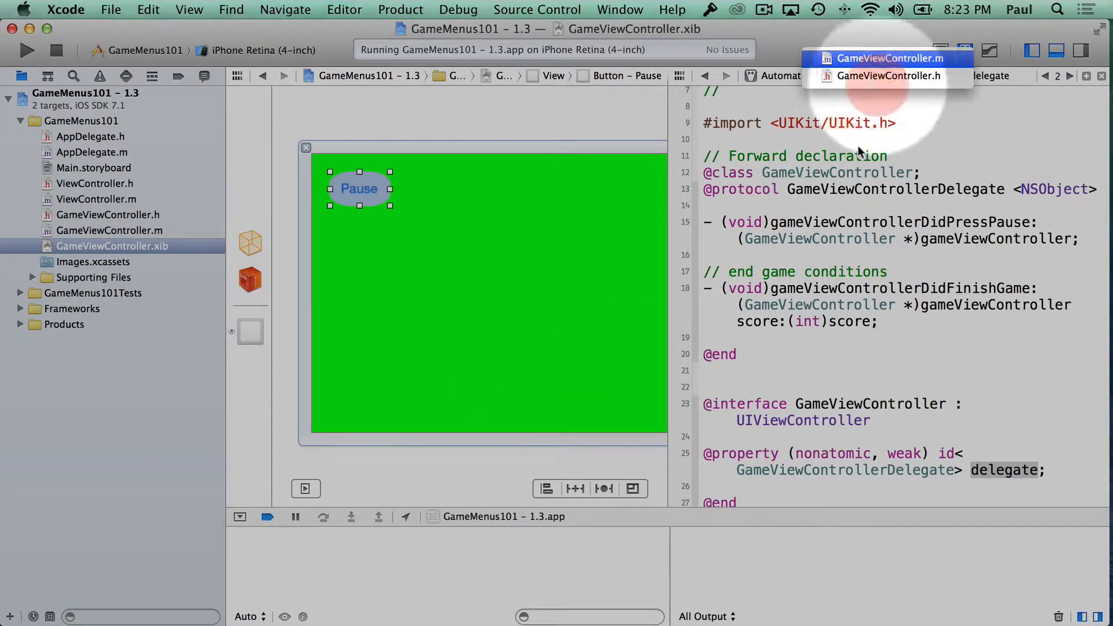
{"action": "left_click", "coordinate": [883, 58]}
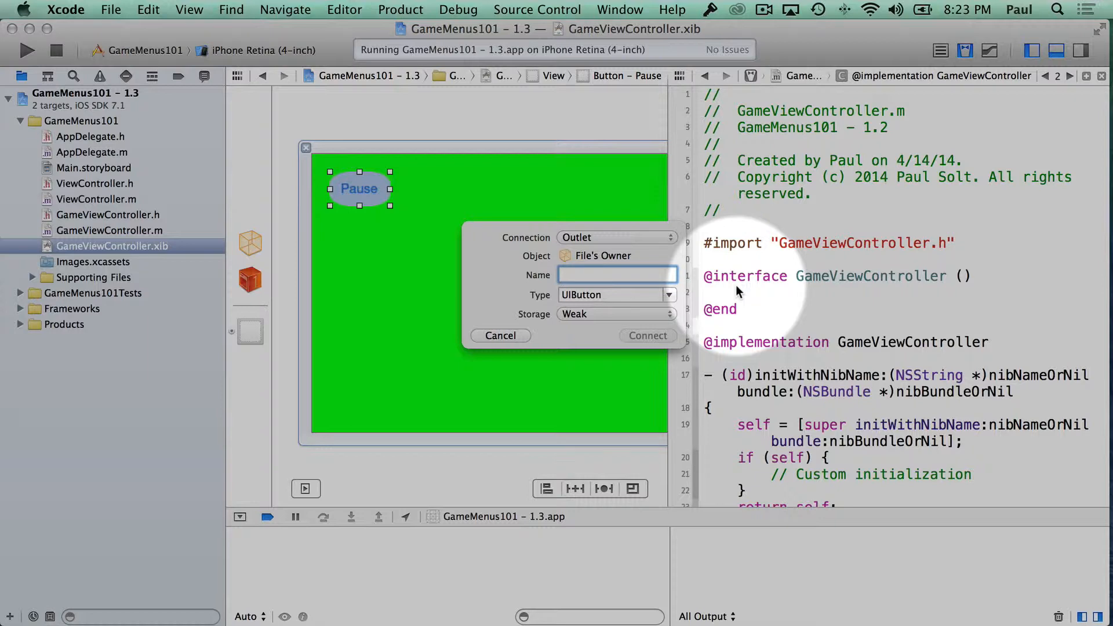
{"action": "left_click", "coordinate": [616, 275]}
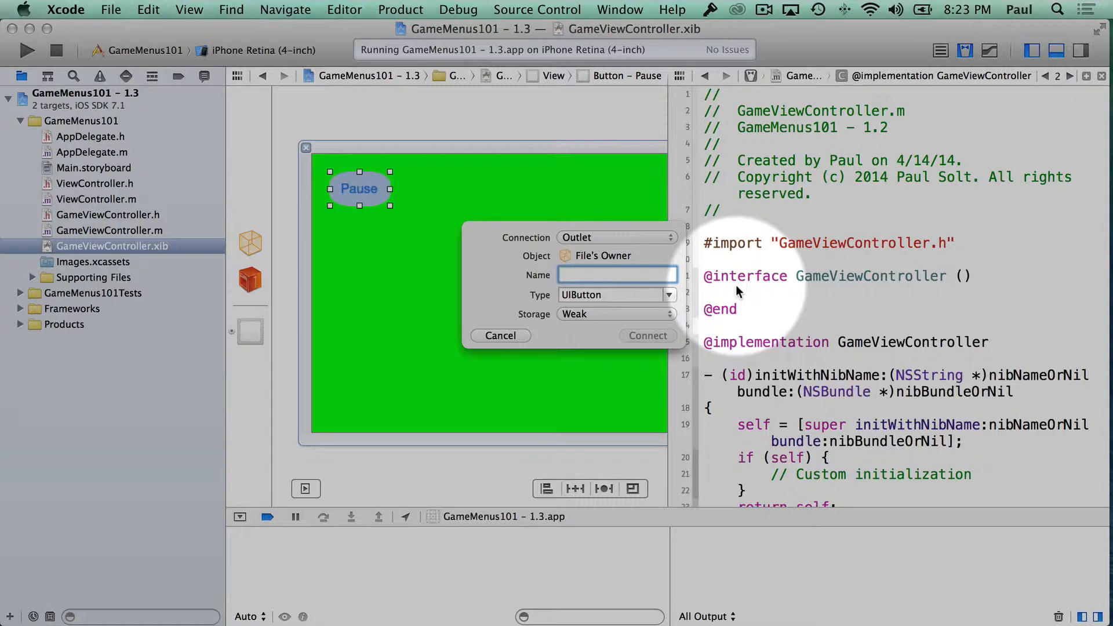
Connect the Pause button as an action named pauseButtonPressed.
{"action": "type", "text": "pauseB"}
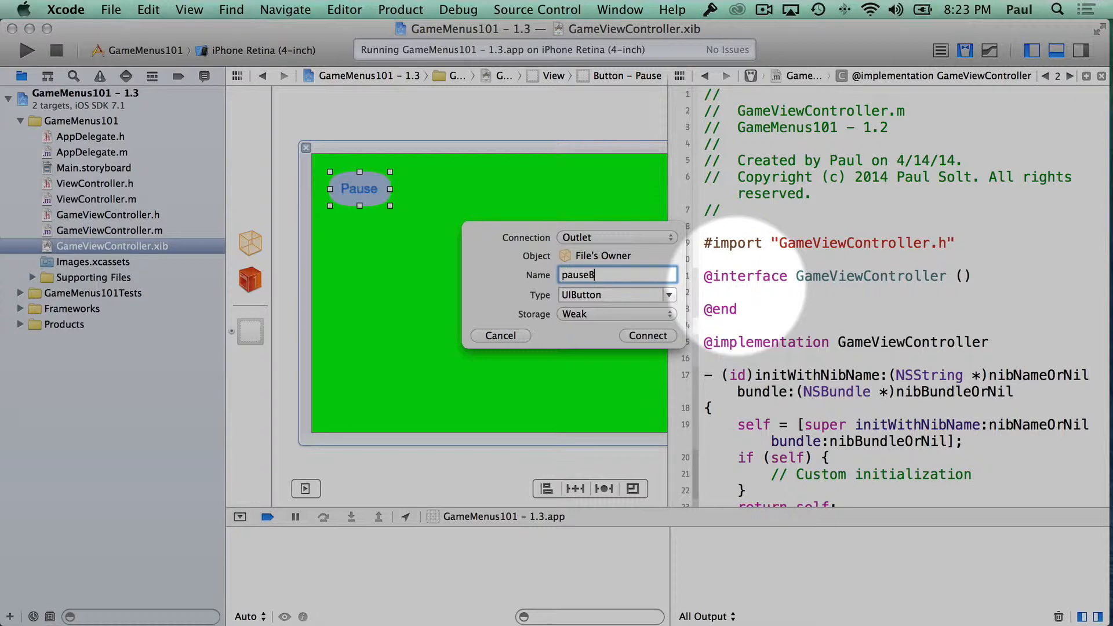
{"action": "type", "text": "utton"}
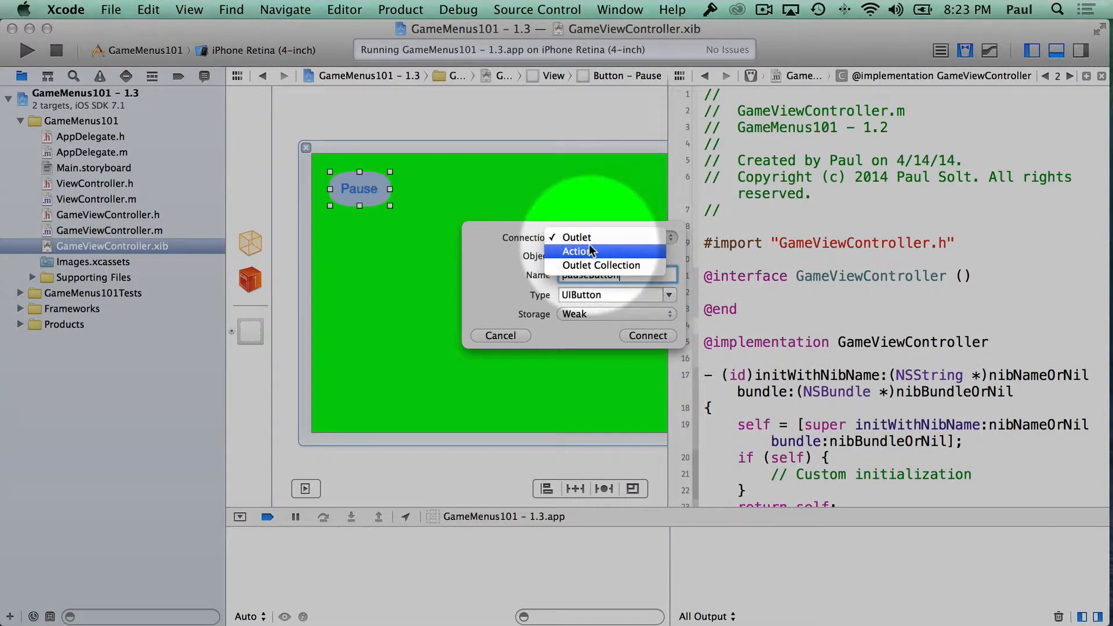
{"action": "left_click", "coordinate": [578, 250]}
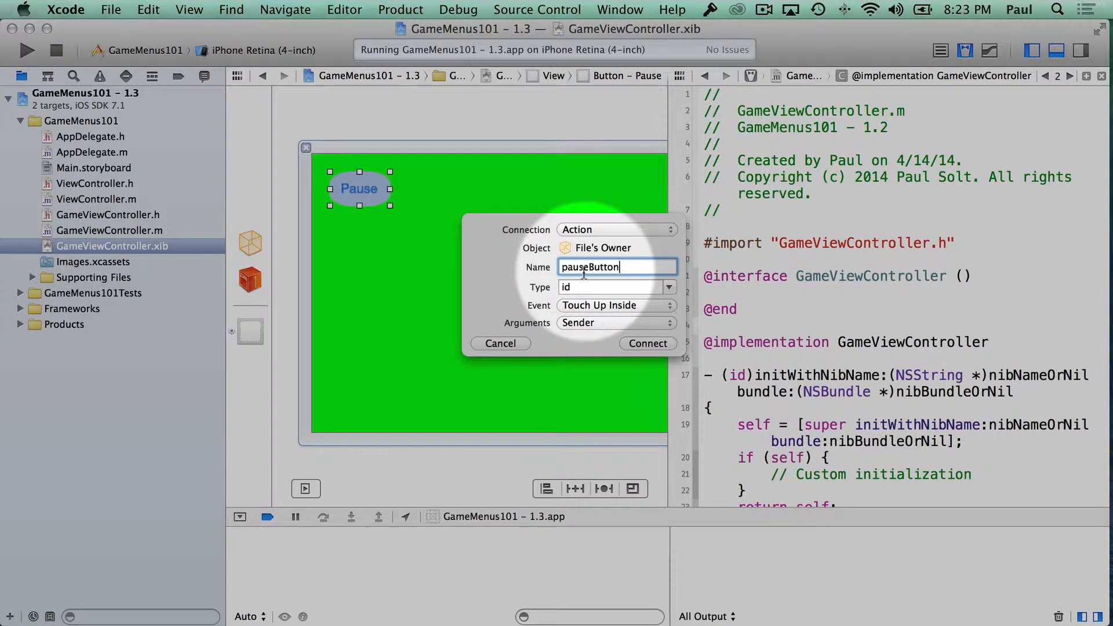
{"action": "type", "text": "Pre"}
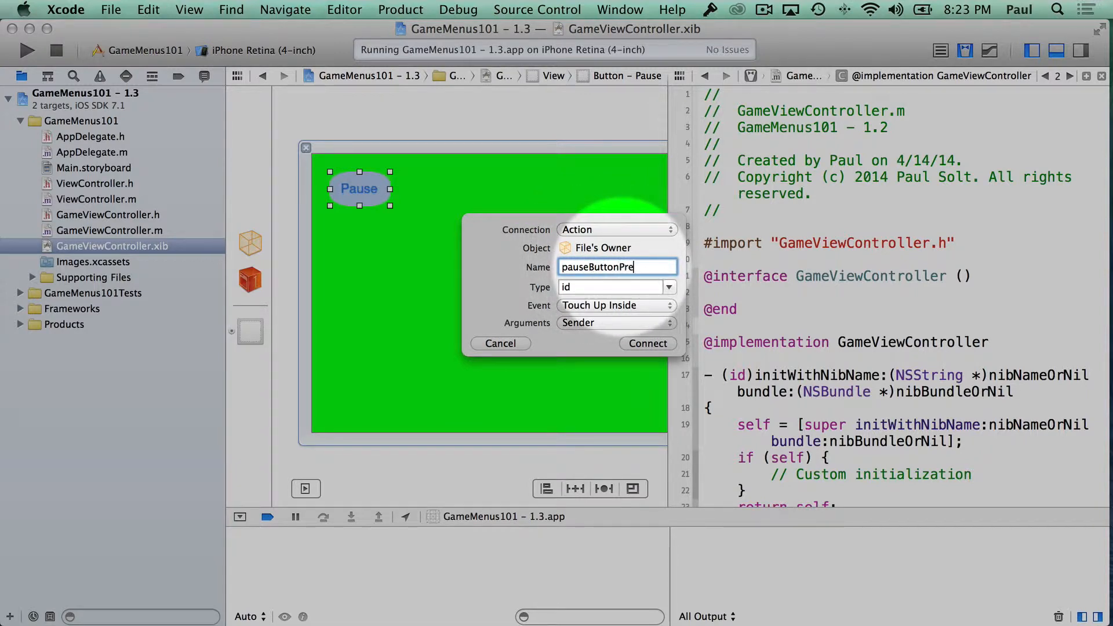
{"action": "type", "text": "ssed"}
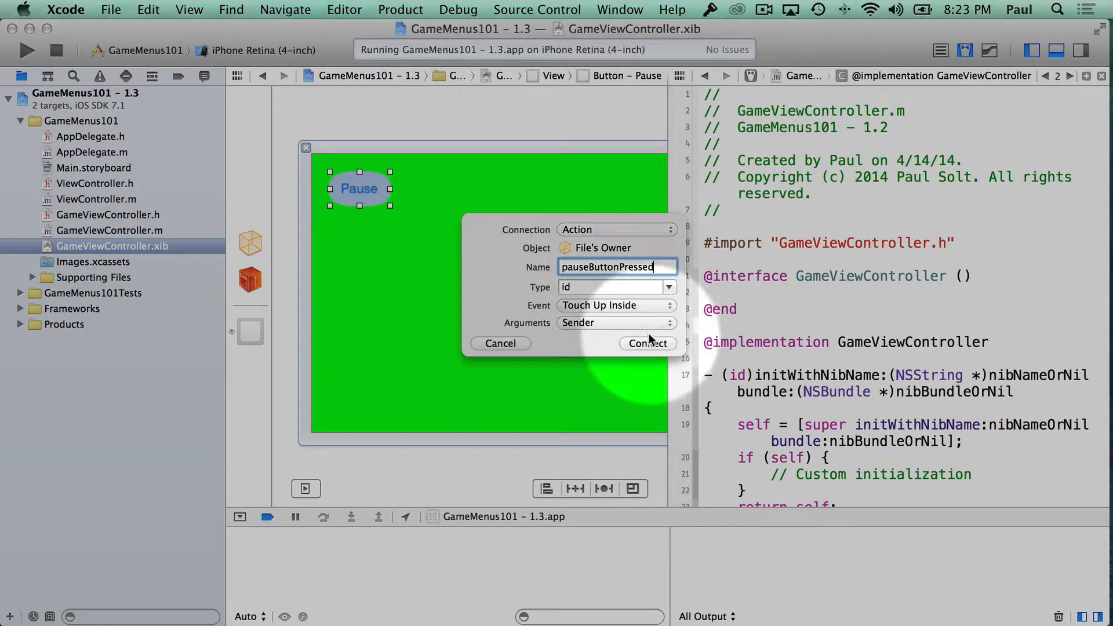
{"action": "left_click", "coordinate": [647, 343]}
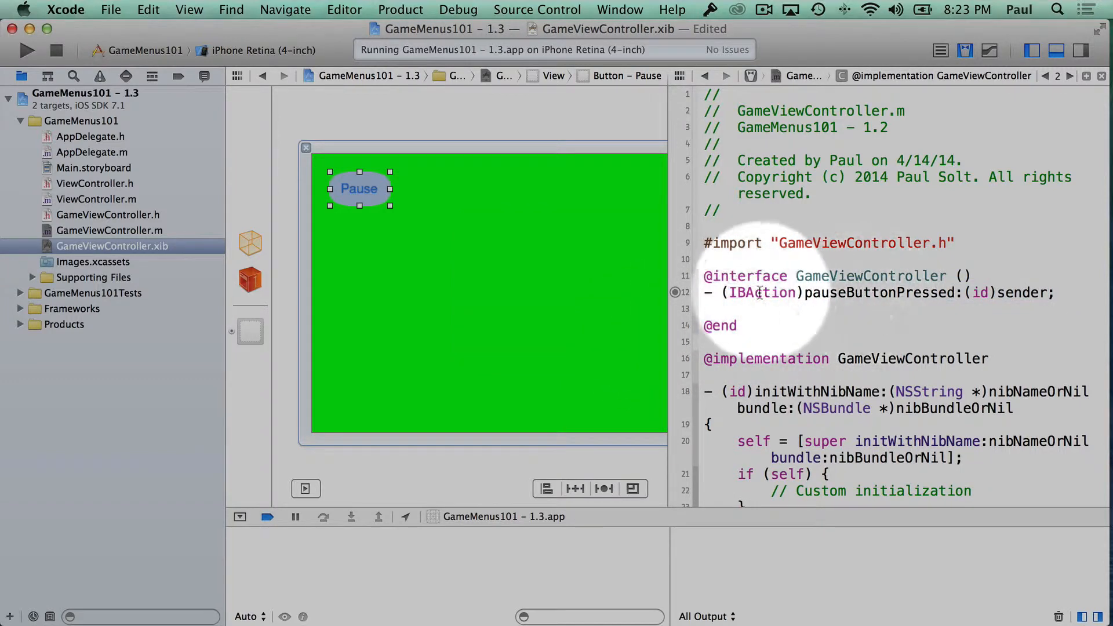
Close the assistant editor and complete pauseButtonPressed: with [self.delegate gameViewControllerDidPressPause:self];.
{"action": "scroll", "scroll_direction": "down", "scroll_amount": 3}
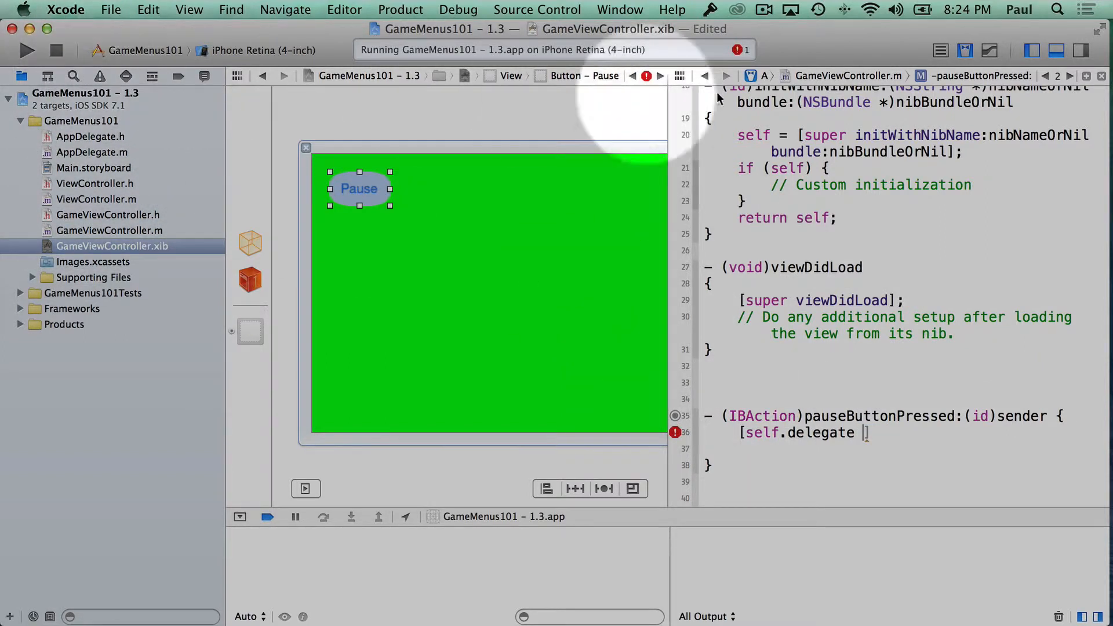
{"action": "left_click", "coordinate": [940, 49]}
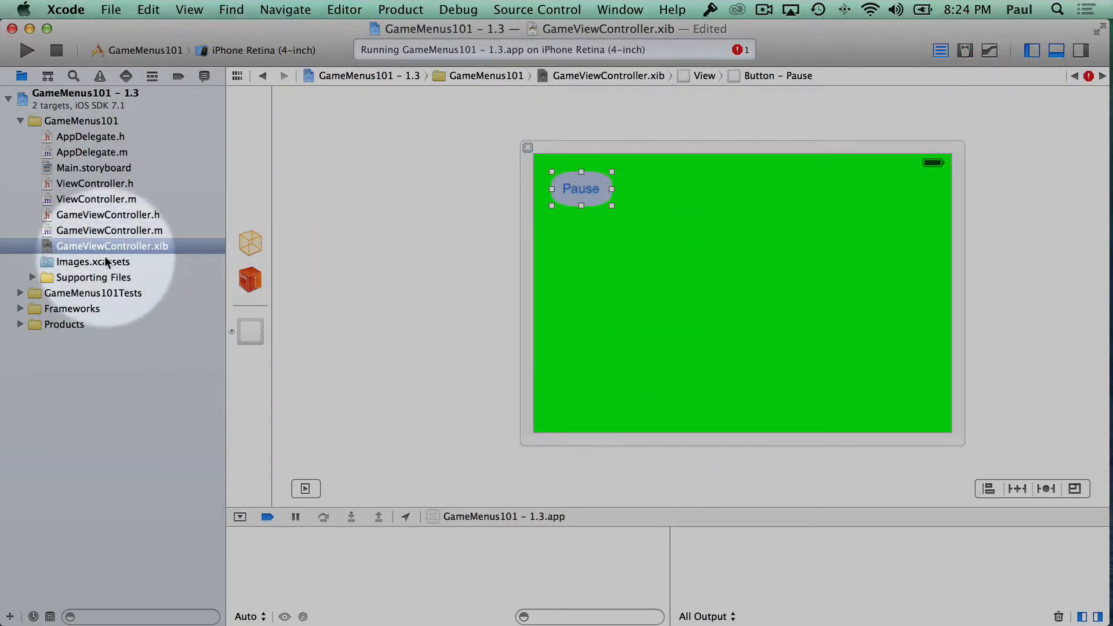
{"action": "left_click", "coordinate": [109, 230]}
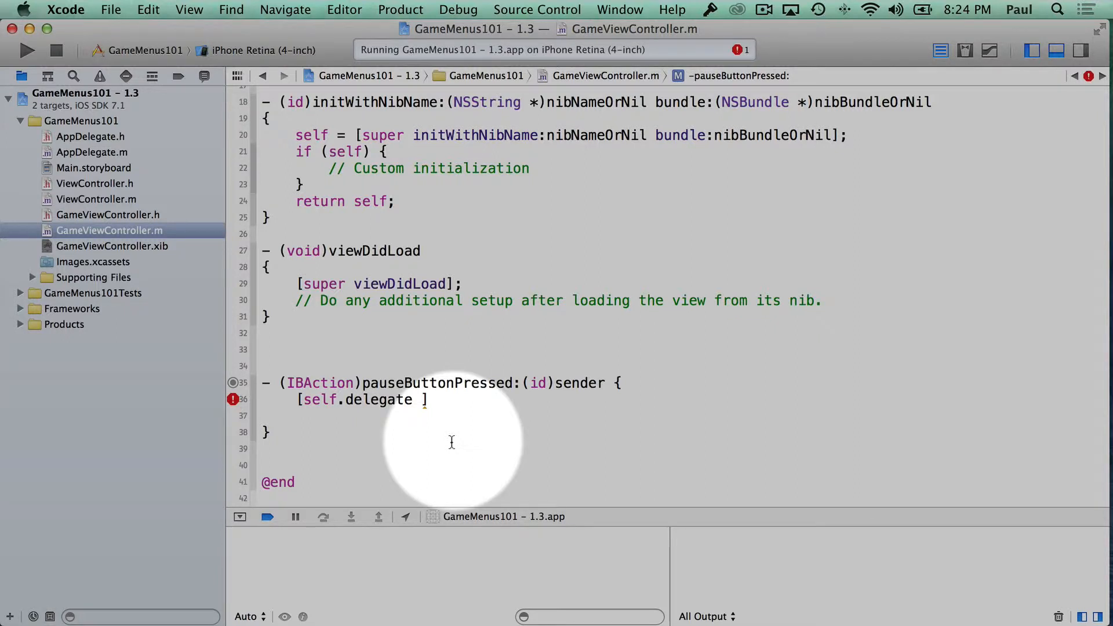
{"action": "type", "text": "gameViewControllerDidPressPause:(GameViewController *"}
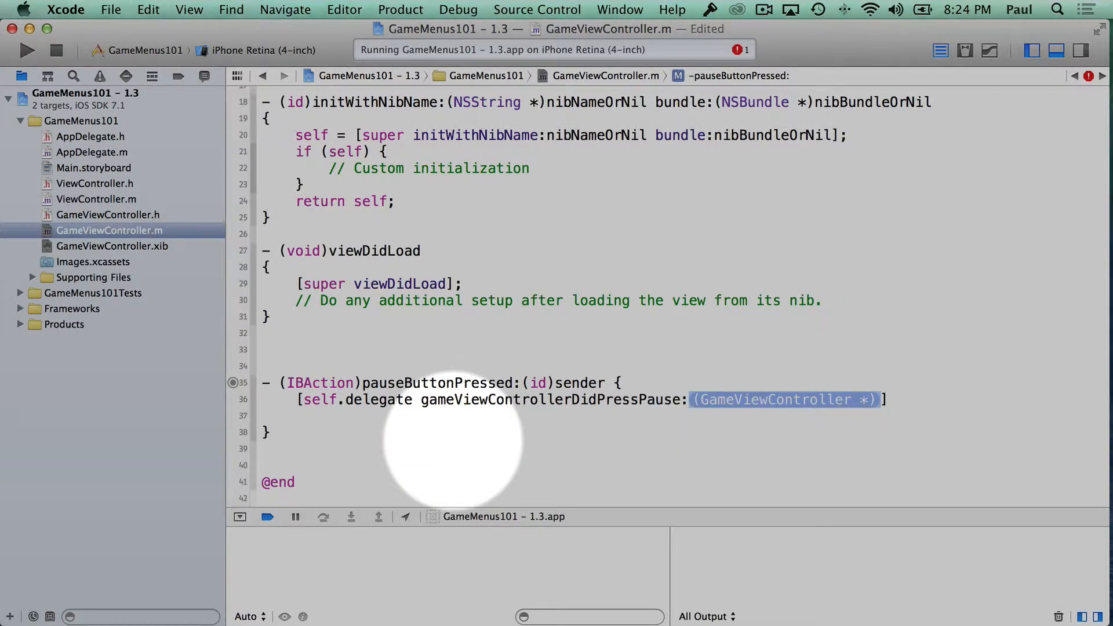
{"action": "type", "text": "self"}
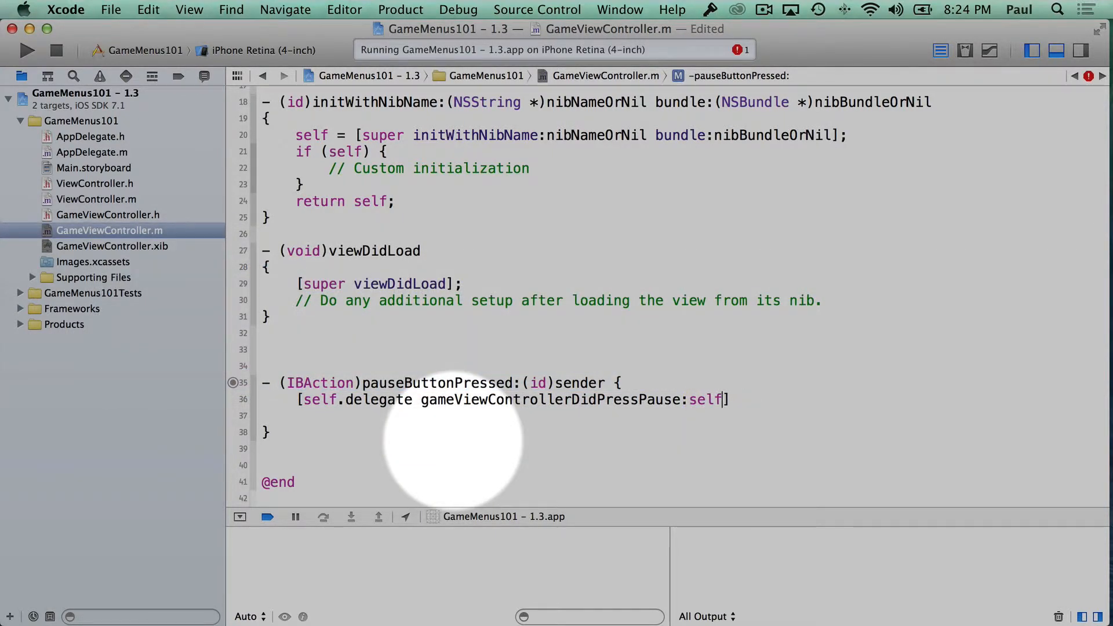
{"action": "type", "text": ";"}
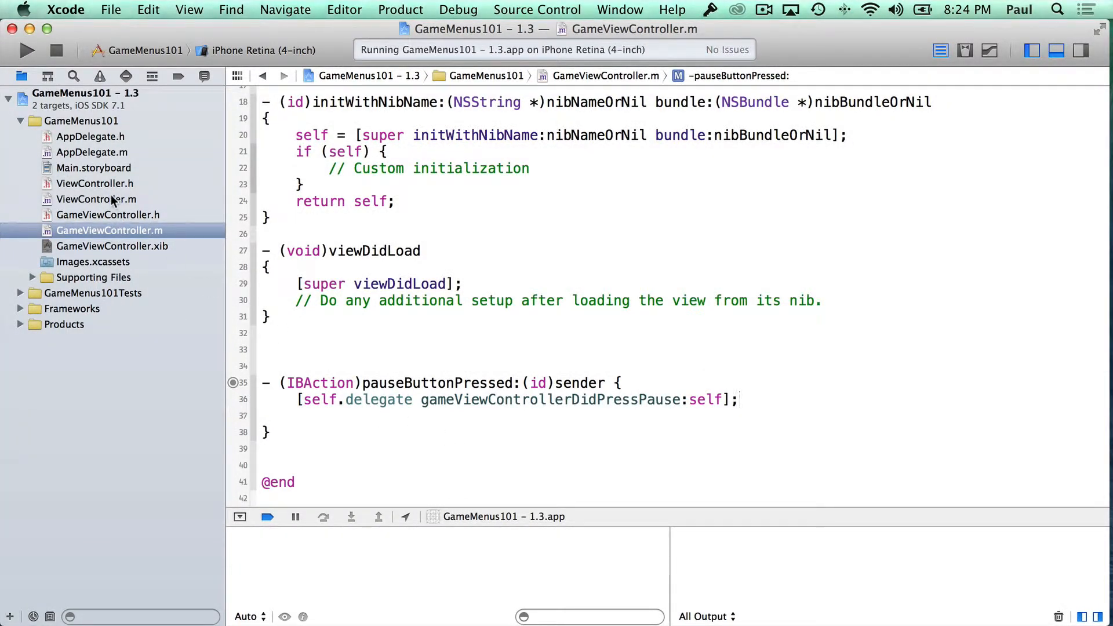
{"action": "left_click", "coordinate": [95, 199]}
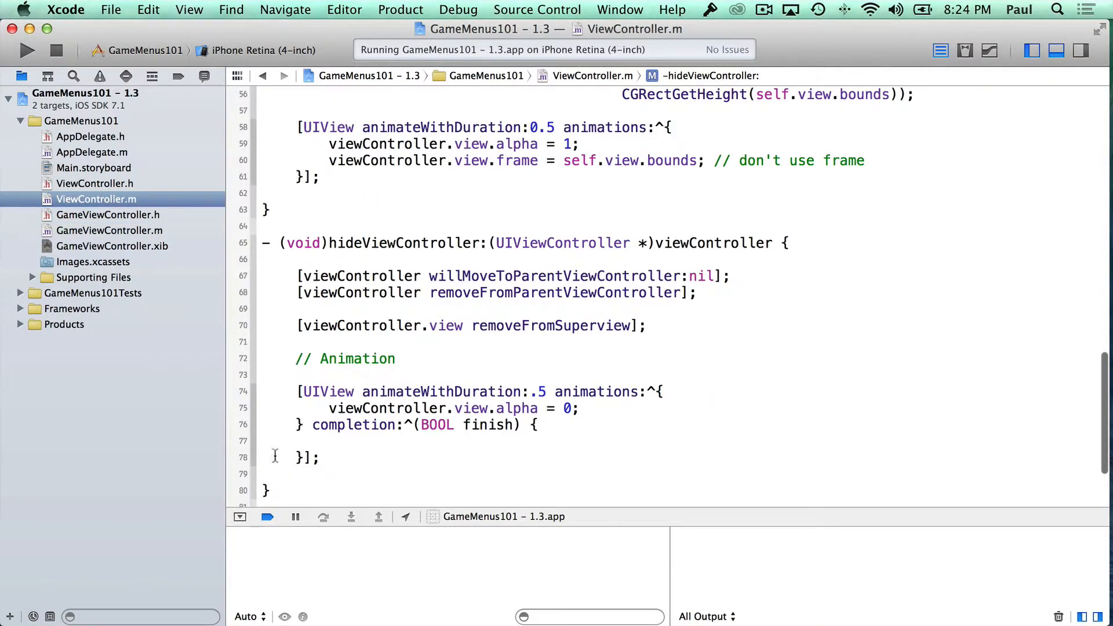
{"action": "scroll", "scroll_direction": "up", "scroll_amount": 3}
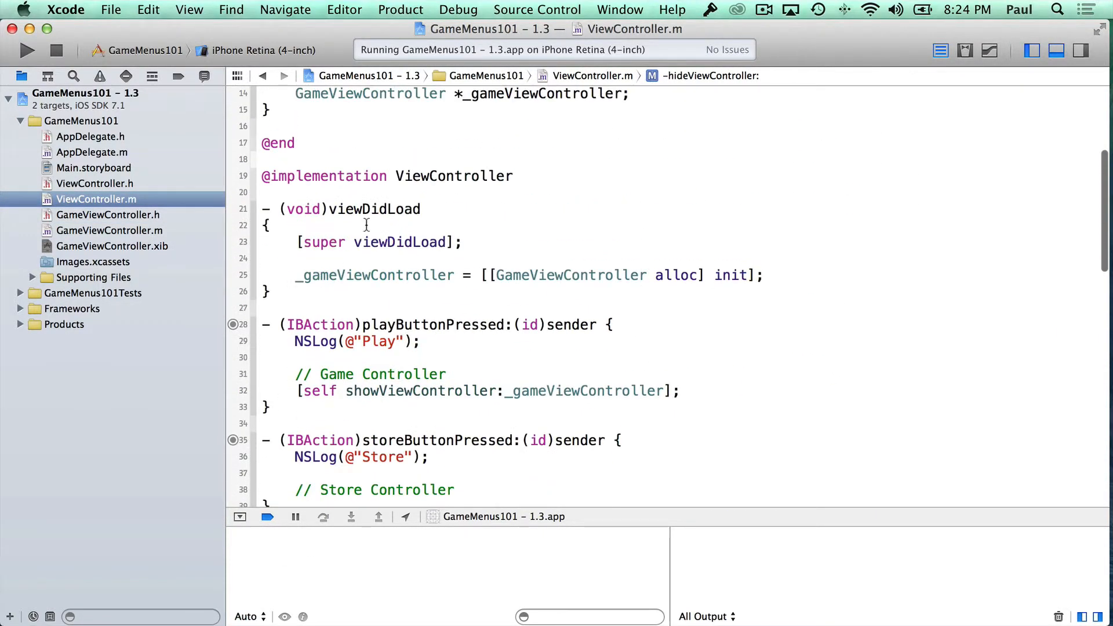
{"action": "scroll", "scroll_direction": "up", "scroll_amount": 3}
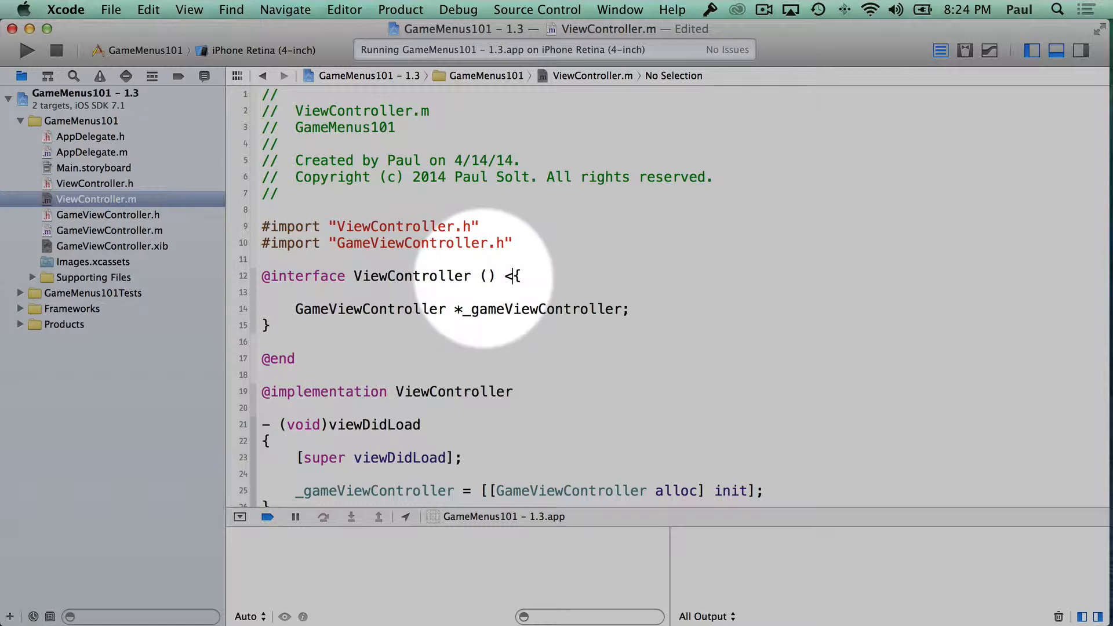
{"action": "type", "text": "<GameViewControllerDelegate>"}
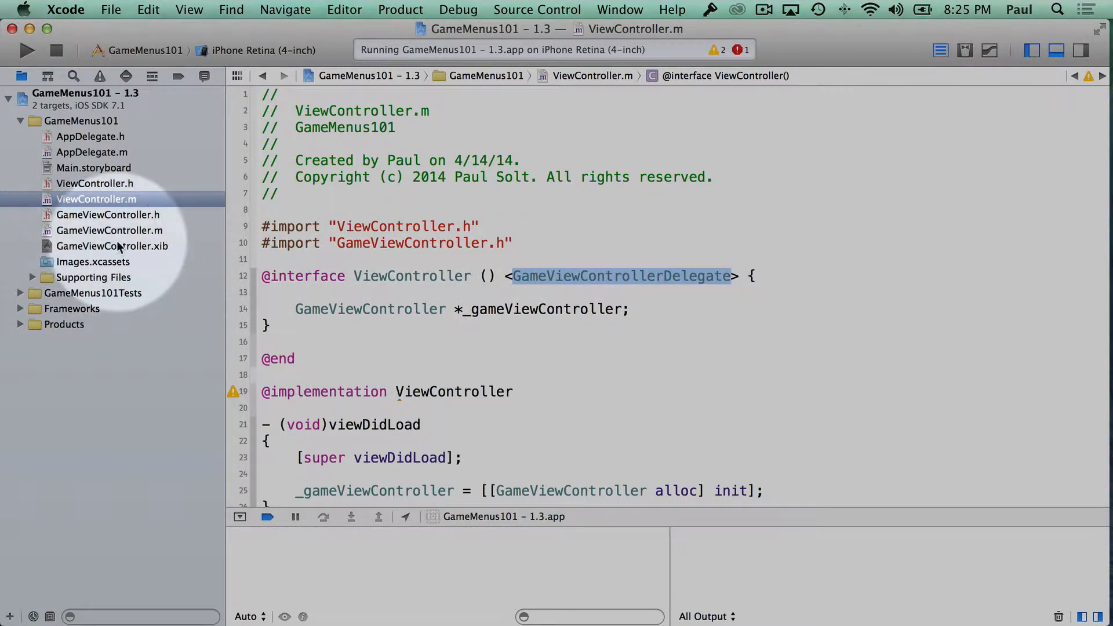
Add _gameViewController.delegate = self; to viewDidLoad and read the unimplemented-method warnings.
{"action": "left_click", "coordinate": [425, 445]}
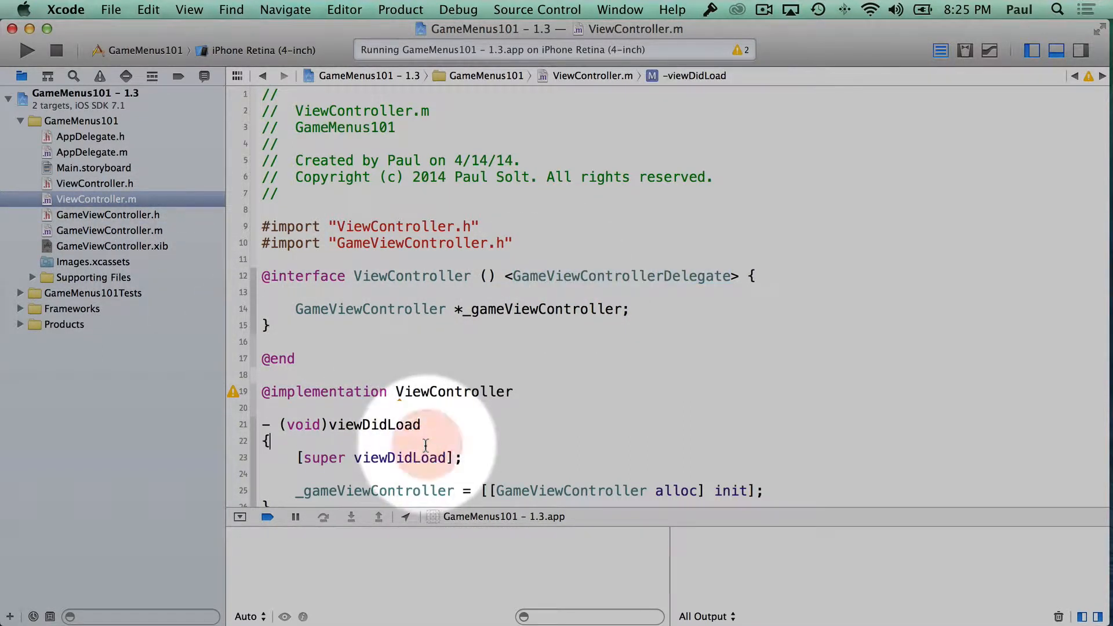
{"action": "scroll", "scroll_direction": "down", "scroll_amount": 3}
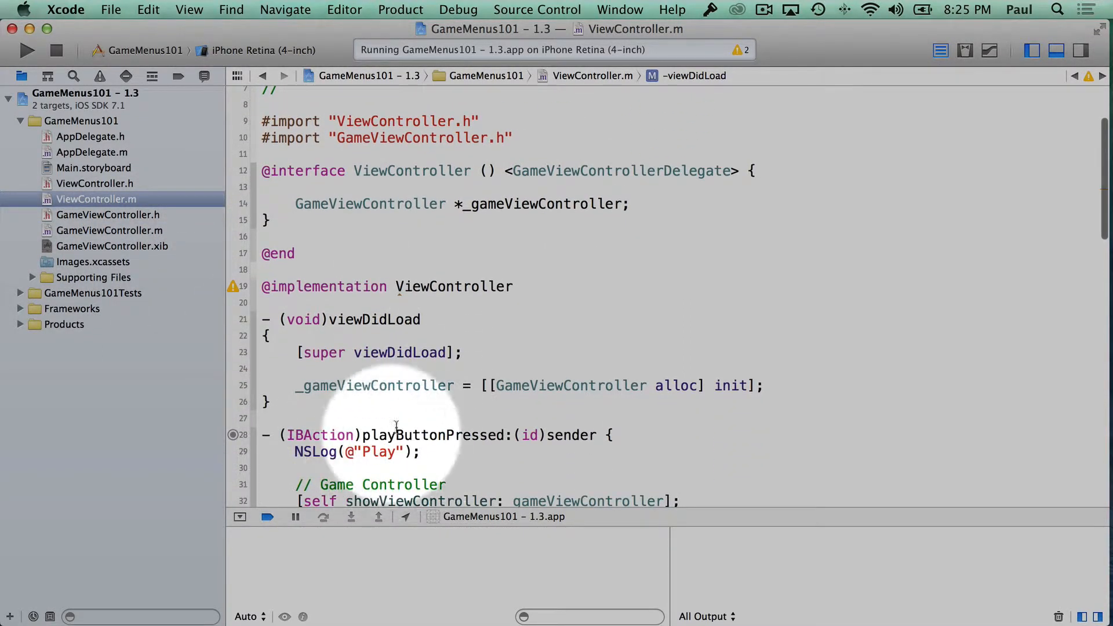
{"action": "mouse_move", "coordinate": [641, 414]}
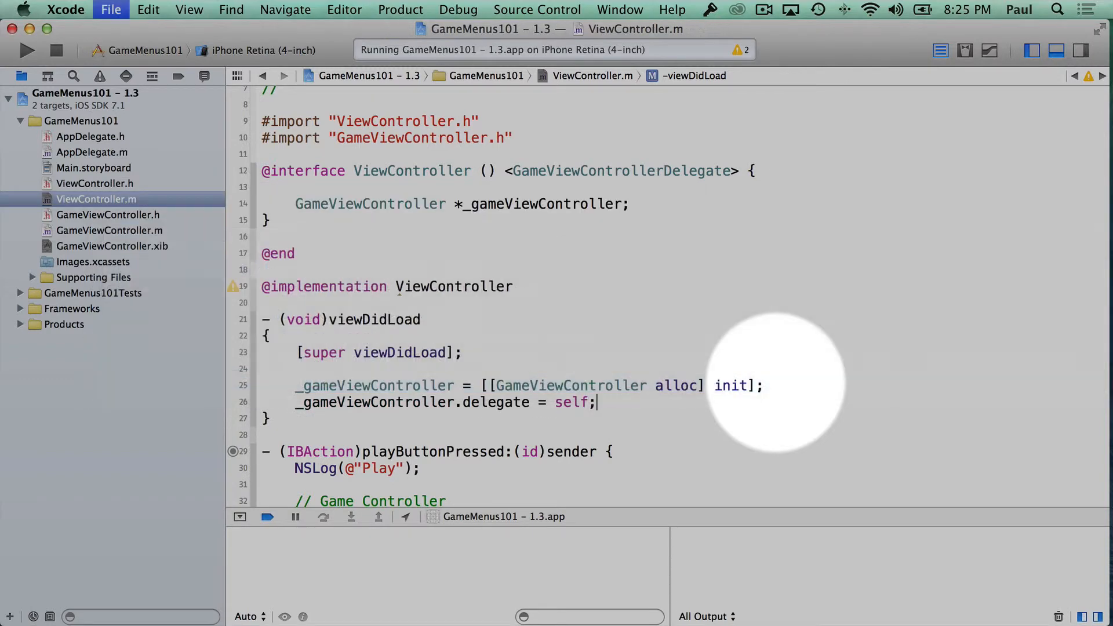
{"action": "double_click", "coordinate": [411, 170]}
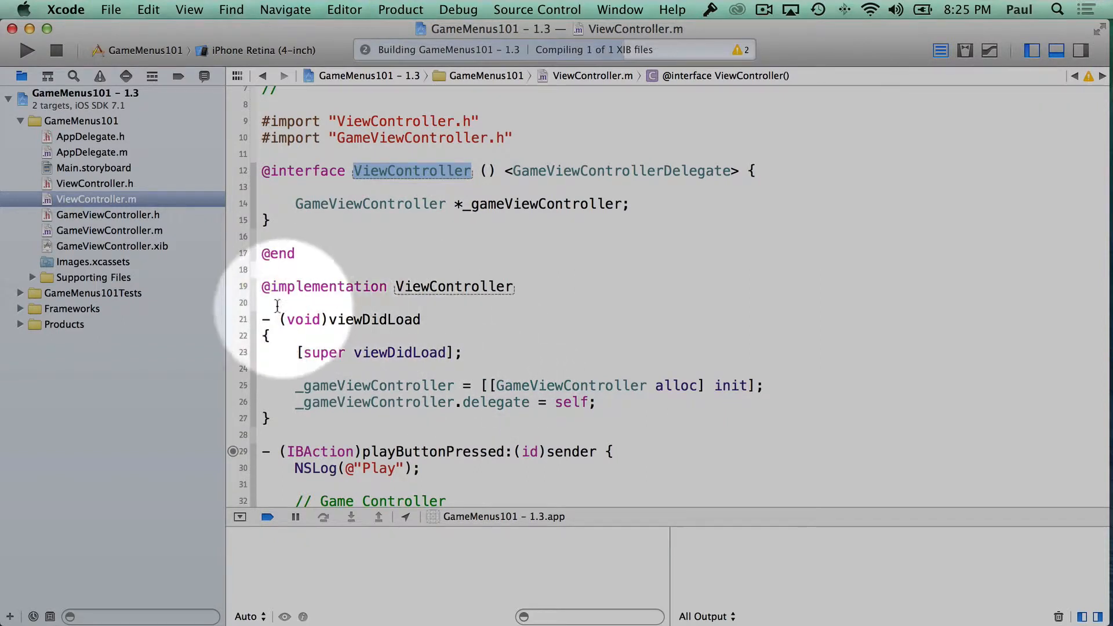
{"action": "left_click", "coordinate": [26, 50]}
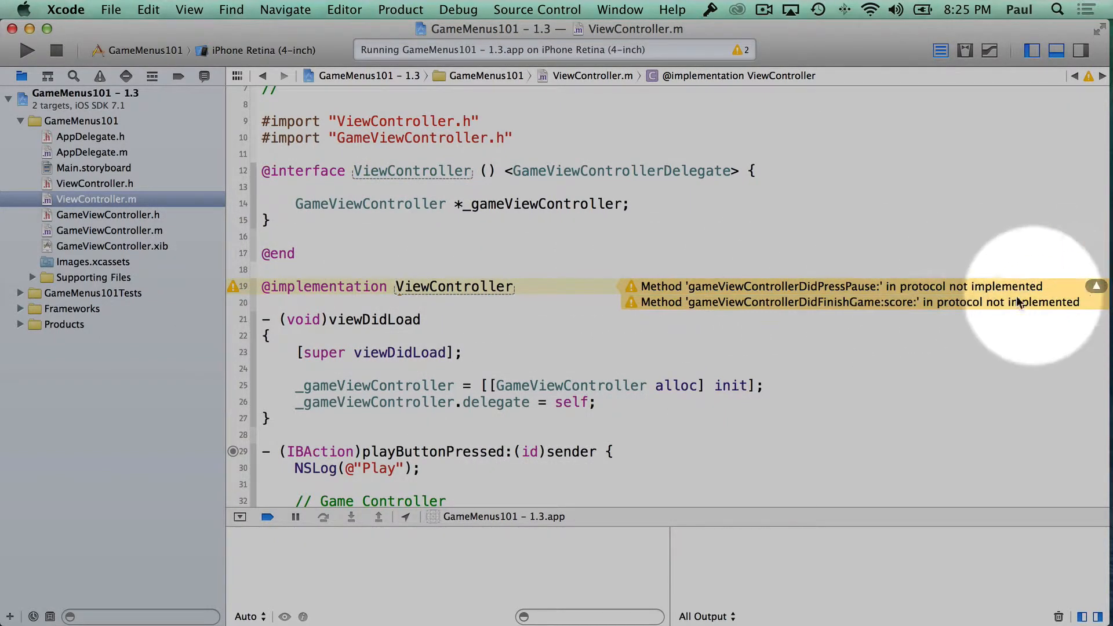
{"action": "mouse_move", "coordinate": [791, 310]}
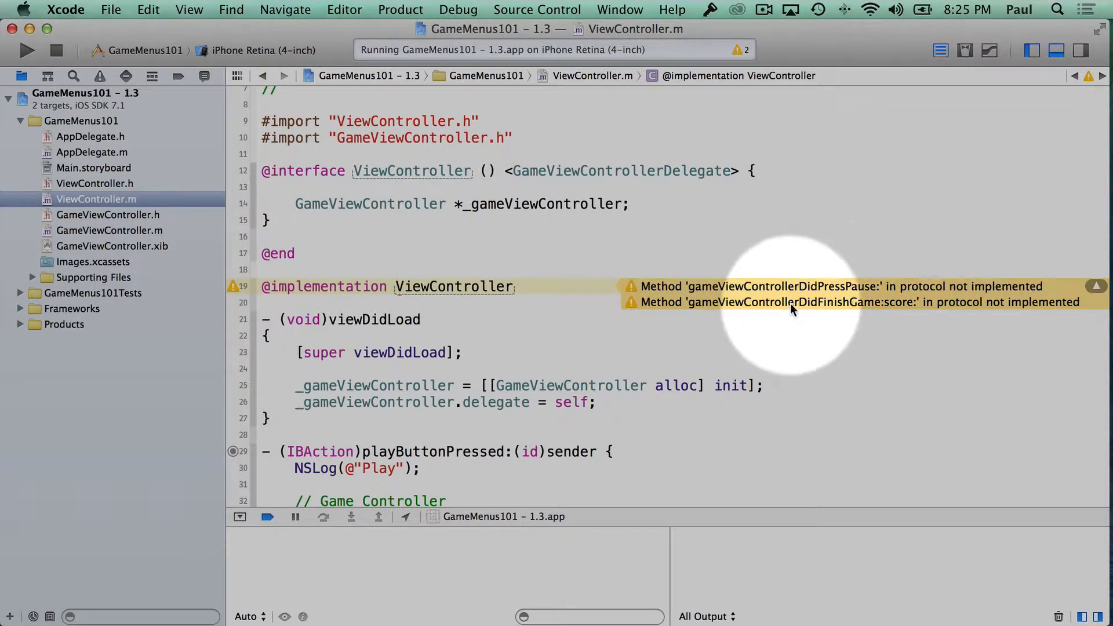
{"action": "mouse_move", "coordinate": [930, 312]}
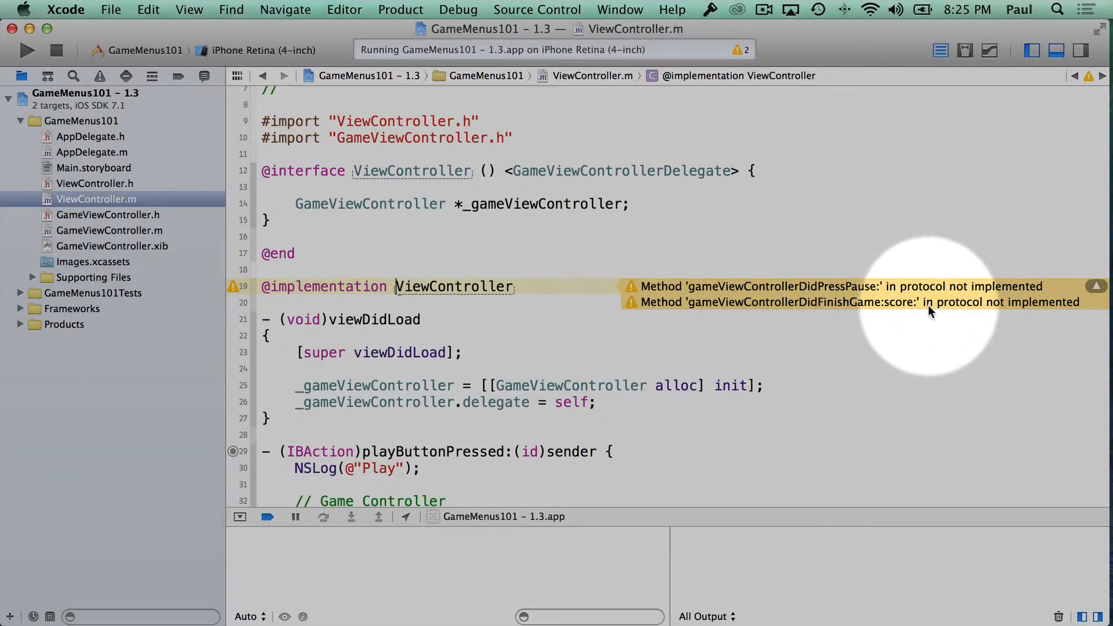
{"action": "scroll", "scroll_direction": "down", "scroll_amount": 3}
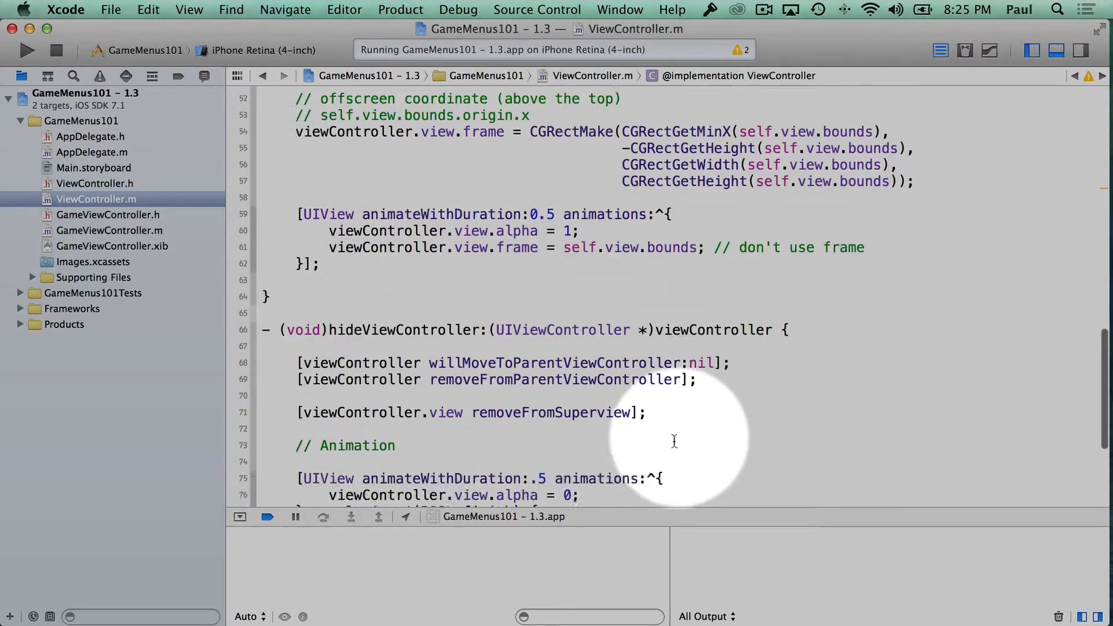
{"action": "scroll", "scroll_direction": "down", "scroll_amount": 3}
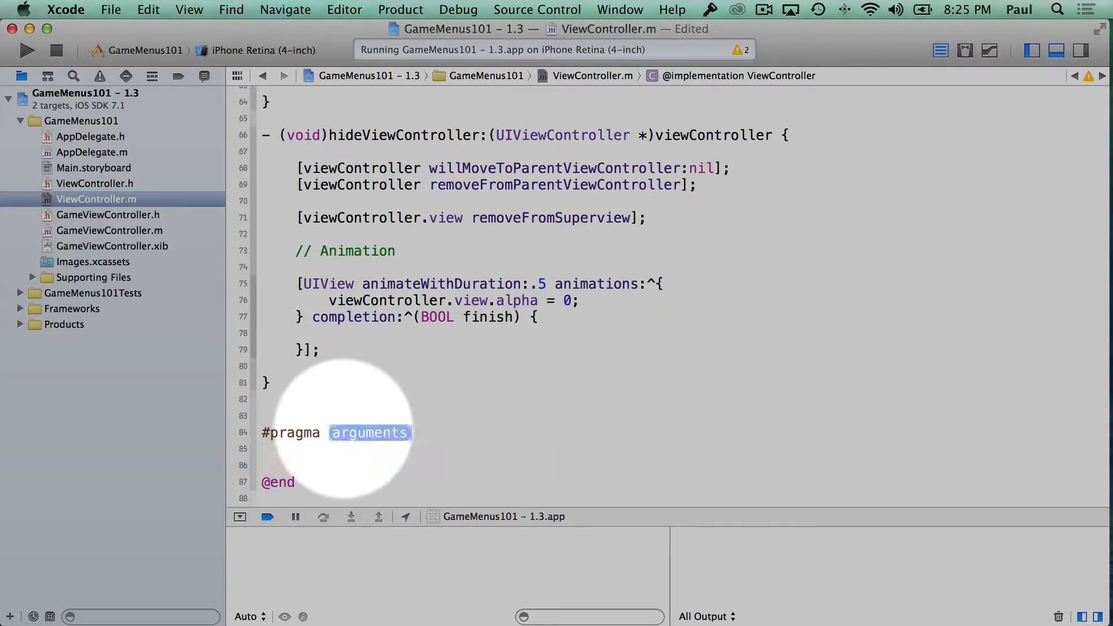
{"action": "type", "text": "mark -"}
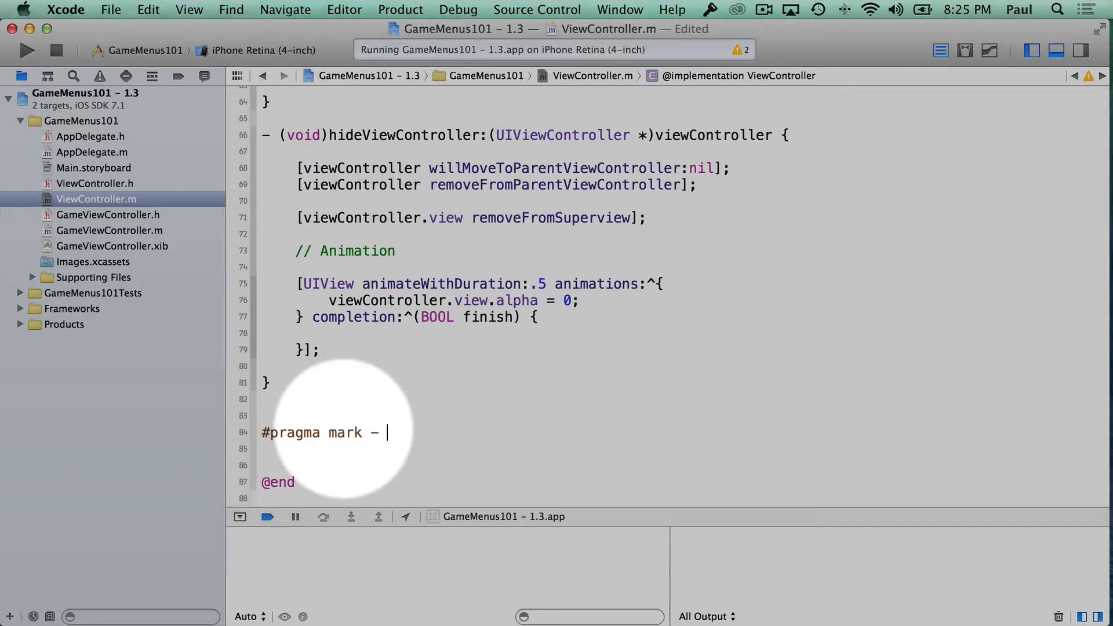
{"action": "type", "text": "G"}
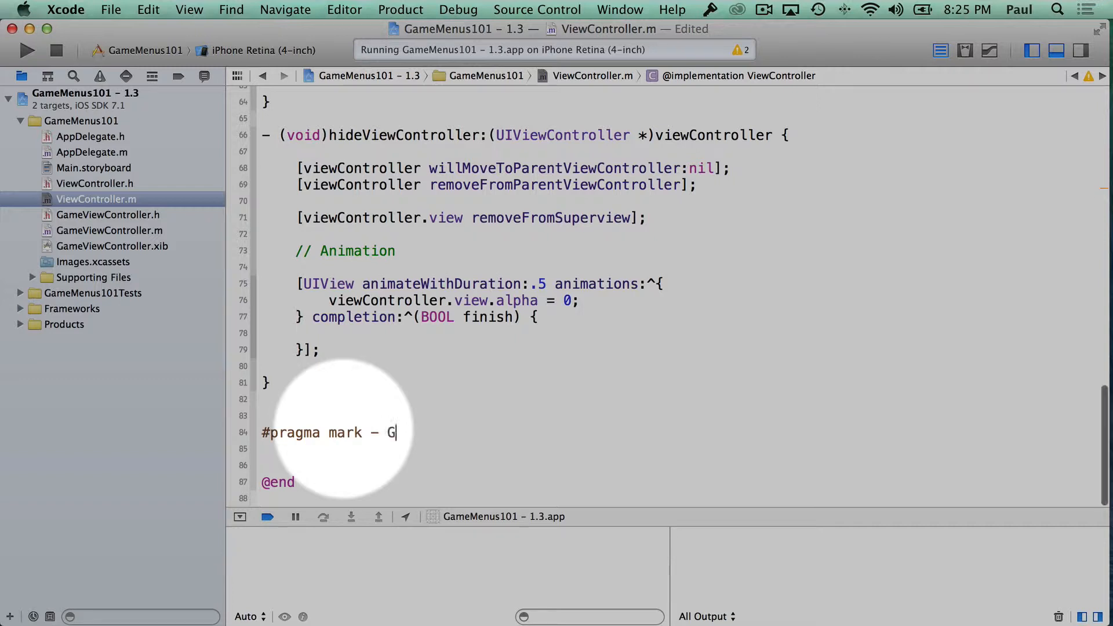
{"action": "type", "text": "ameViewController"}
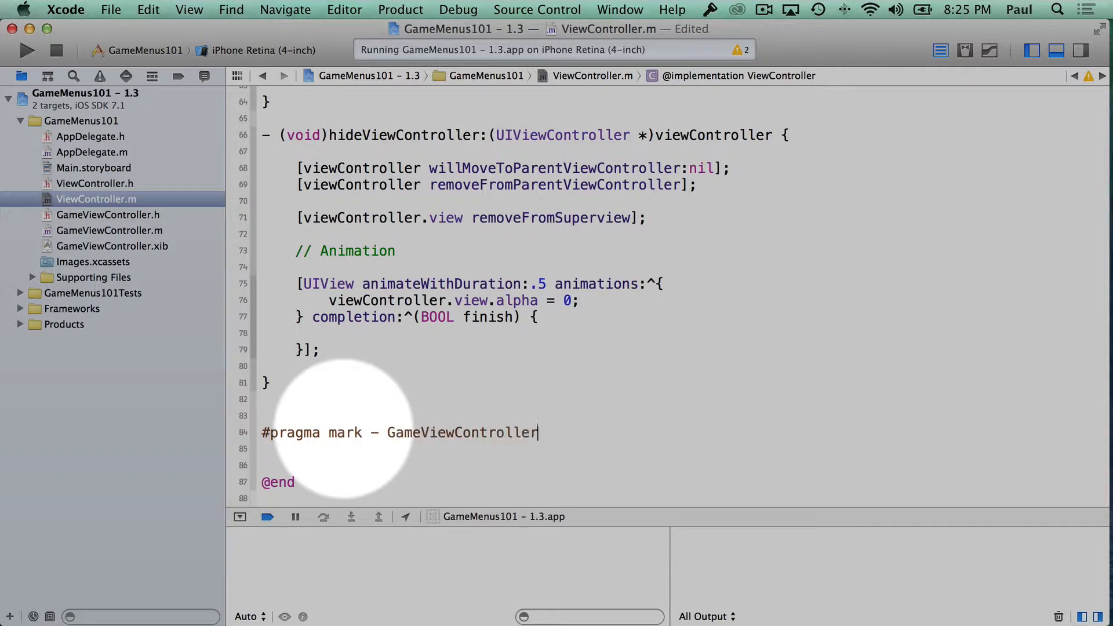
{"action": "type", "text": "Dele"}
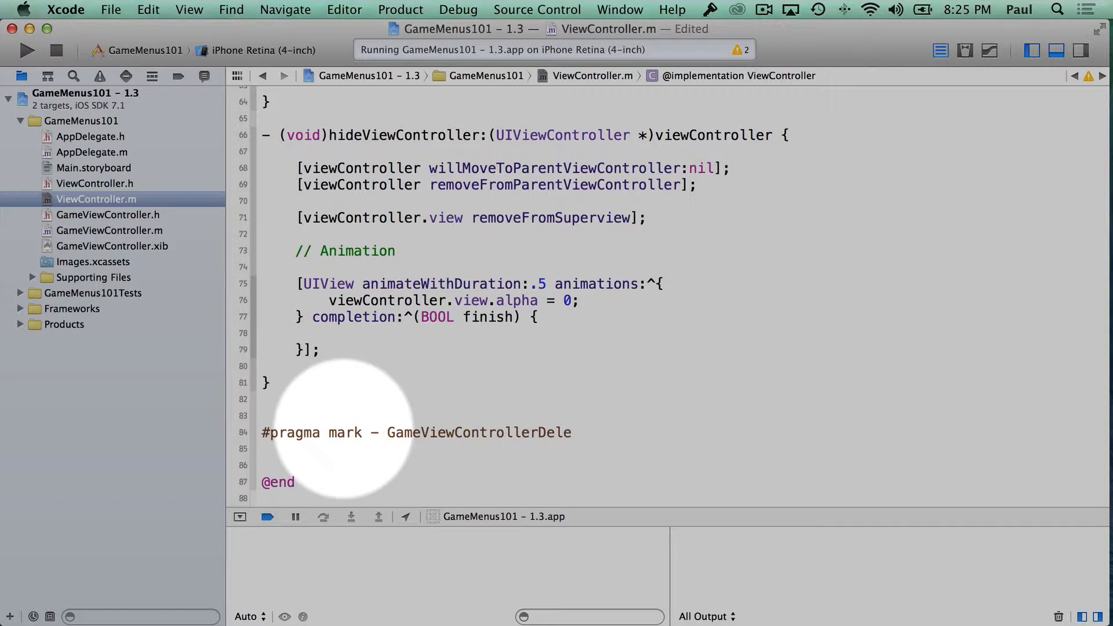
{"action": "type", "text": "gate Methods"}
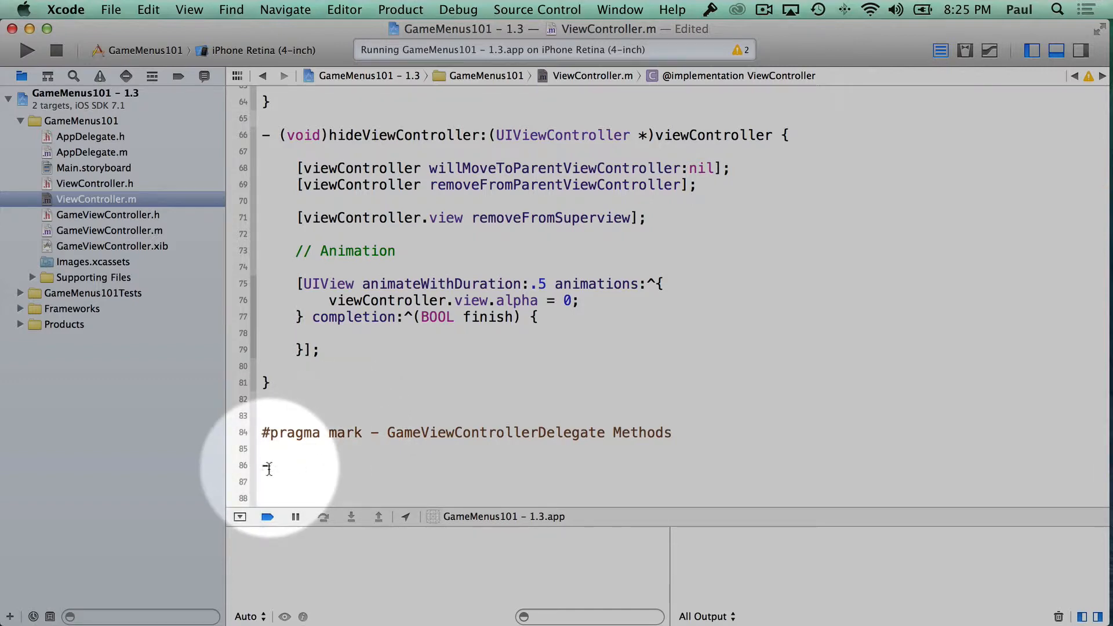
Add gameViewControllerDidPressPause: and have gameViewControllerDidFinishGame:score: log NSLog(@"Did finish: %d", score).
{"action": "type", "text": "-"}
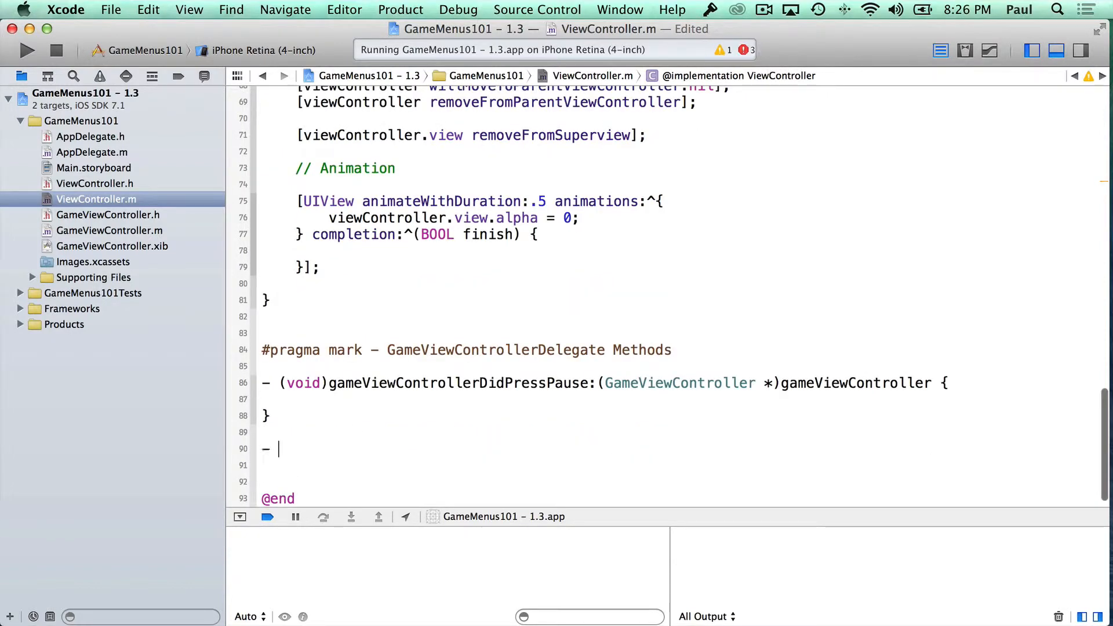
{"action": "type", "text": "gameViewControllerDidPressPause:"}
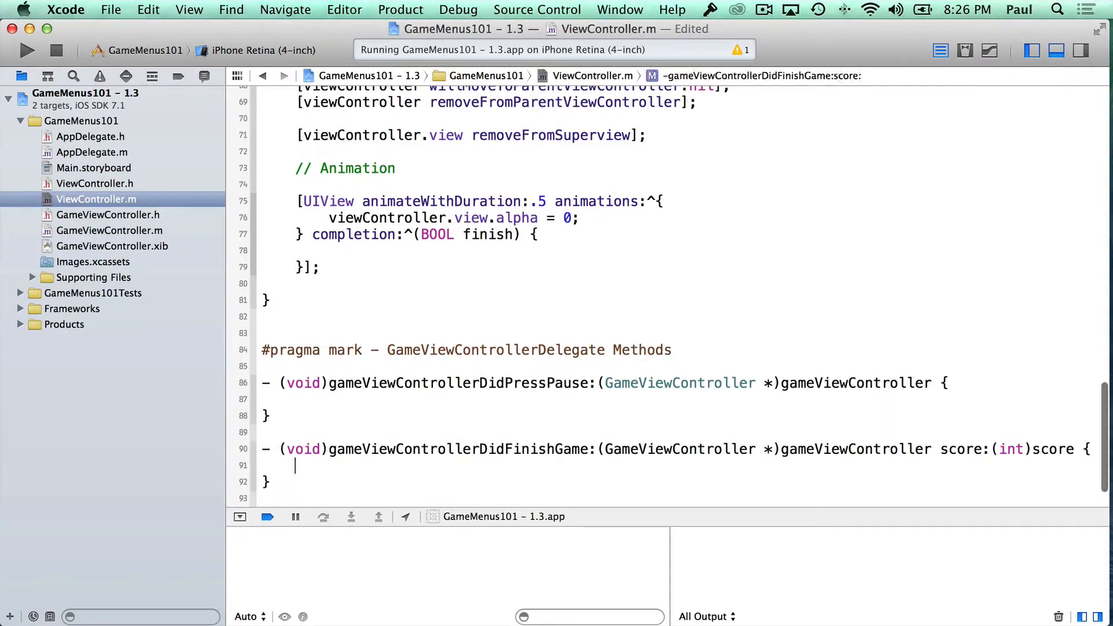
{"action": "type", "text": "NSLgo"}
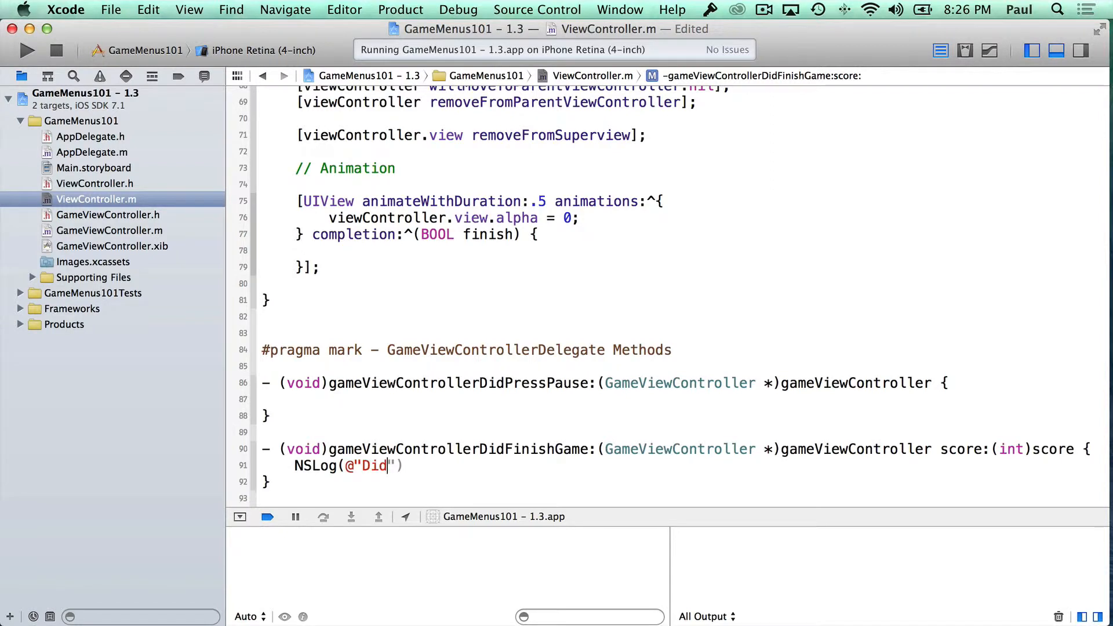
{"action": "type", "text": "finish: %"}
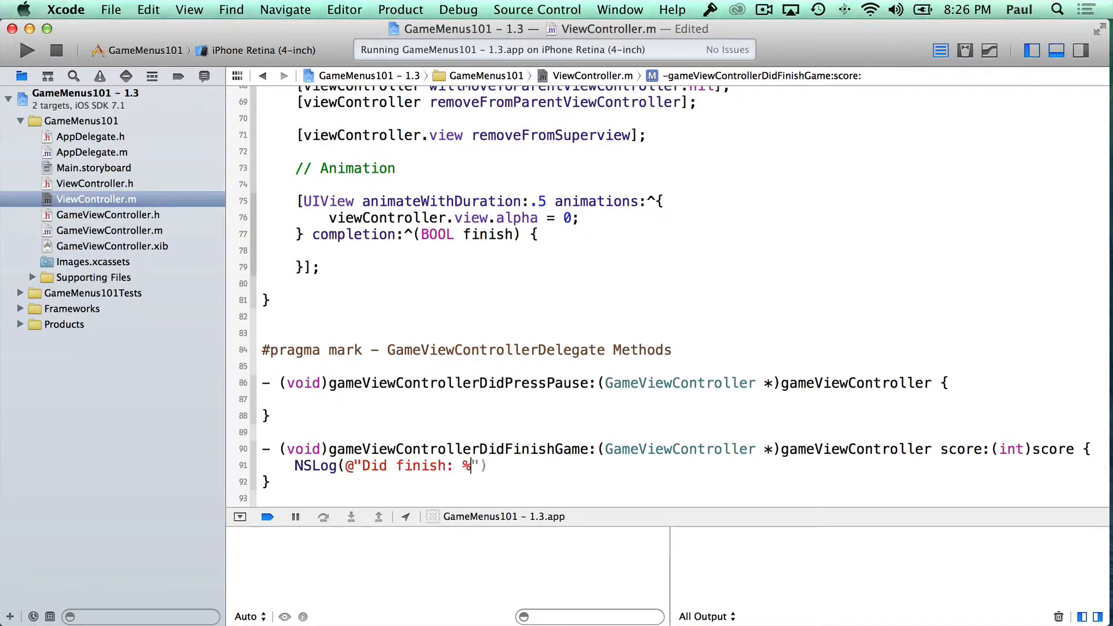
{"action": "type", "text": "d\","}
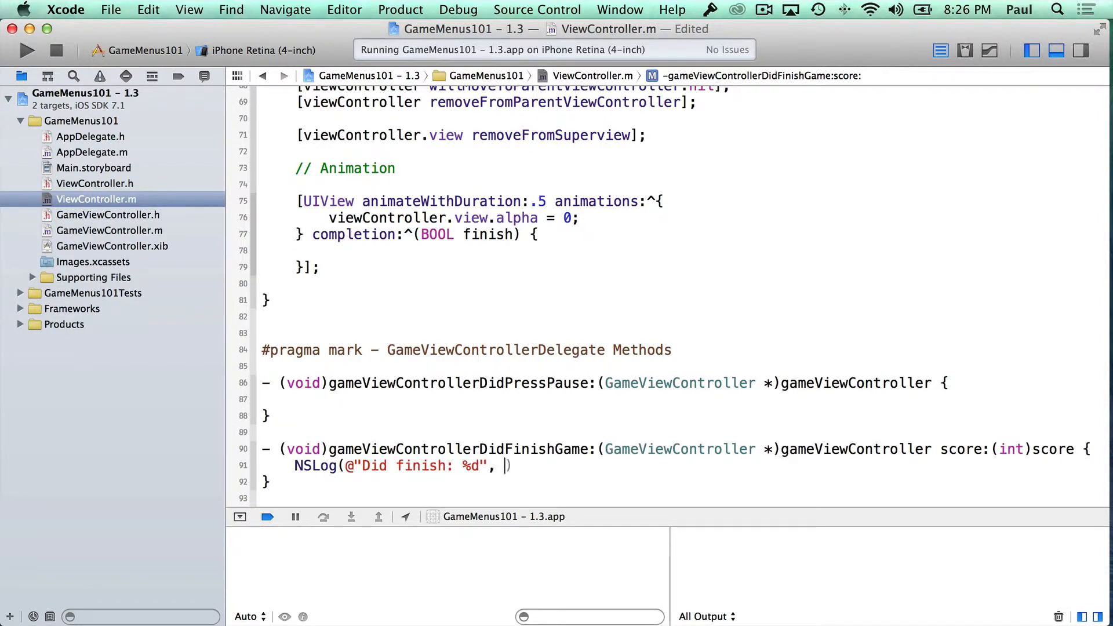
{"action": "type", "text": "score);"}
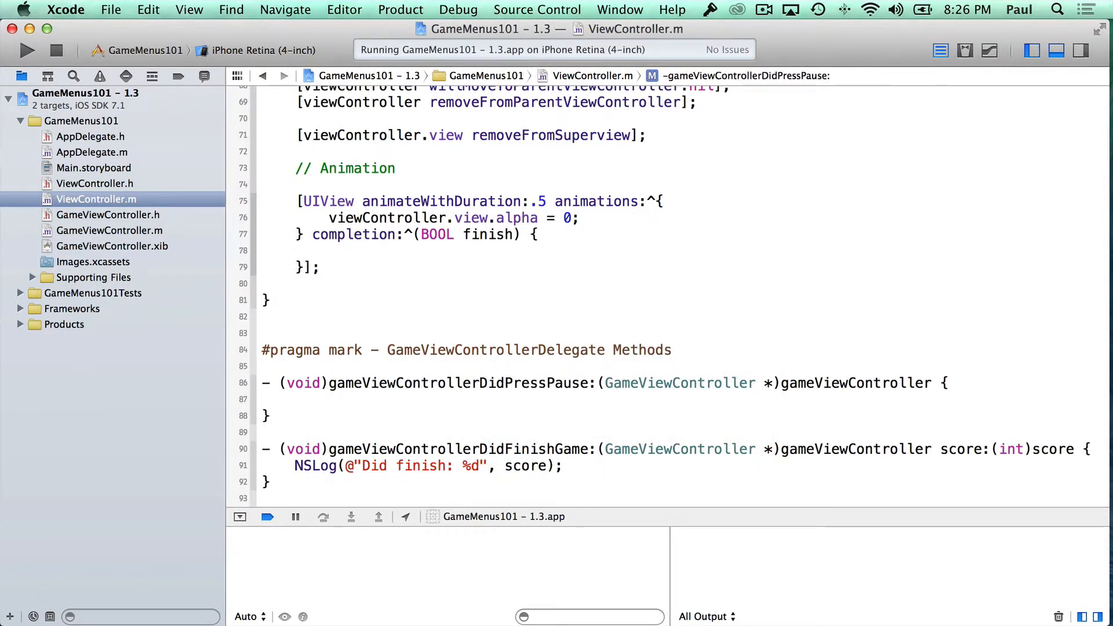
Make the pause method log "Pause" and call hideViewController: under a // Test hiding comment.
{"action": "type", "text": "NSLog("}
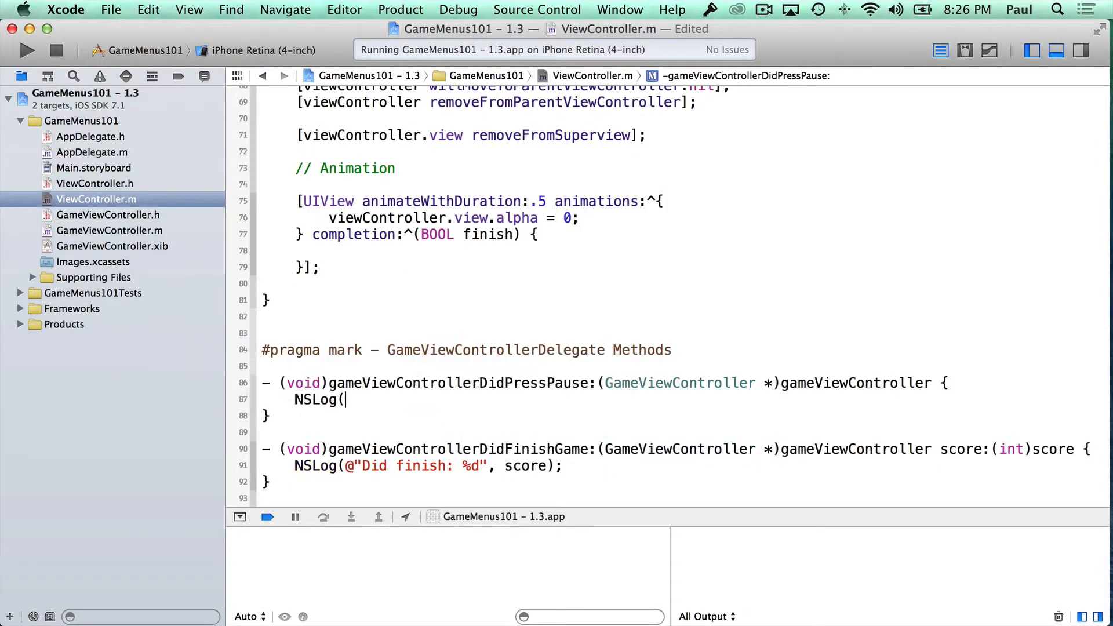
{"action": "type", "text": "@\"Pause\");"}
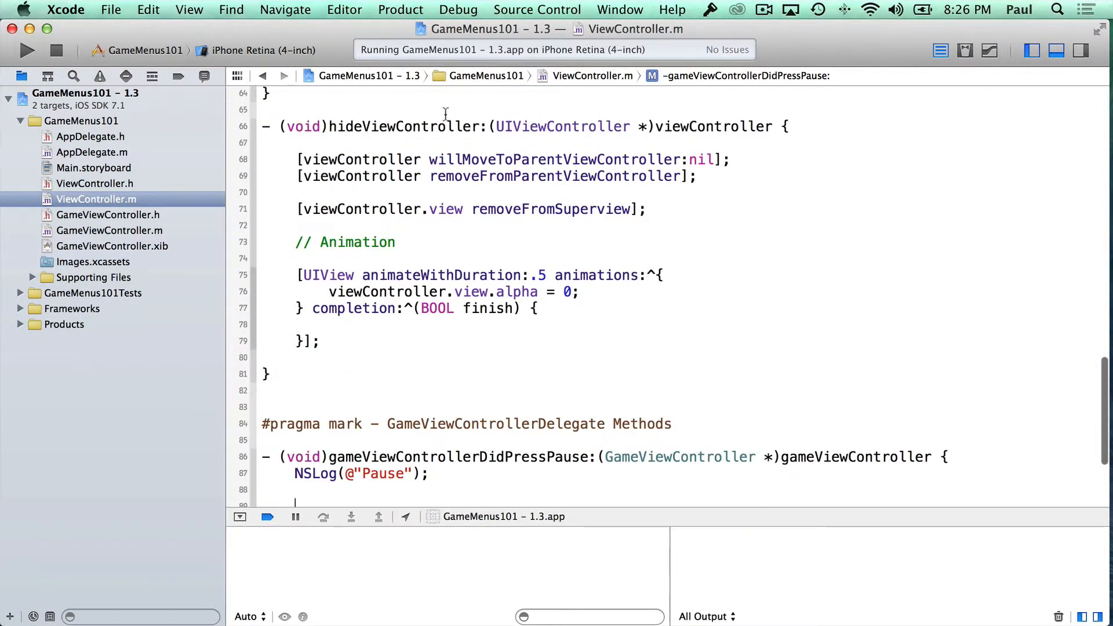
{"action": "type", "text": "["}
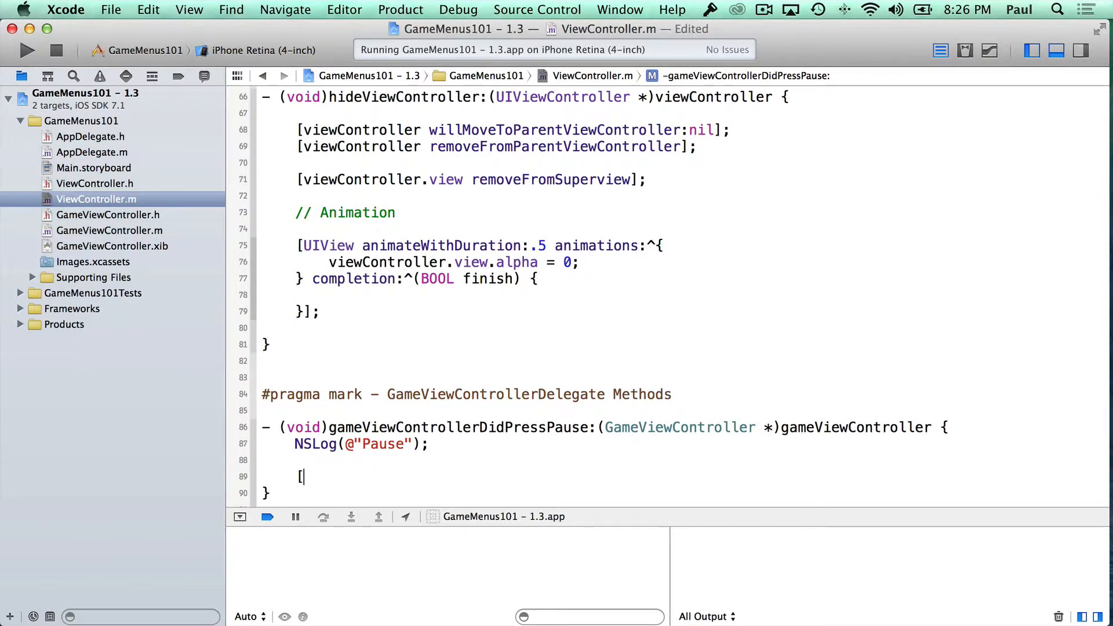
{"action": "type", "text": "// Test t"}
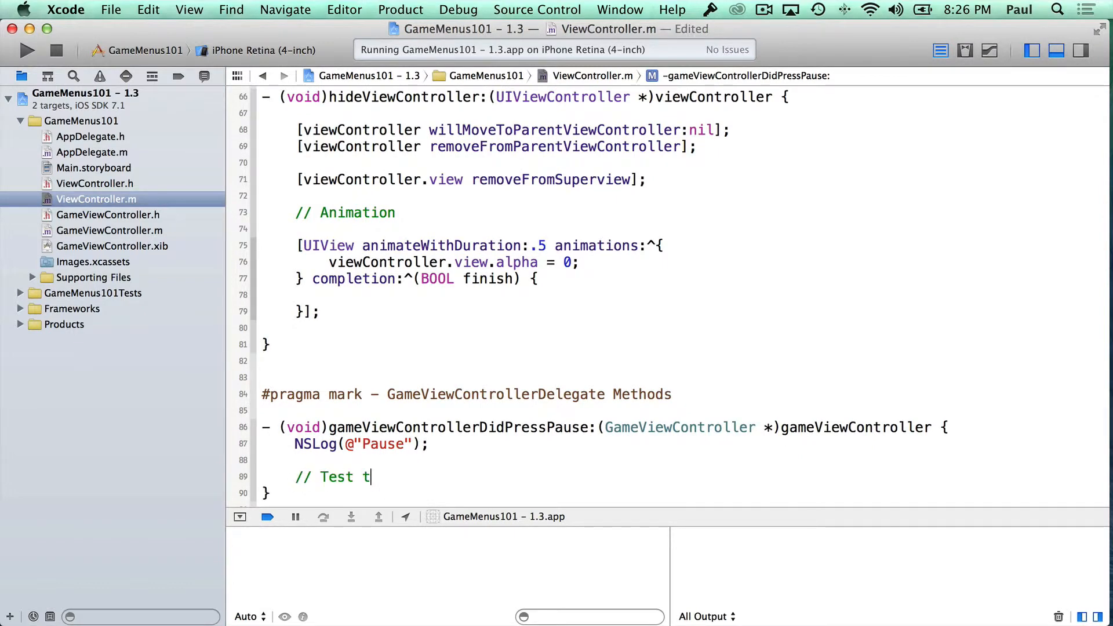
{"action": "type", "text": "hiding"}
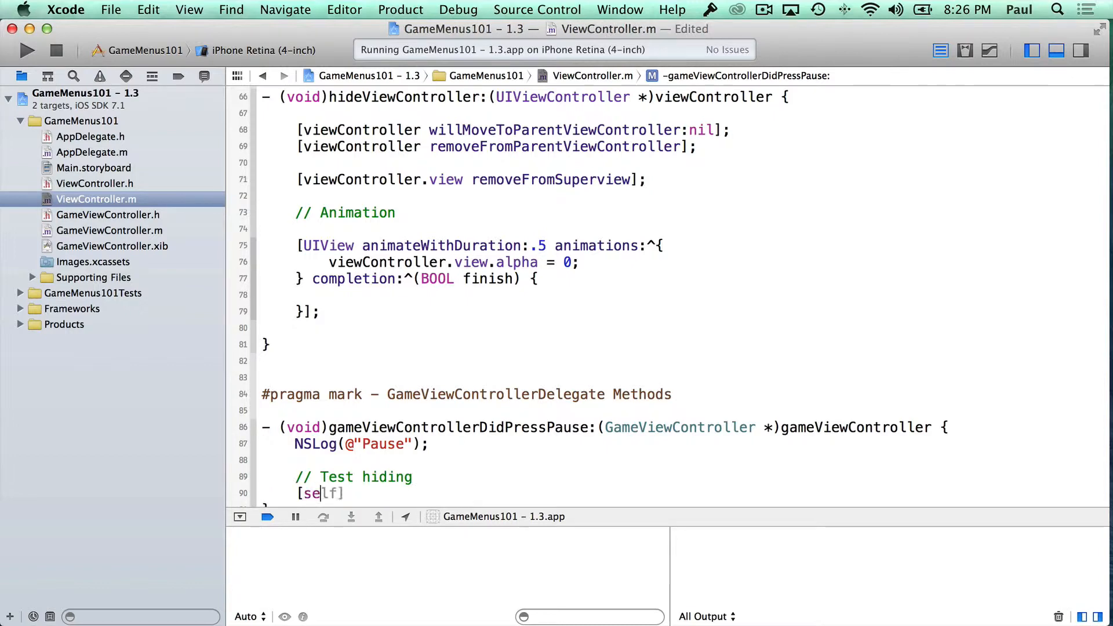
{"action": "type", "text": "hideViewController:_gameViewController];"}
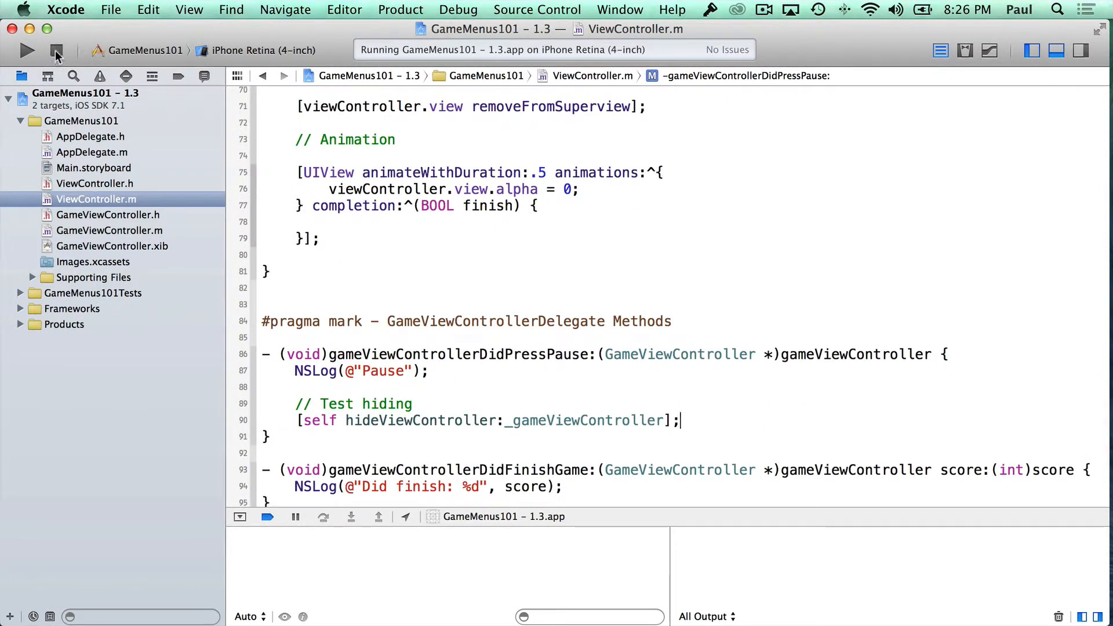
Rerun the app and tap Pause on the green game view in Simulator.
{"action": "left_click", "coordinate": [26, 50]}
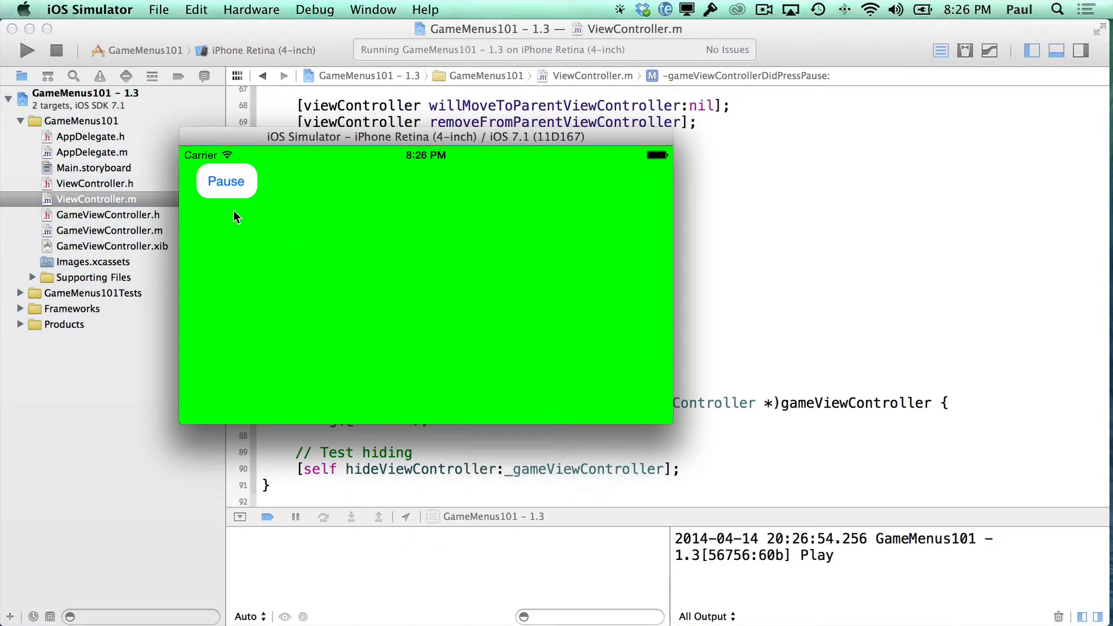
{"action": "mouse_move", "coordinate": [369, 197]}
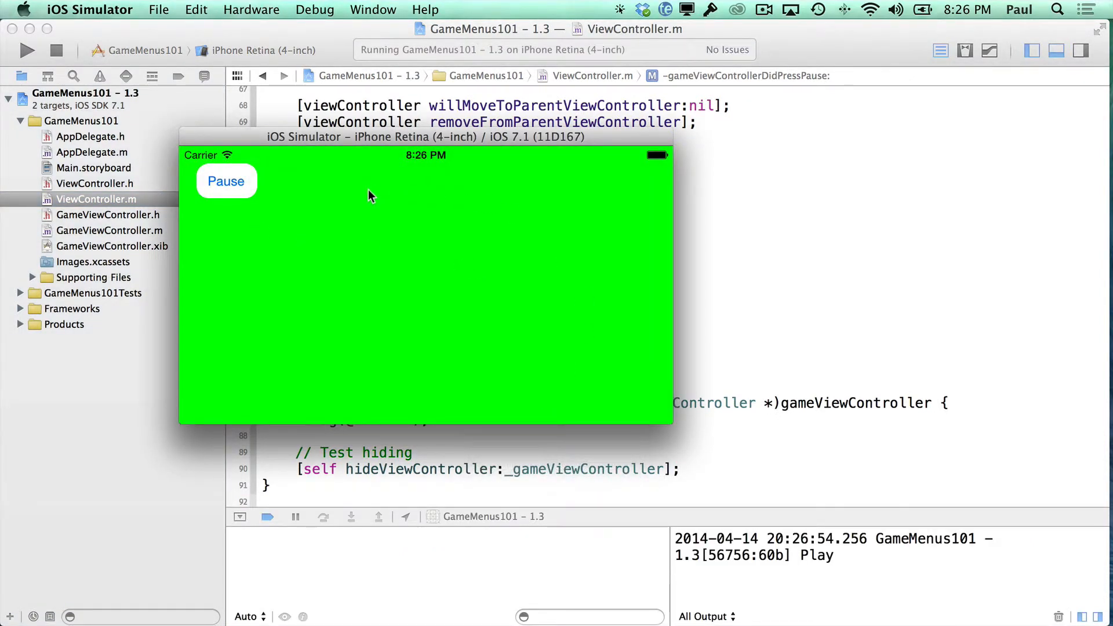
{"action": "left_click", "coordinate": [226, 181]}
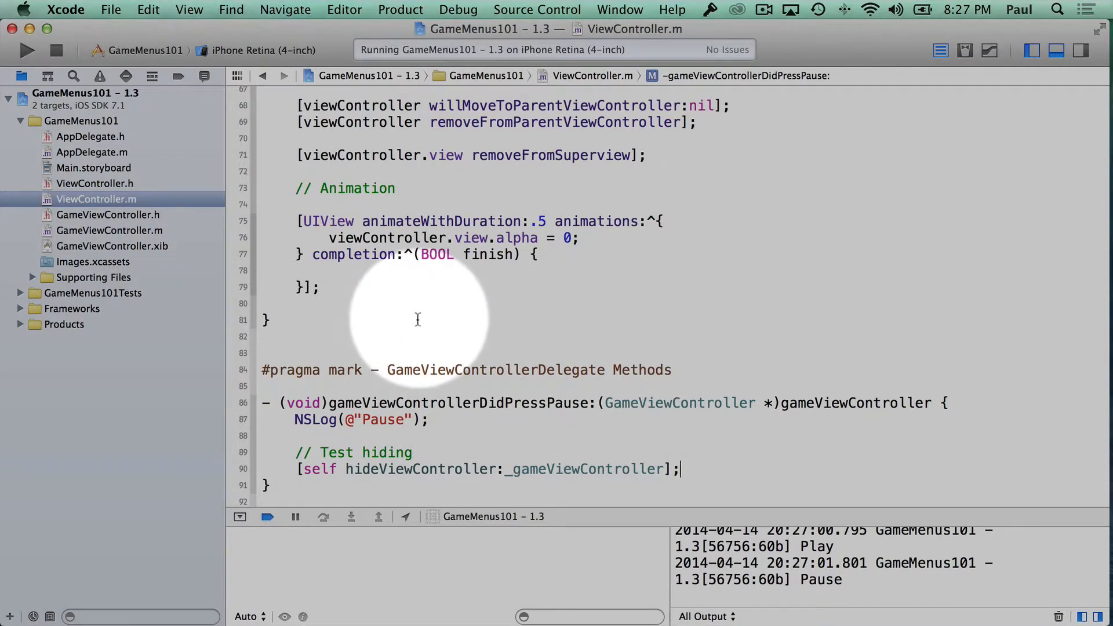
Move [viewController.view removeFromSuperview]; into the animation's completion block, re-indent, and rerun.
{"action": "scroll", "scroll_direction": "up", "scroll_amount": 3}
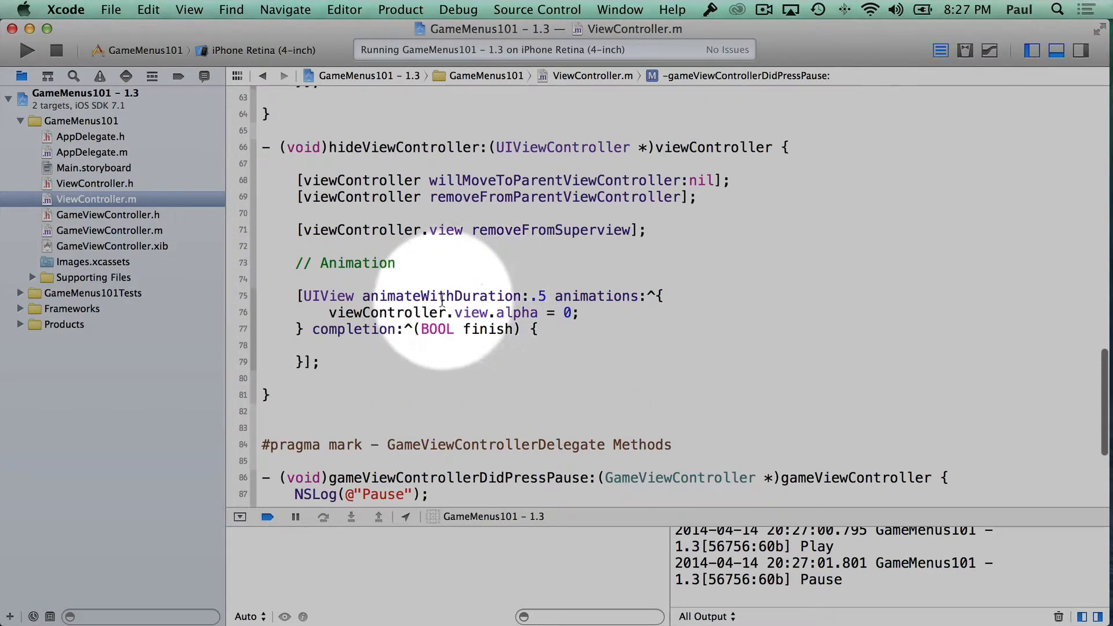
{"action": "left_click", "coordinate": [436, 229]}
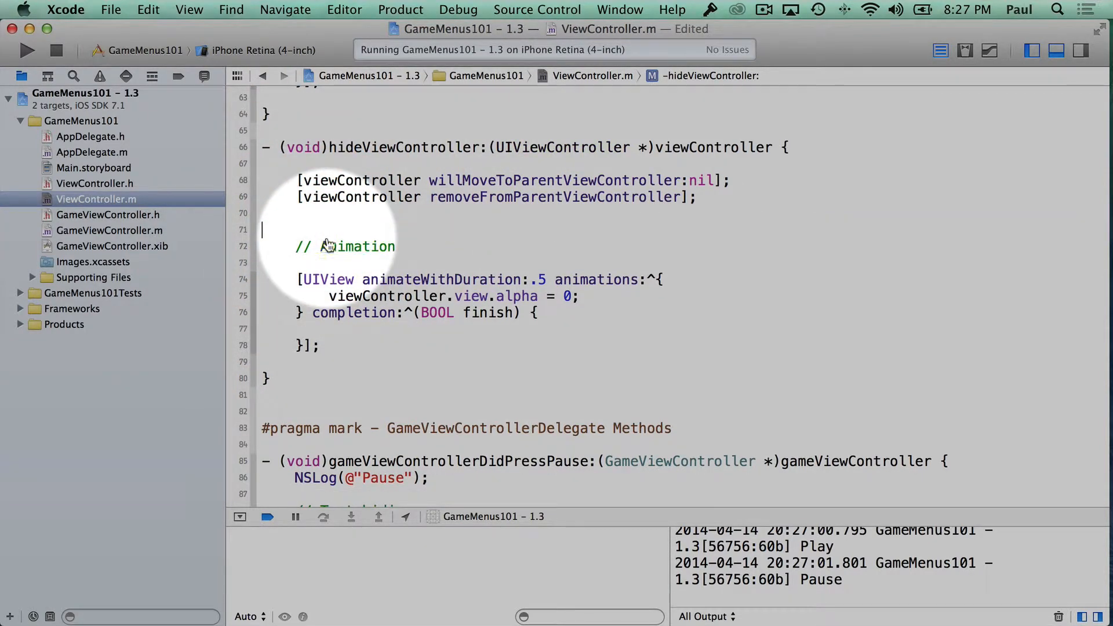
{"action": "type", "text": "[viewController.view removeFromSuperview];"}
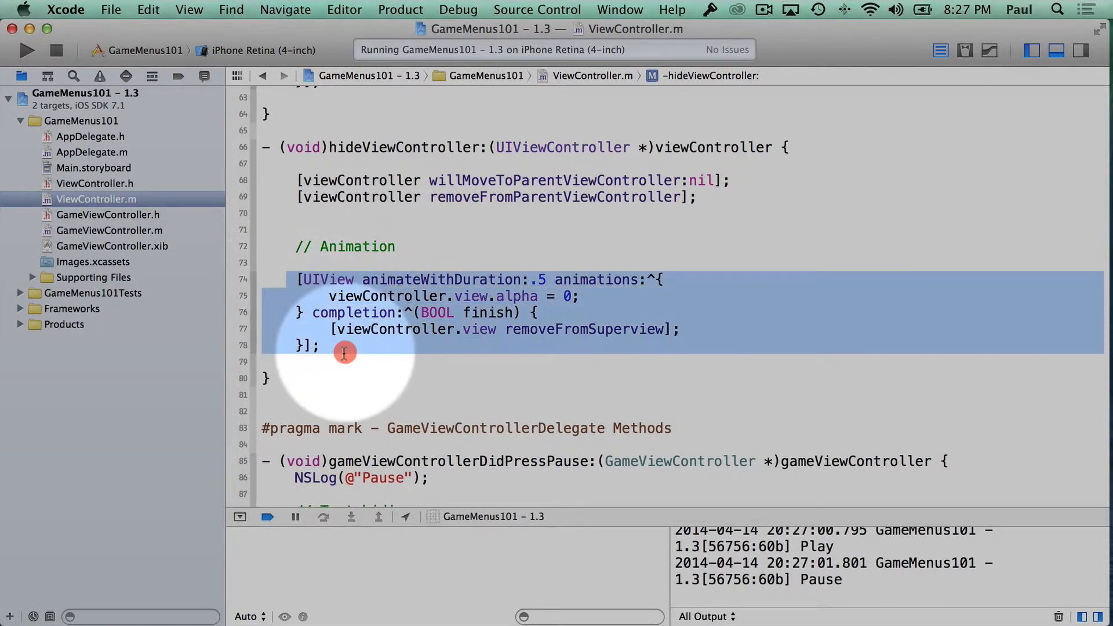
{"action": "left_click", "coordinate": [361, 329]}
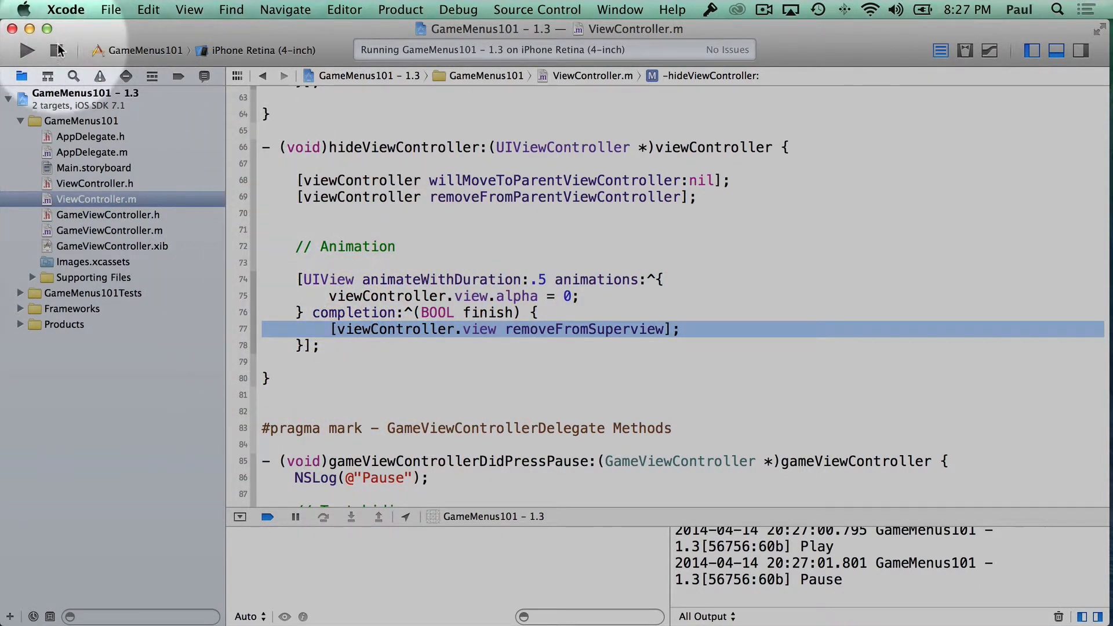
{"action": "left_click", "coordinate": [26, 49]}
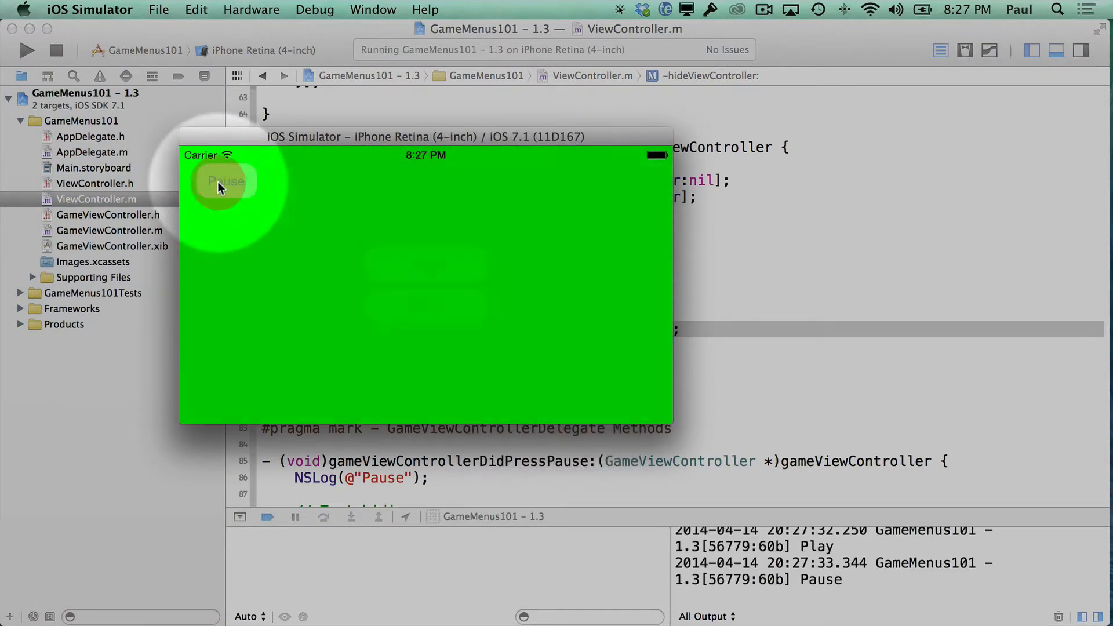
Pause to watch the game fade to the Play/Store menu, then play and pause again.
{"action": "left_click", "coordinate": [226, 181]}
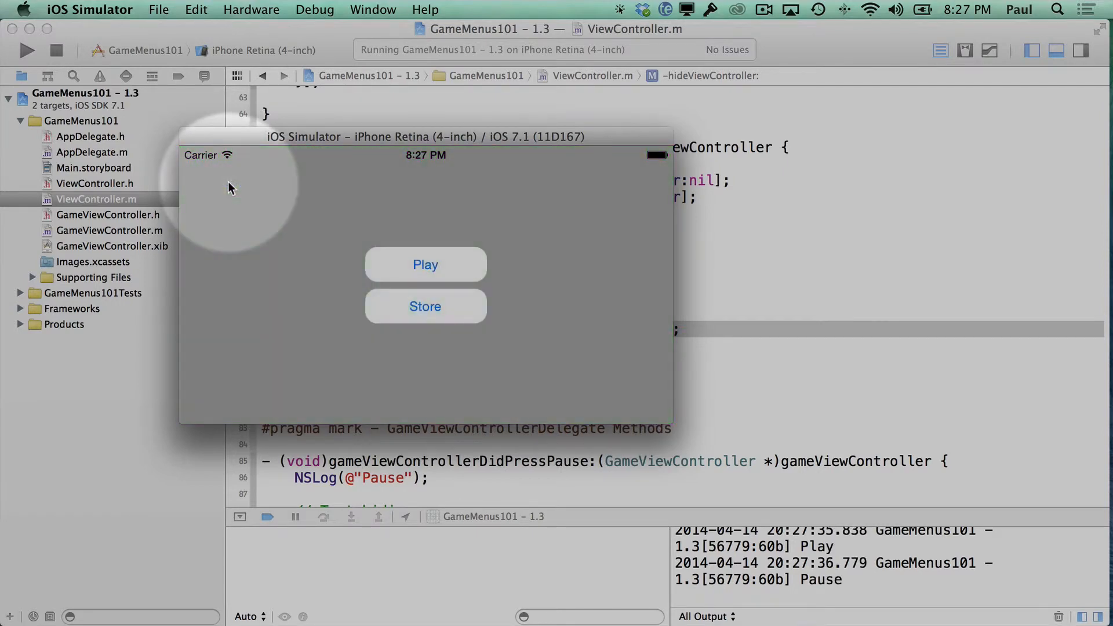
{"action": "mouse_move", "coordinate": [306, 213]}
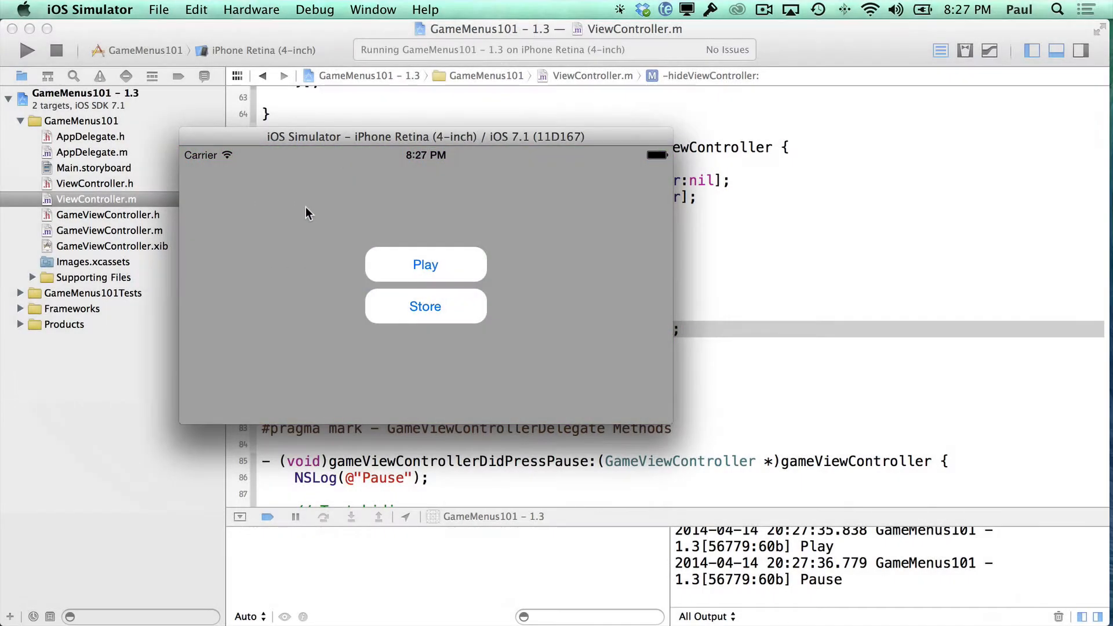
{"action": "left_click", "coordinate": [424, 264]}
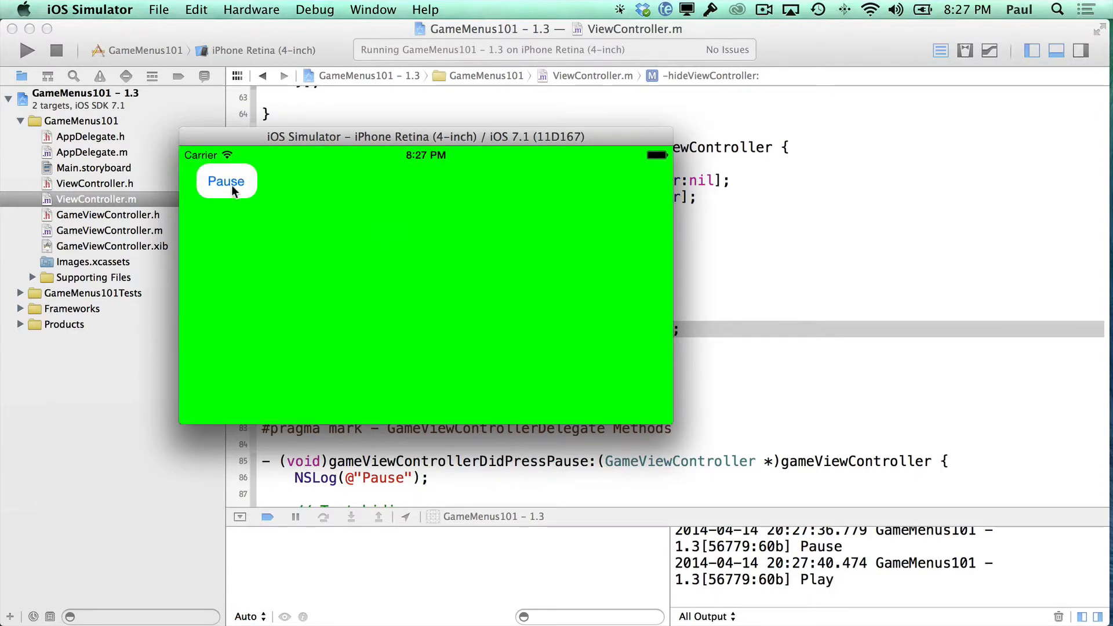
{"action": "left_click", "coordinate": [226, 181]}
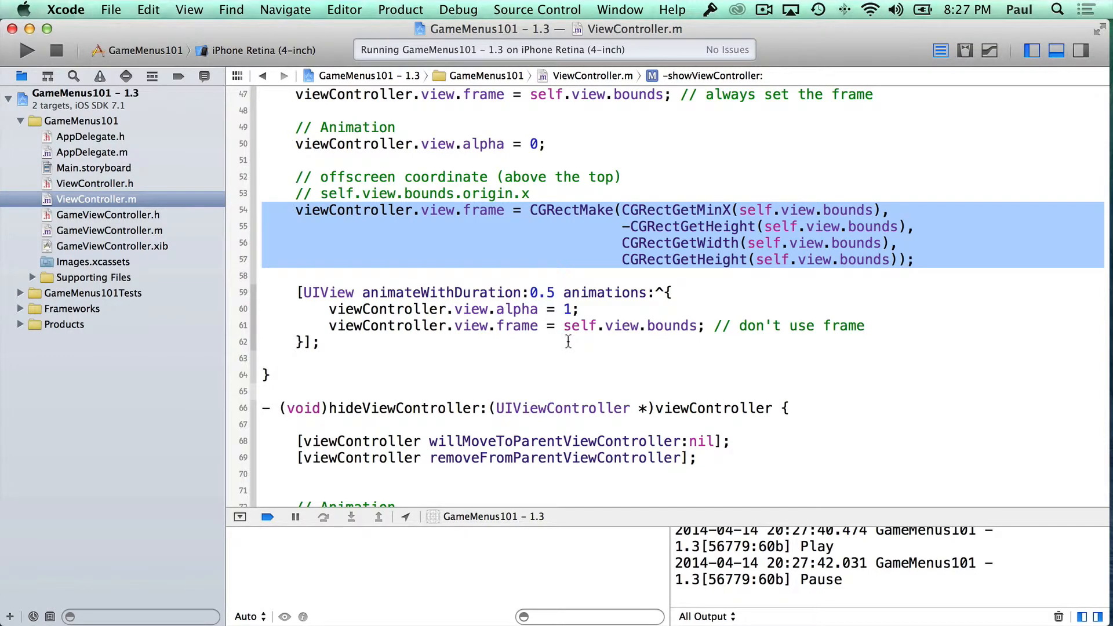
Add the offscreen frame to the hide animation with '// Move offscreen' and comment the show code.
{"action": "scroll", "scroll_direction": "down", "scroll_amount": 3}
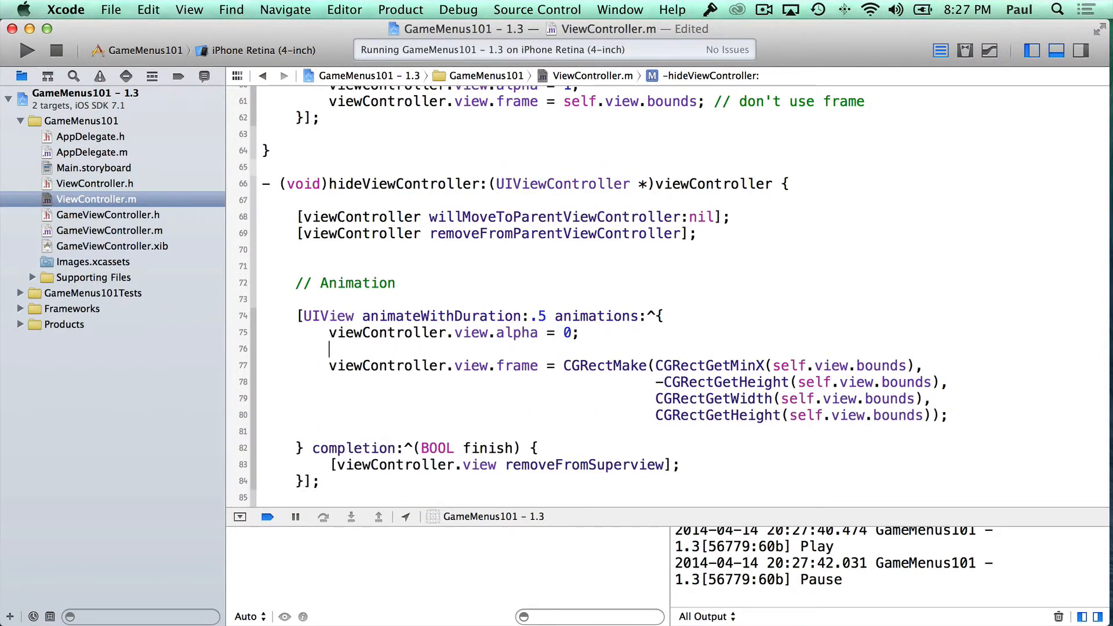
{"action": "type", "text": "// Move offs"}
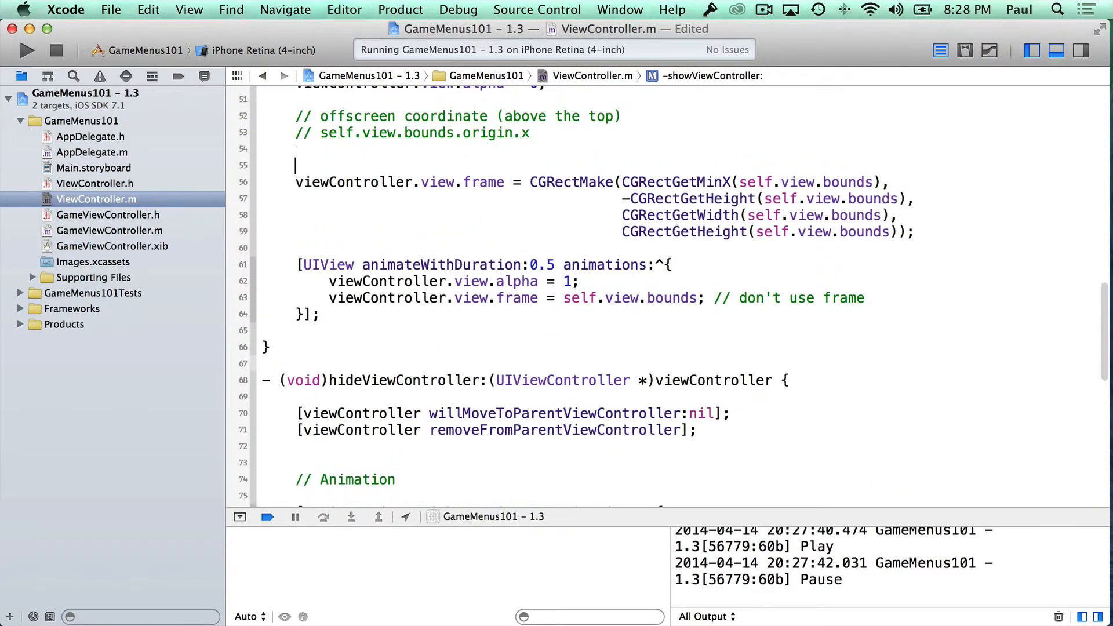
{"action": "type", "text": "// This will start offscreen"}
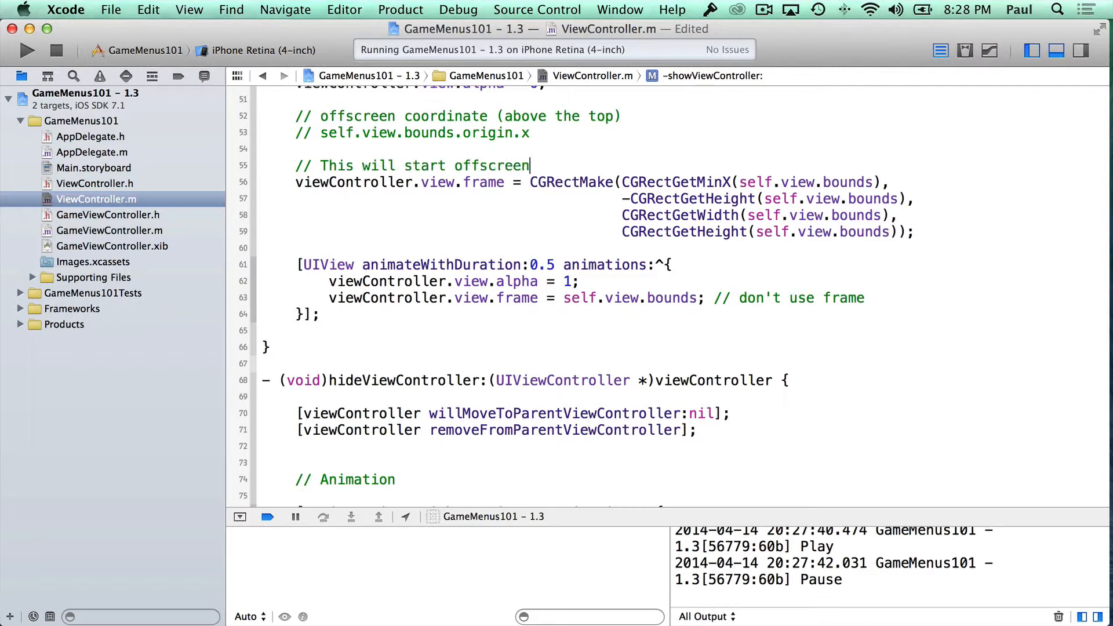
Rerun the app, then tap Play and Pause to watch the game view slide offscreen.
{"action": "left_click", "coordinate": [27, 50]}
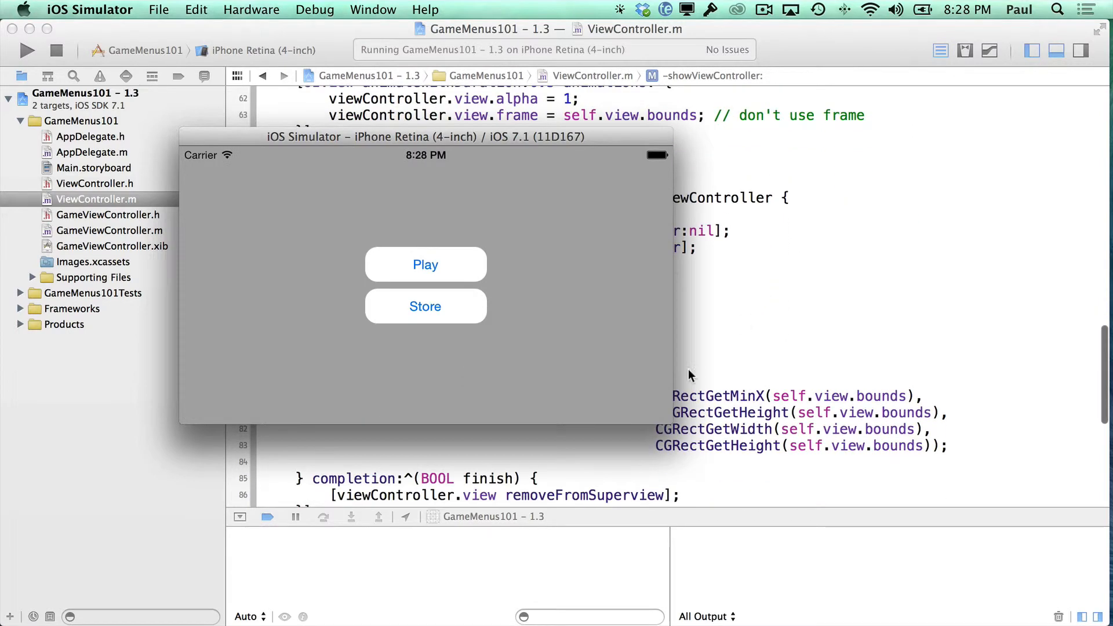
{"action": "left_click", "coordinate": [424, 265]}
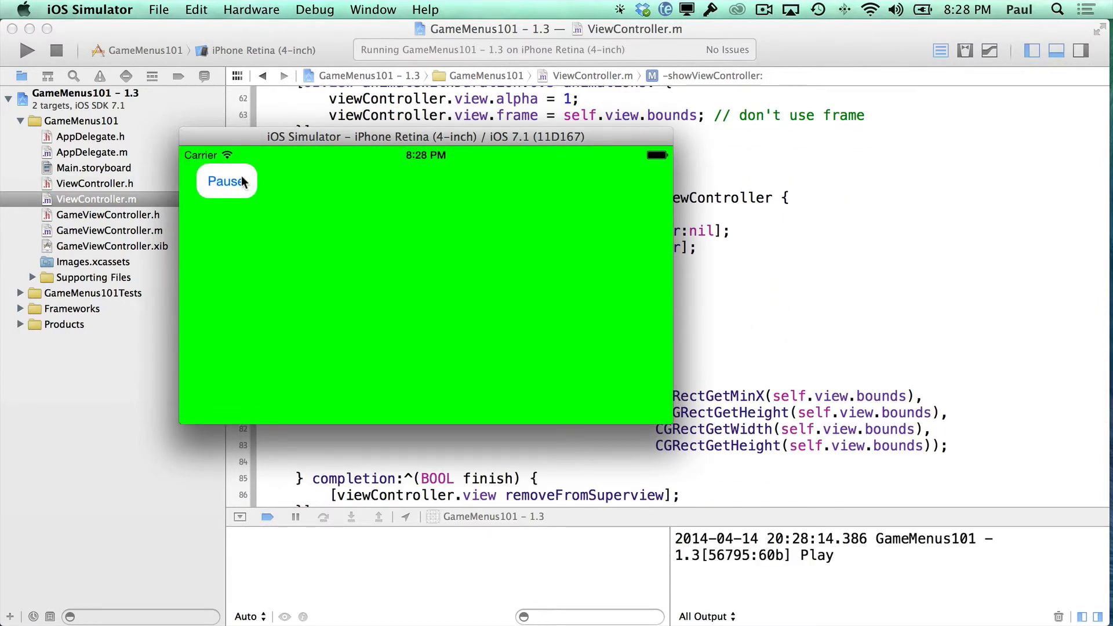
{"action": "left_click", "coordinate": [225, 181]}
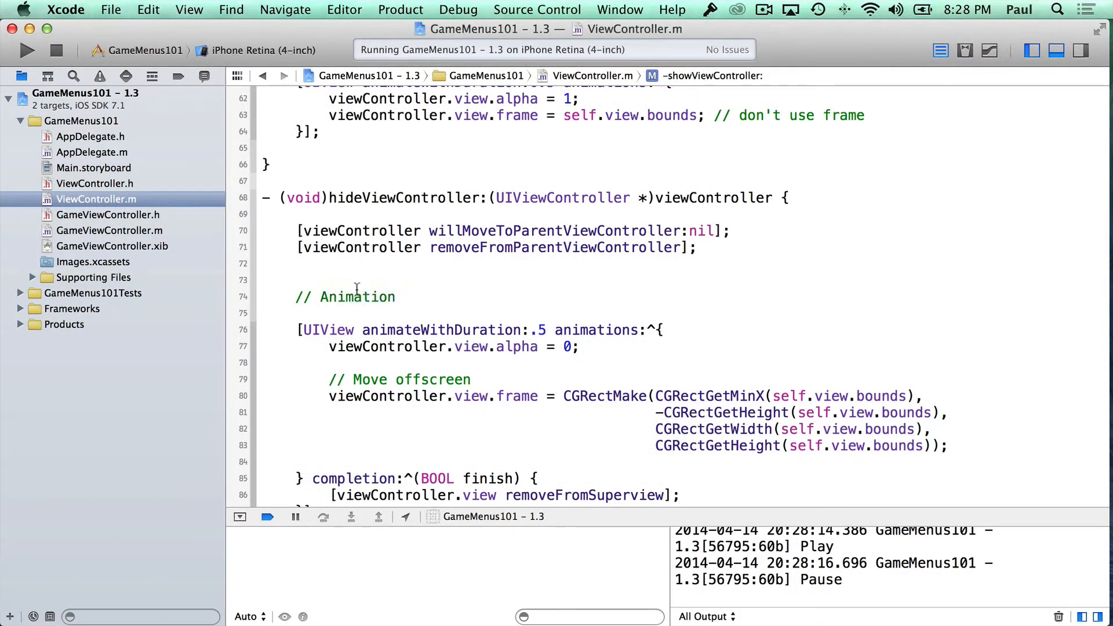
{"action": "mouse_move", "coordinate": [455, 270]}
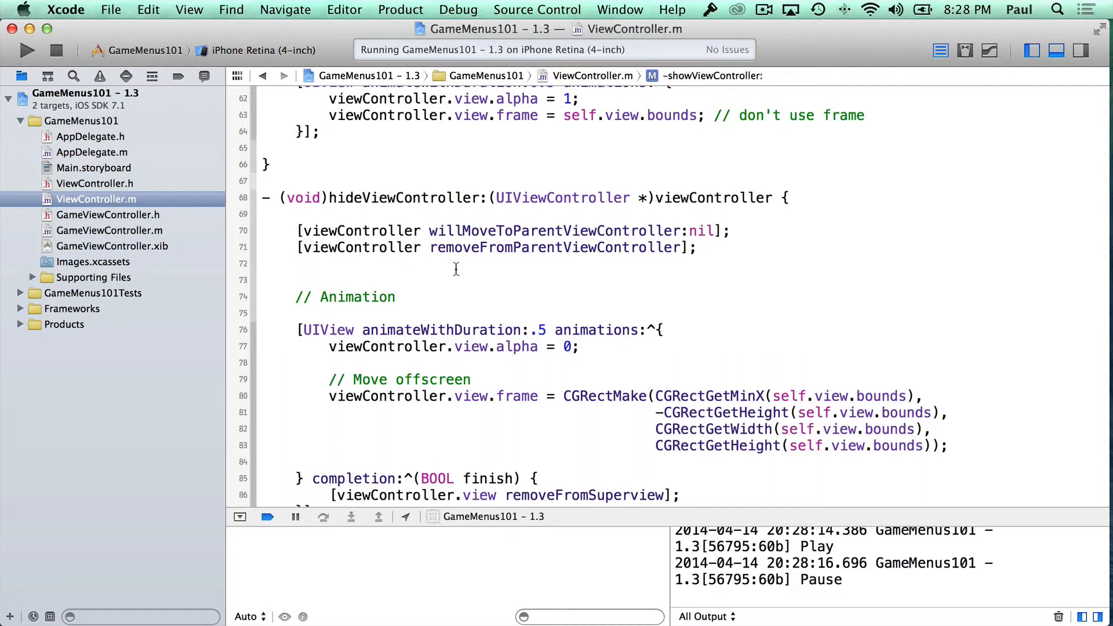
{"action": "mouse_move", "coordinate": [427, 306]}
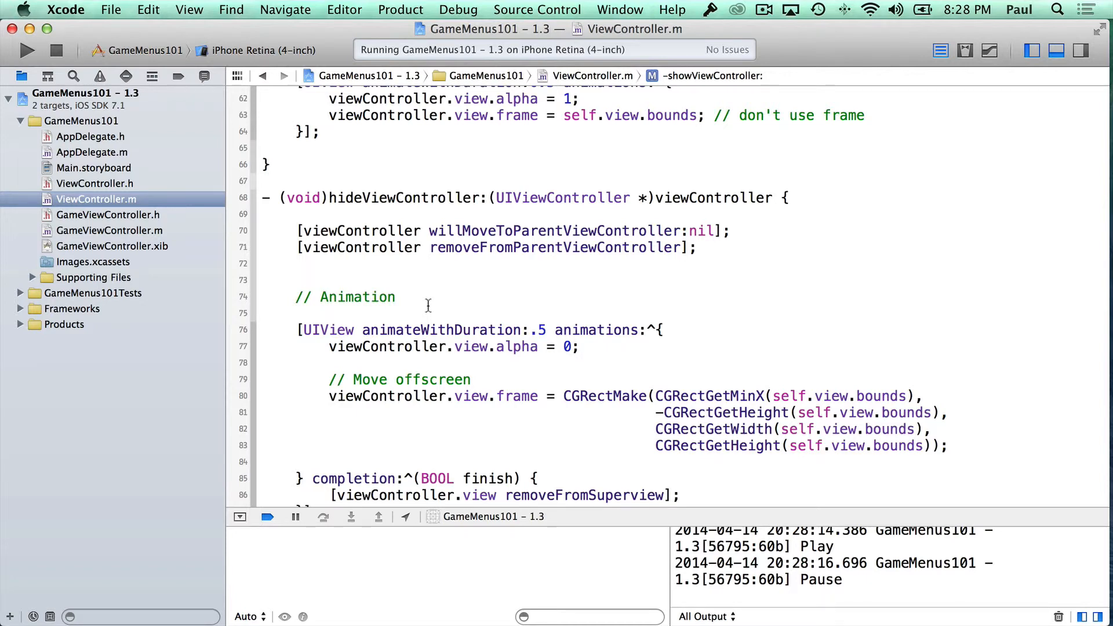
Comment out the "Test hiding" hideViewController: call in gameViewControllerDidPressPause:, leaving the Pause log.
{"action": "scroll", "scroll_direction": "down", "scroll_amount": 3}
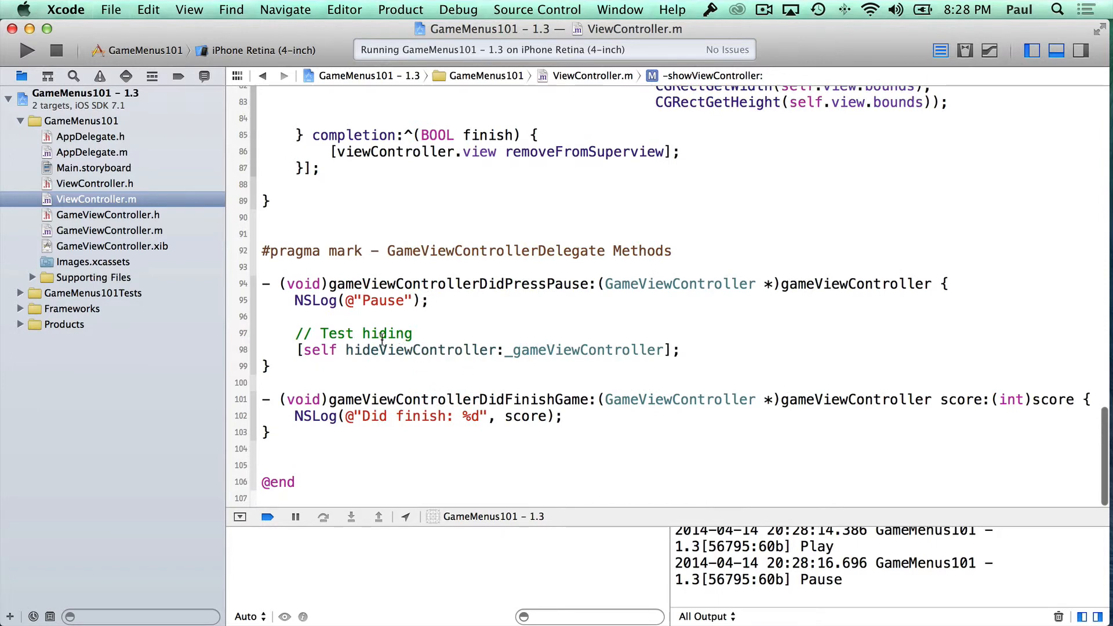
{"action": "double_click", "coordinate": [421, 350]}
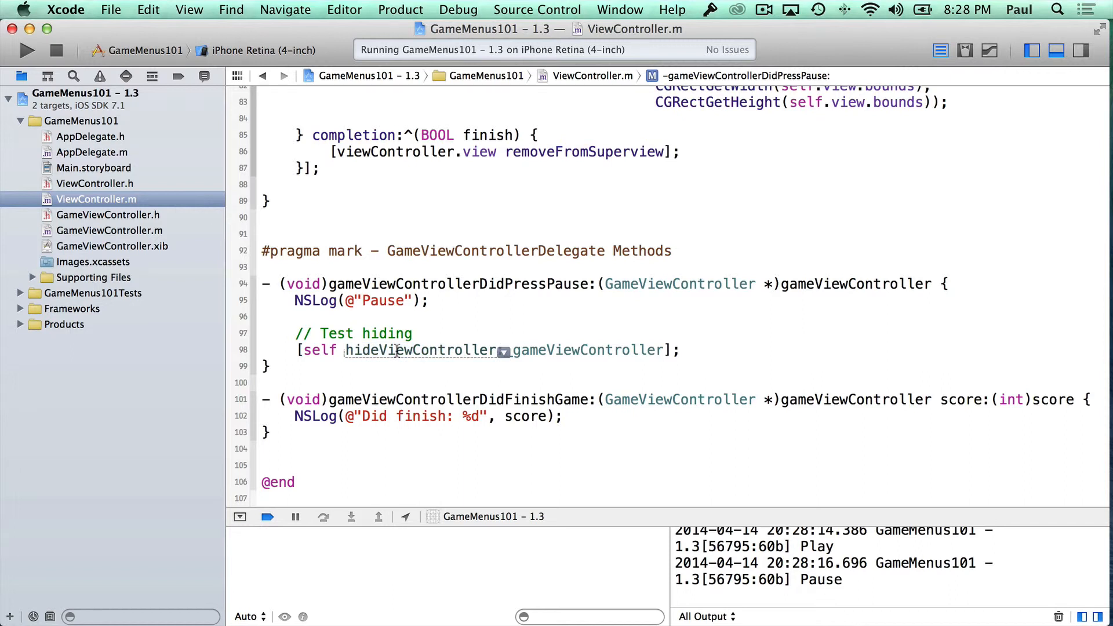
{"action": "key", "text": "cmd+/"}
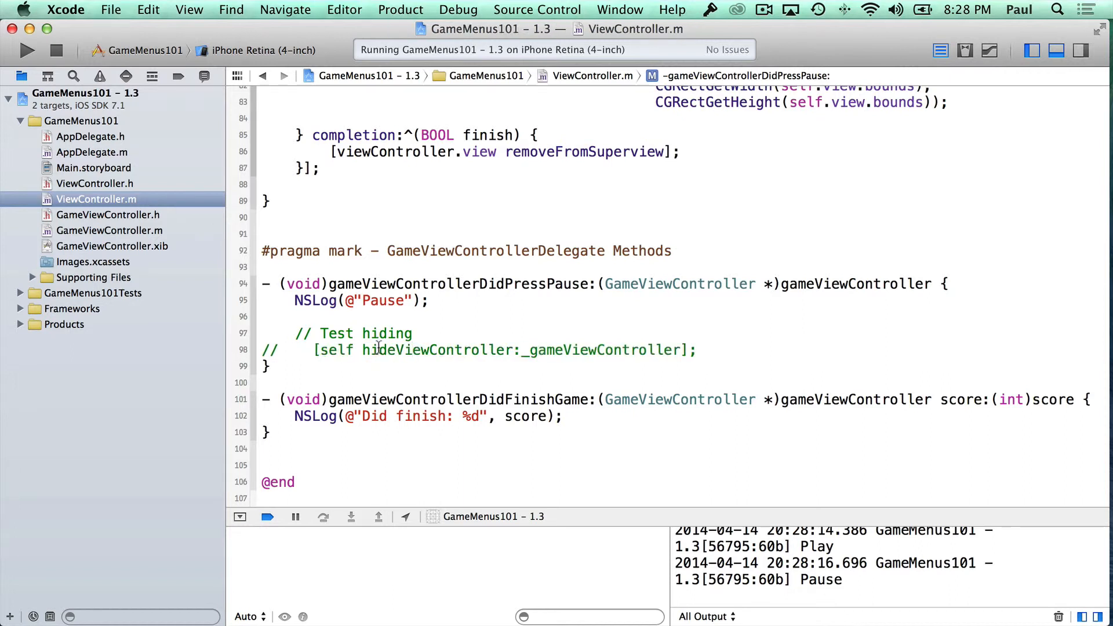